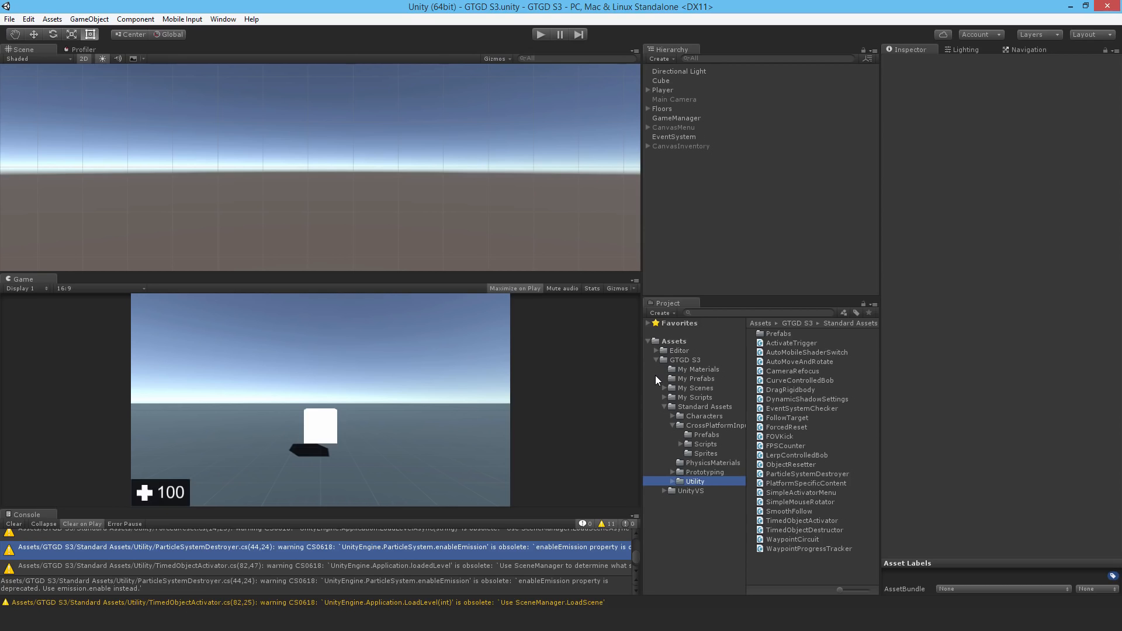
{"action": "mouse_move", "coordinate": [280, 478]}
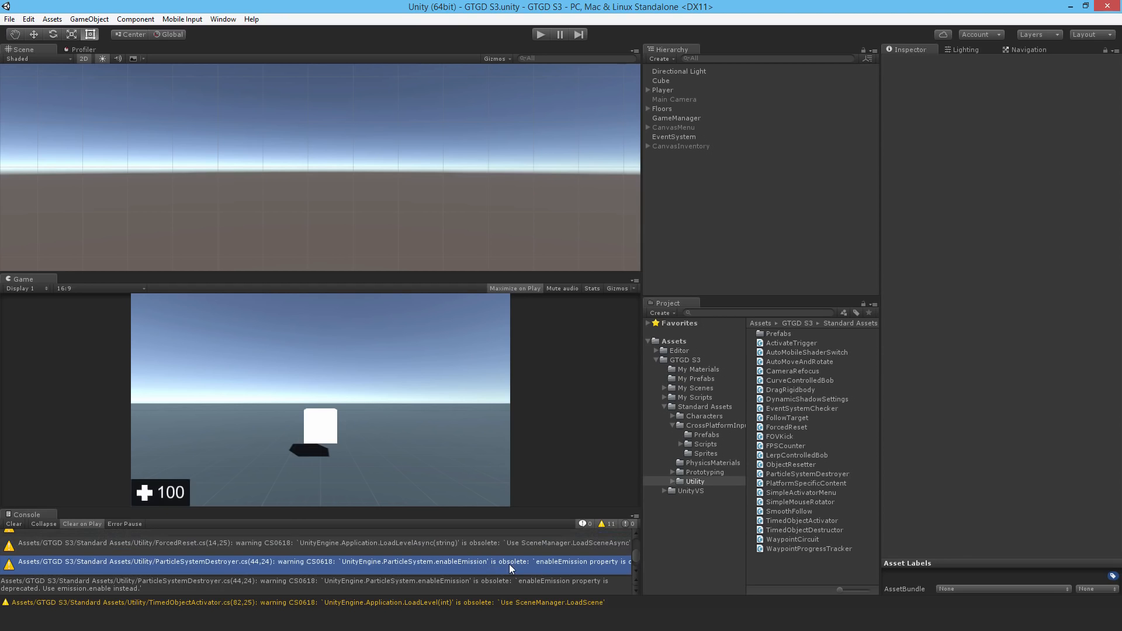
{"action": "mouse_move", "coordinate": [407, 552]}
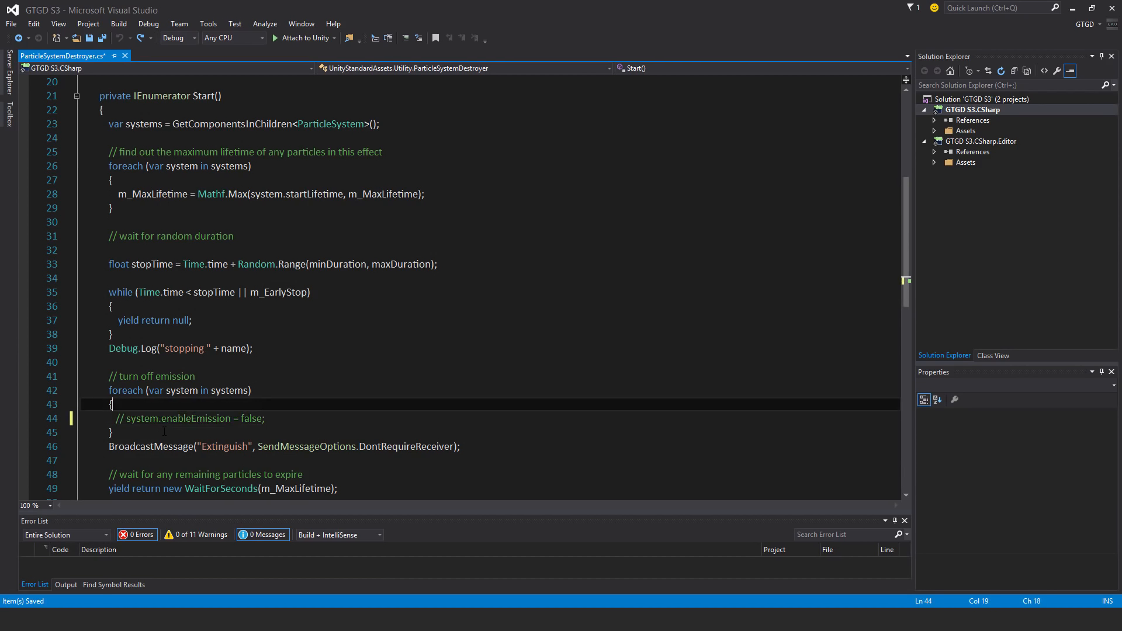
Type 'ParticleSystem.EmissionModule thisSystem = system.emission;' below the commented enableEmission line with IntelliSense.
{"action": "type", "text": "Par"}
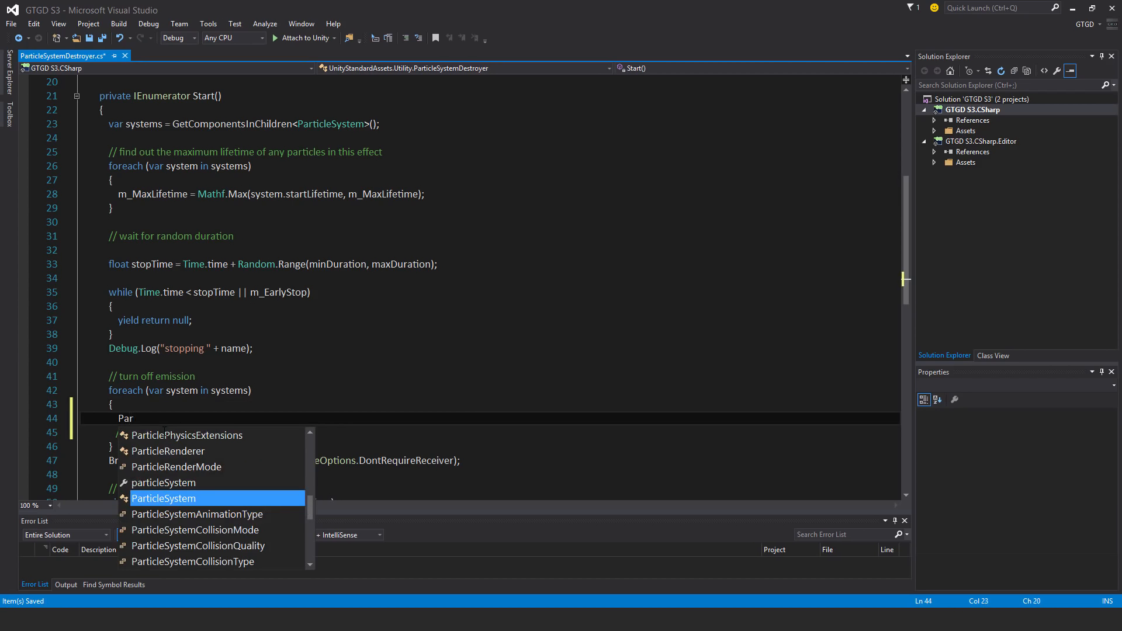
{"action": "type", "text": "ParticleSystem.e"}
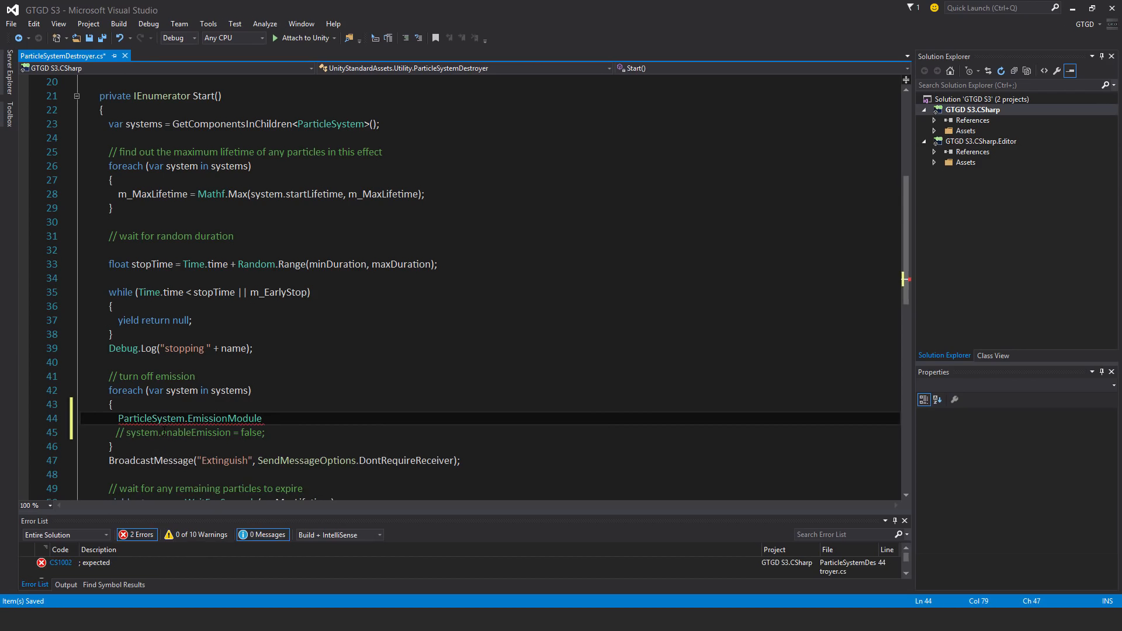
{"action": "type", "text": "this"}
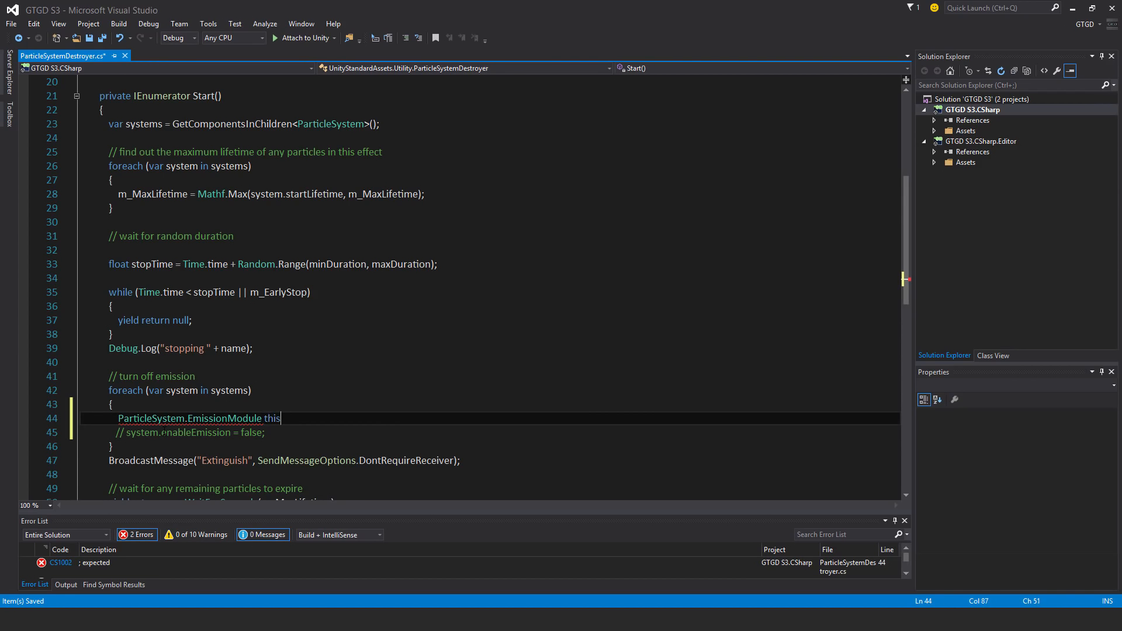
{"action": "type", "text": "System"}
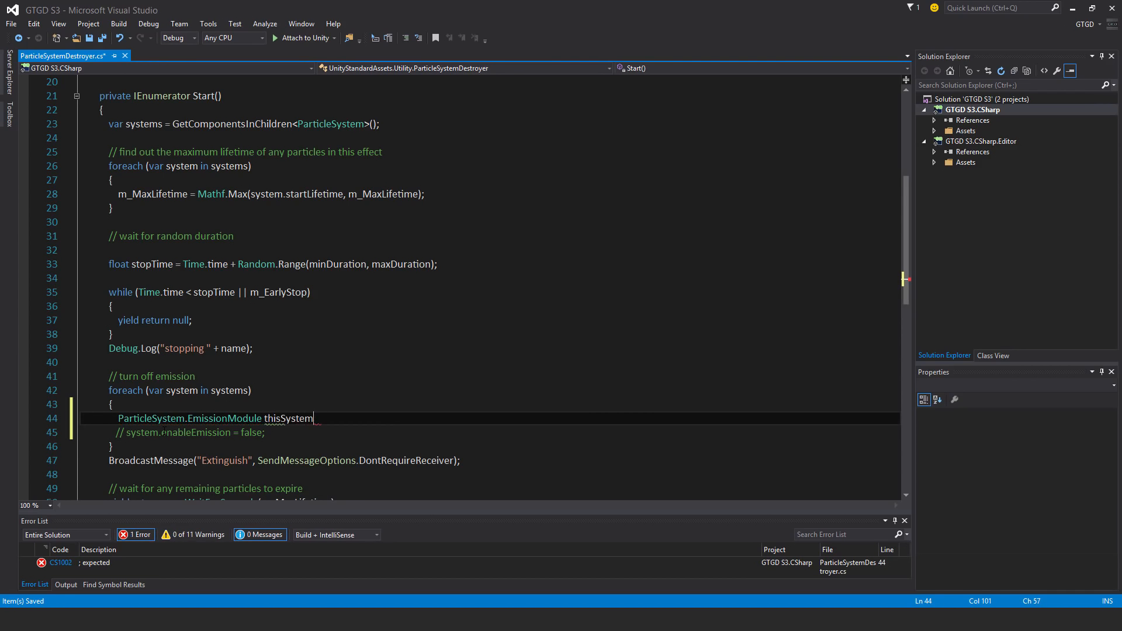
{"action": "type", "text": "= syst"}
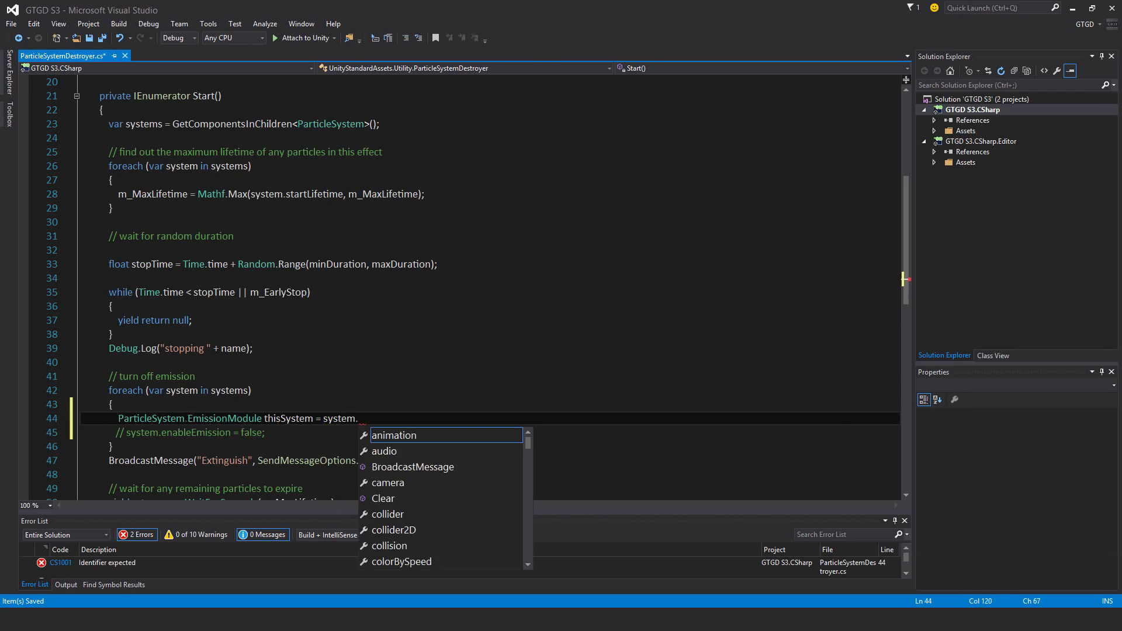
{"action": "type", "text": "emission;"}
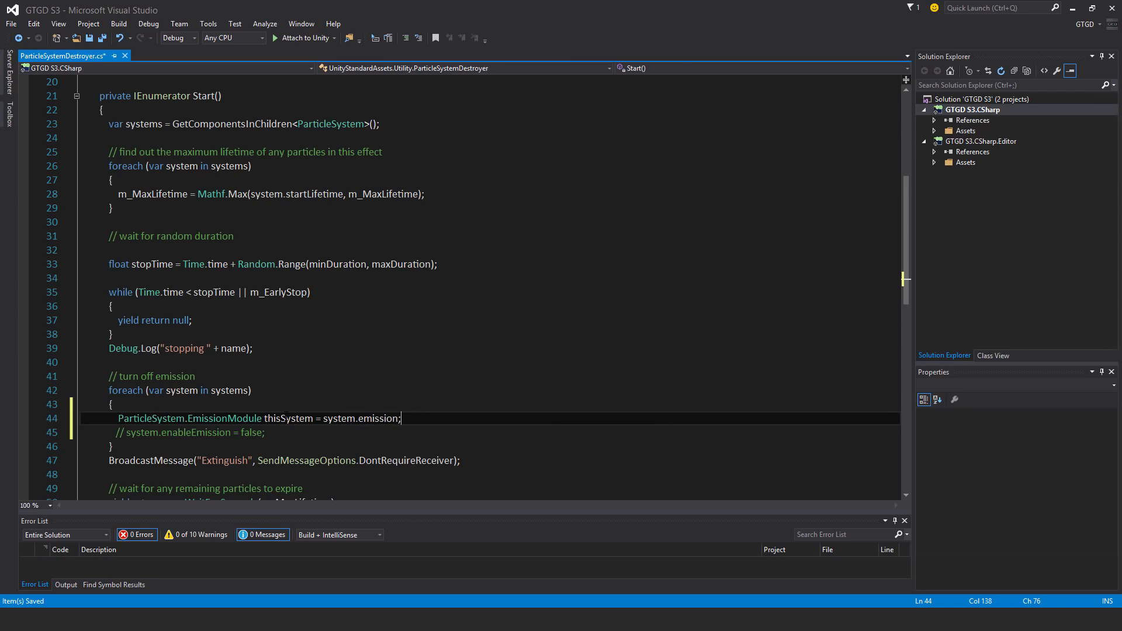
{"action": "mouse_move", "coordinate": [380, 418]}
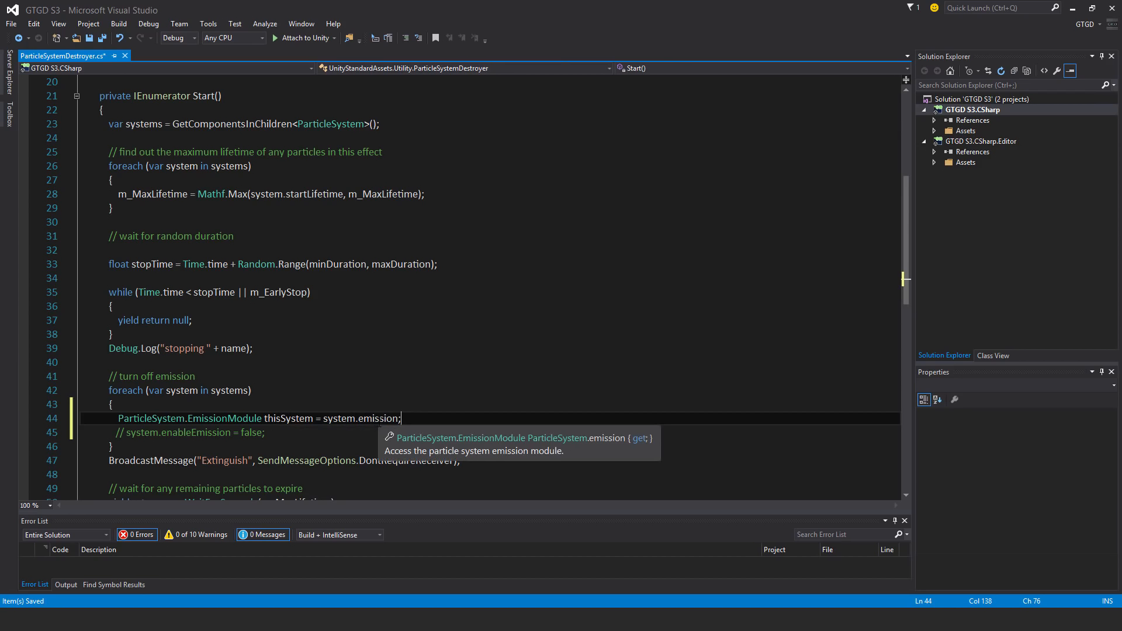
{"action": "type", "text": "thissy"}
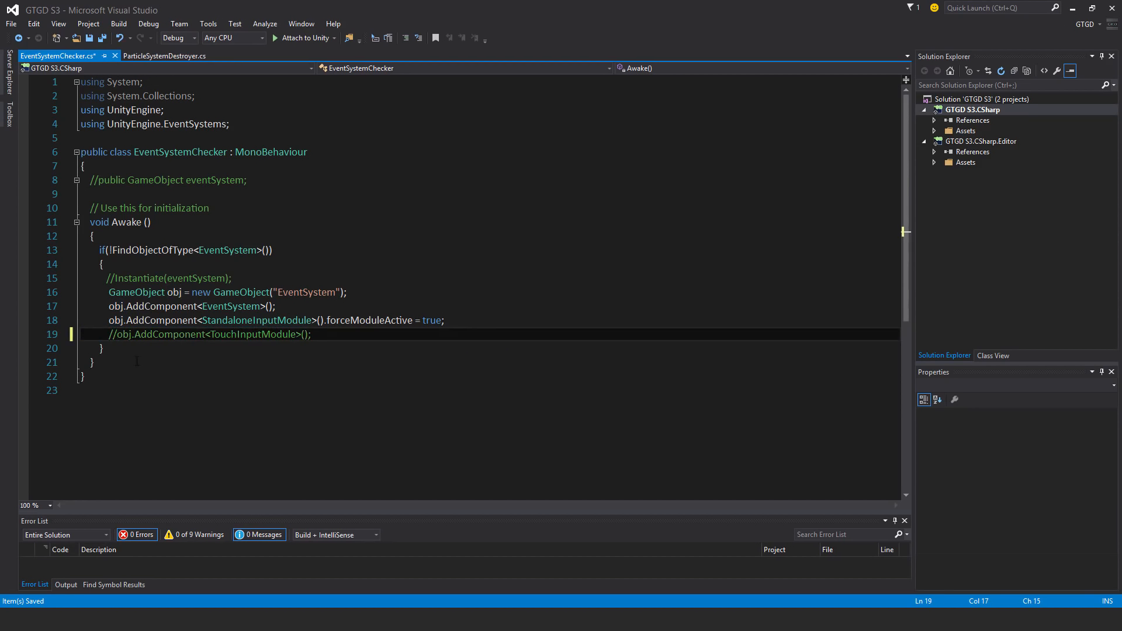
Comment out the TouchInputModule AddComponent line with // after saving EventSystemChecker.
{"action": "key", "text": "alt+tab"}
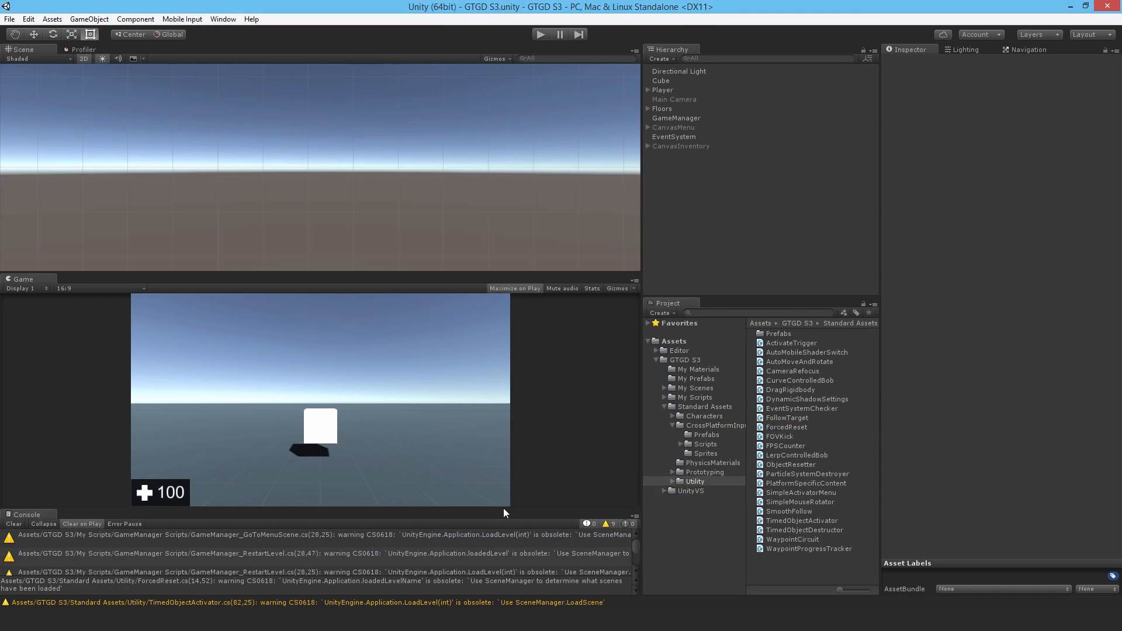
{"action": "mouse_move", "coordinate": [501, 510]}
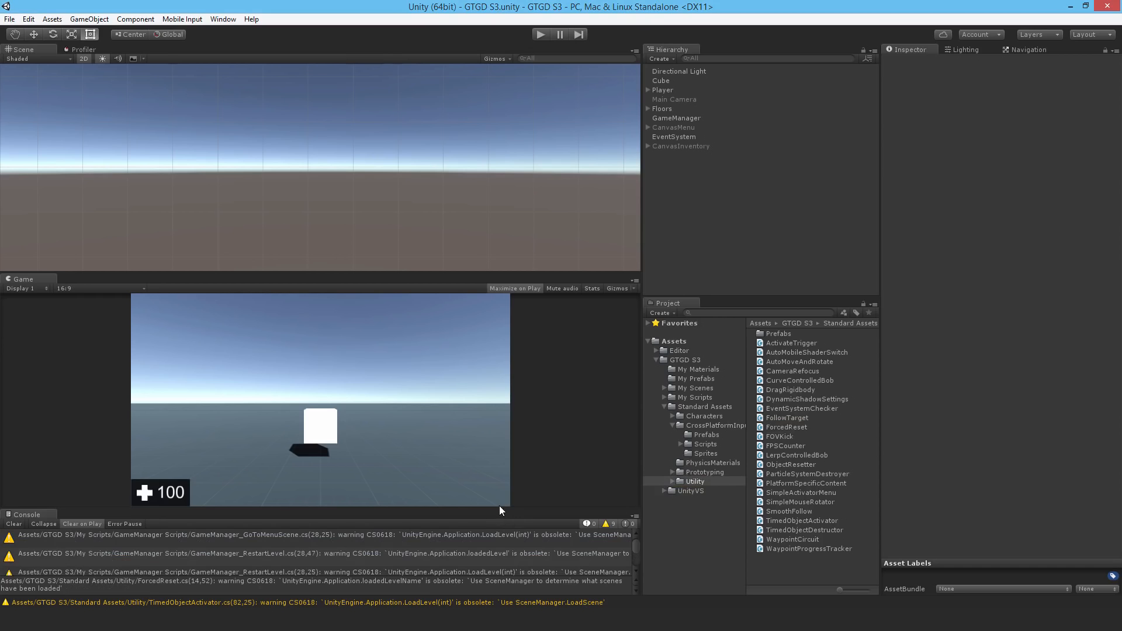
{"action": "mouse_move", "coordinate": [415, 529]}
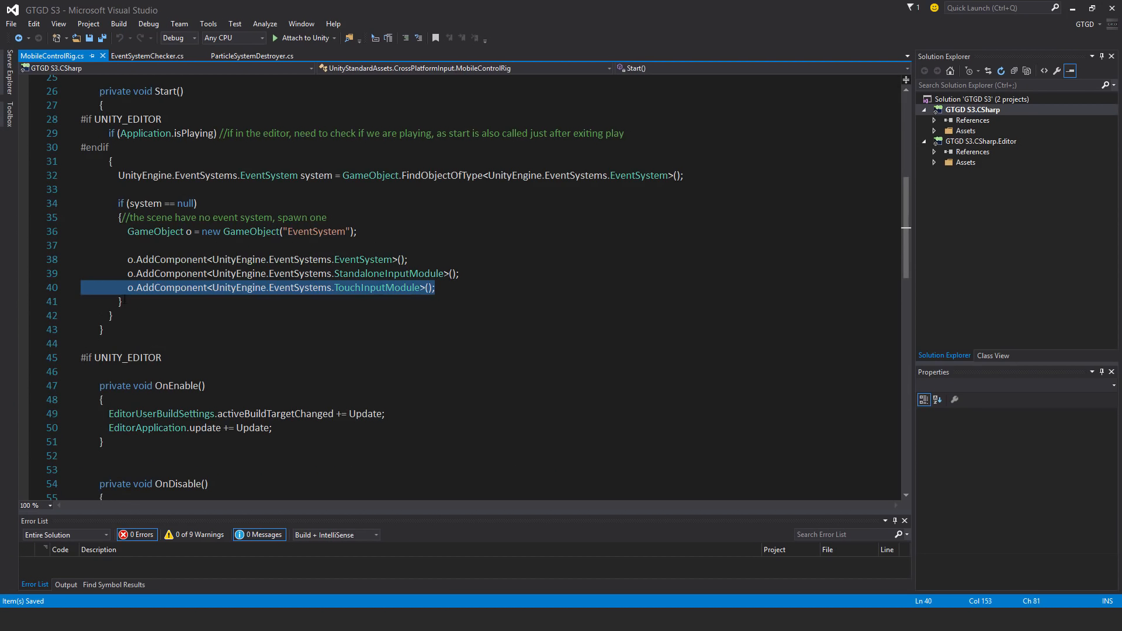
{"action": "type", "text": "//"}
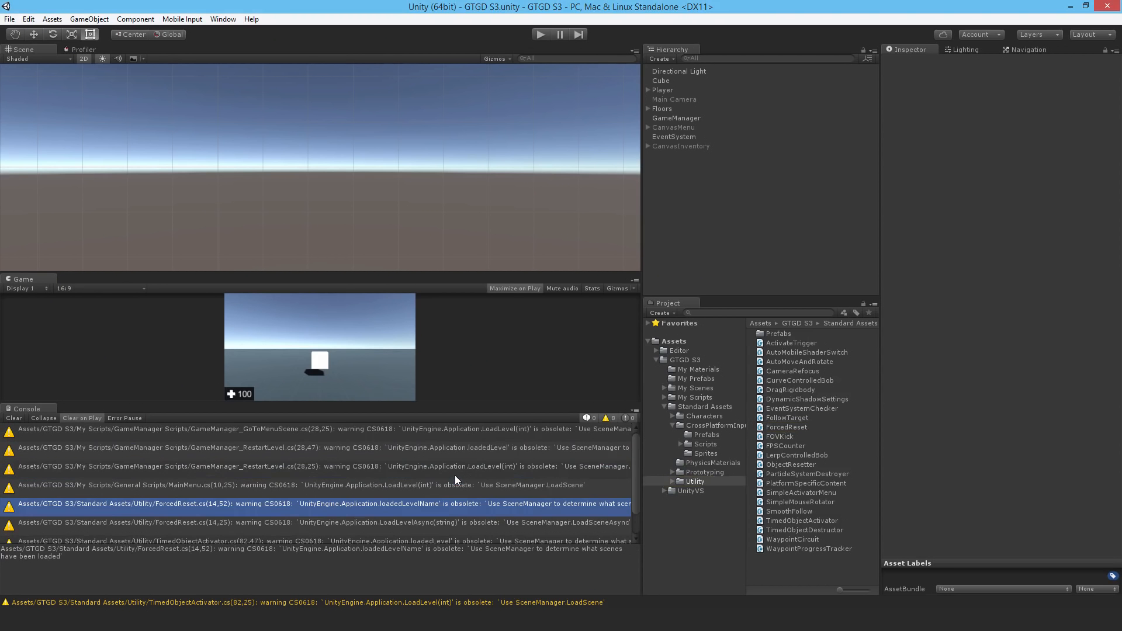
{"action": "mouse_move", "coordinate": [452, 485]}
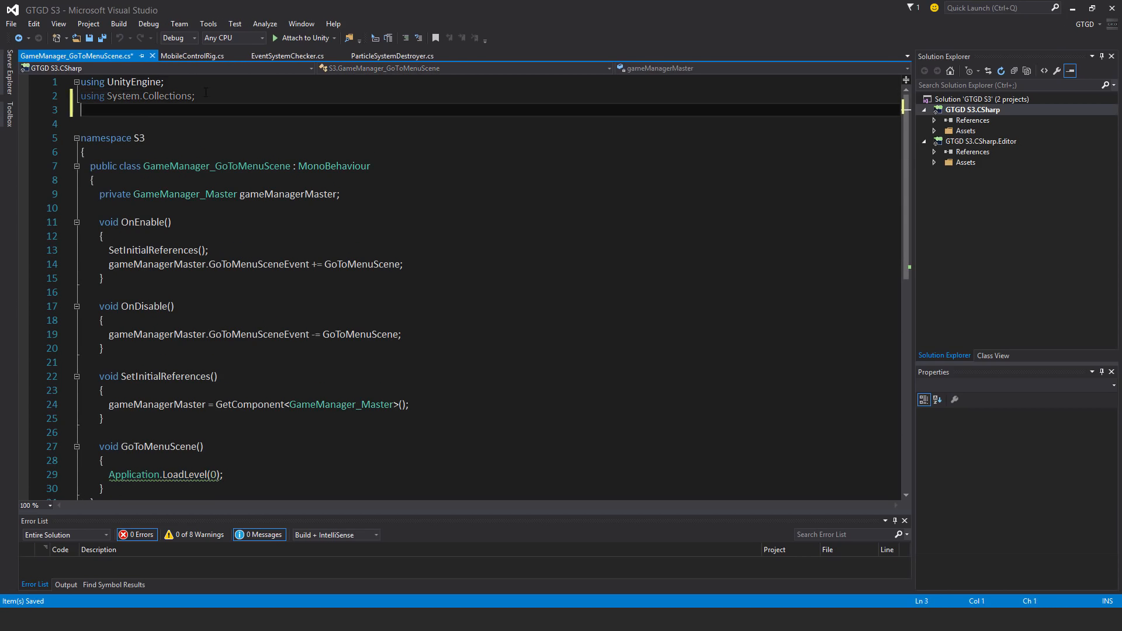
Add a 'using UnityEngine.SceneManagement;' directive to GameManager_GoToMenuScene.cs.
{"action": "type", "text": "using"}
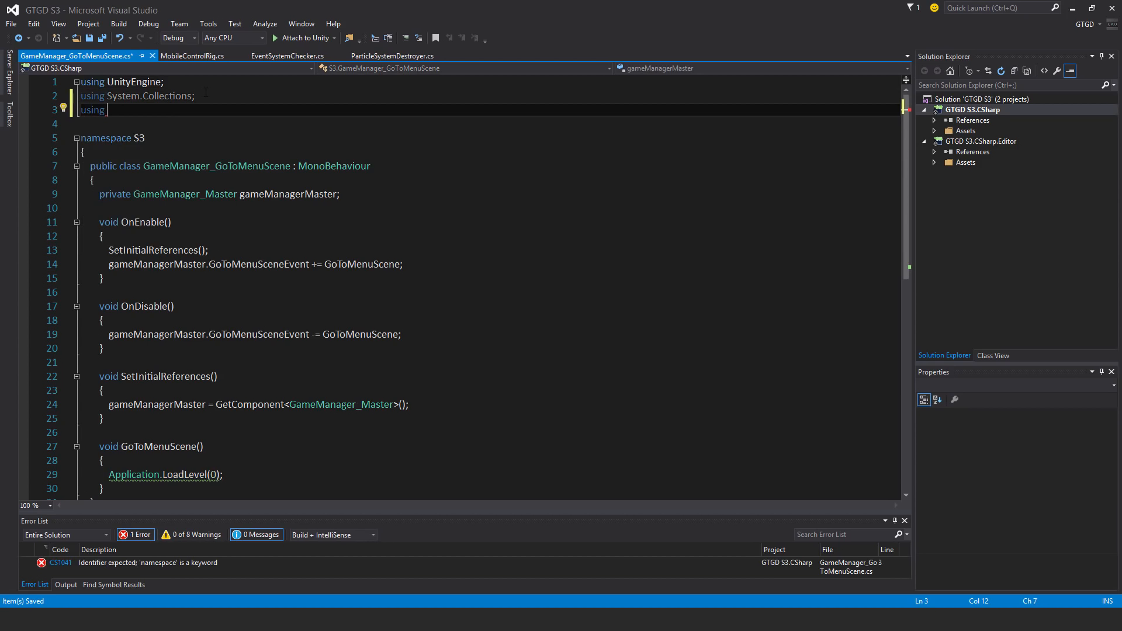
{"action": "type", "text": "sys"}
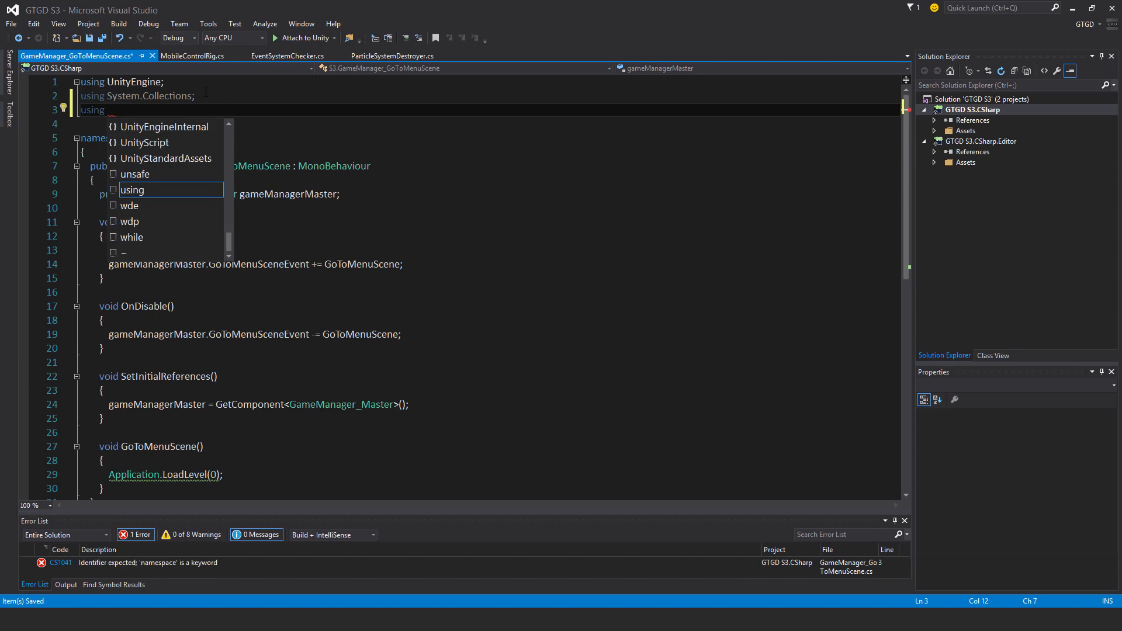
{"action": "type", "text": "UnityEditor."}
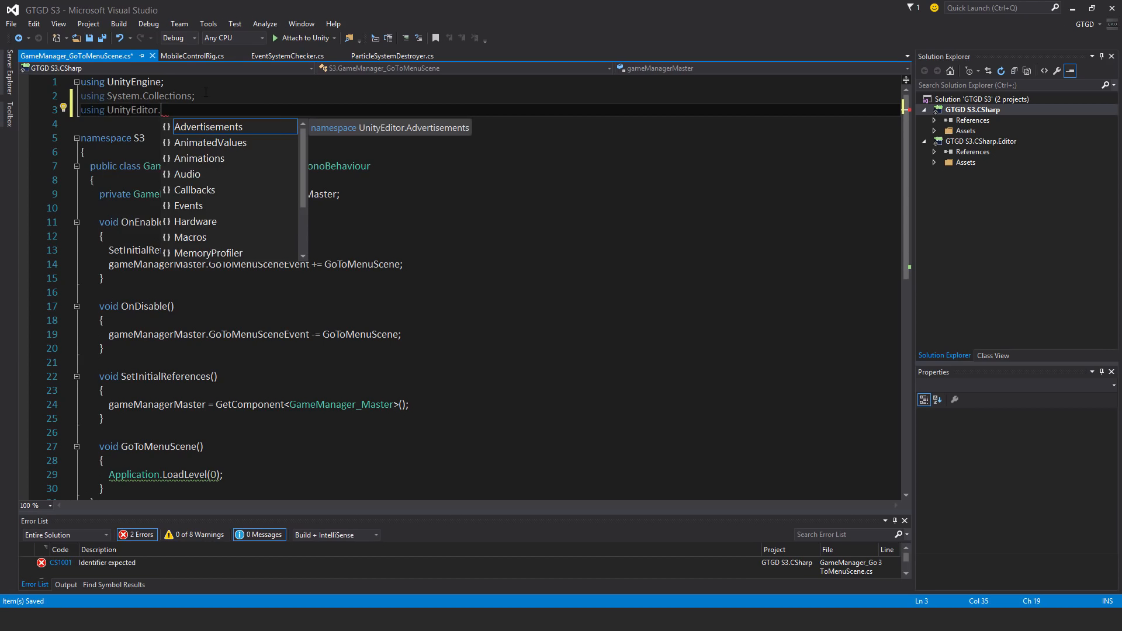
{"action": "type", "text": "s"}
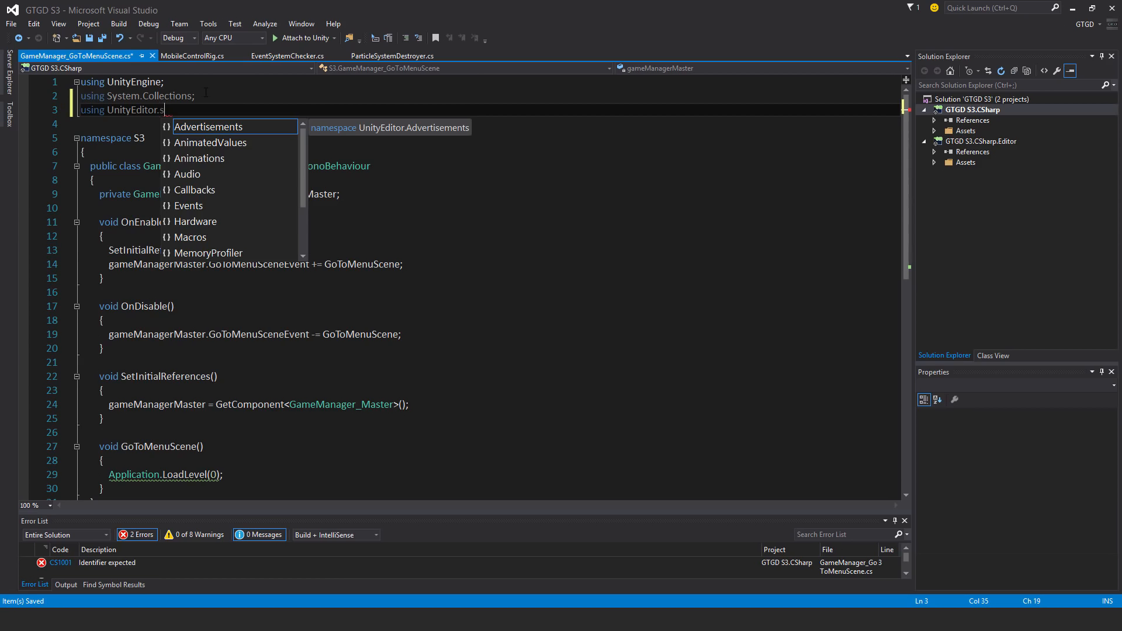
{"action": "type", "text": "SceneManagement;"}
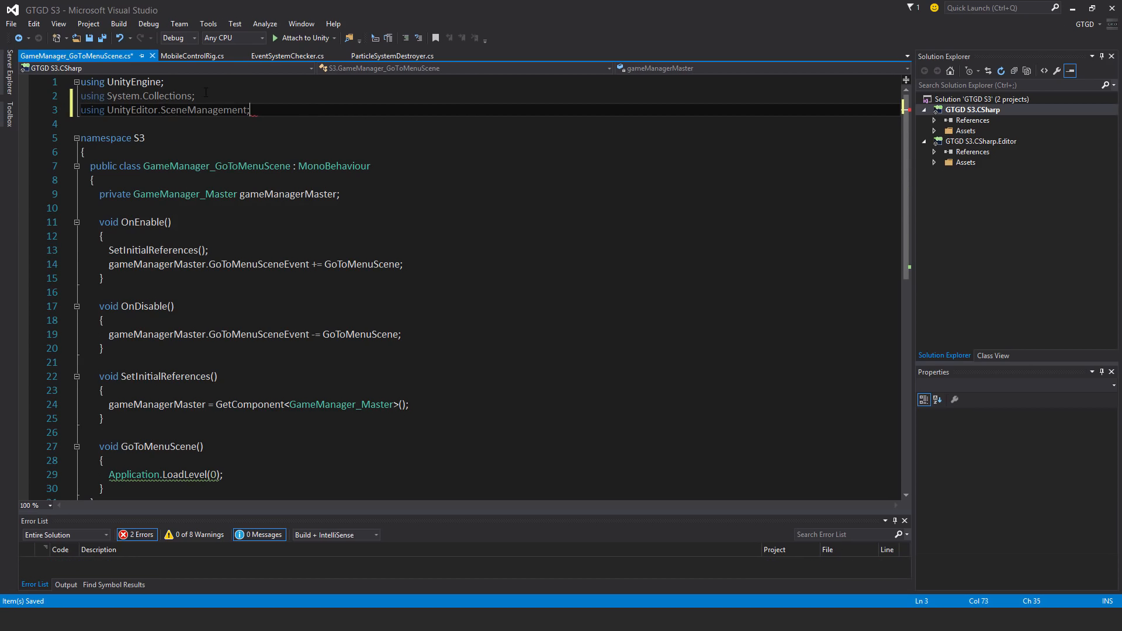
Replace the Application.LoadLevel(0) call with SceneManager.LoadScene(0);.
{"action": "scroll", "scroll_direction": "down", "scroll_amount": 3}
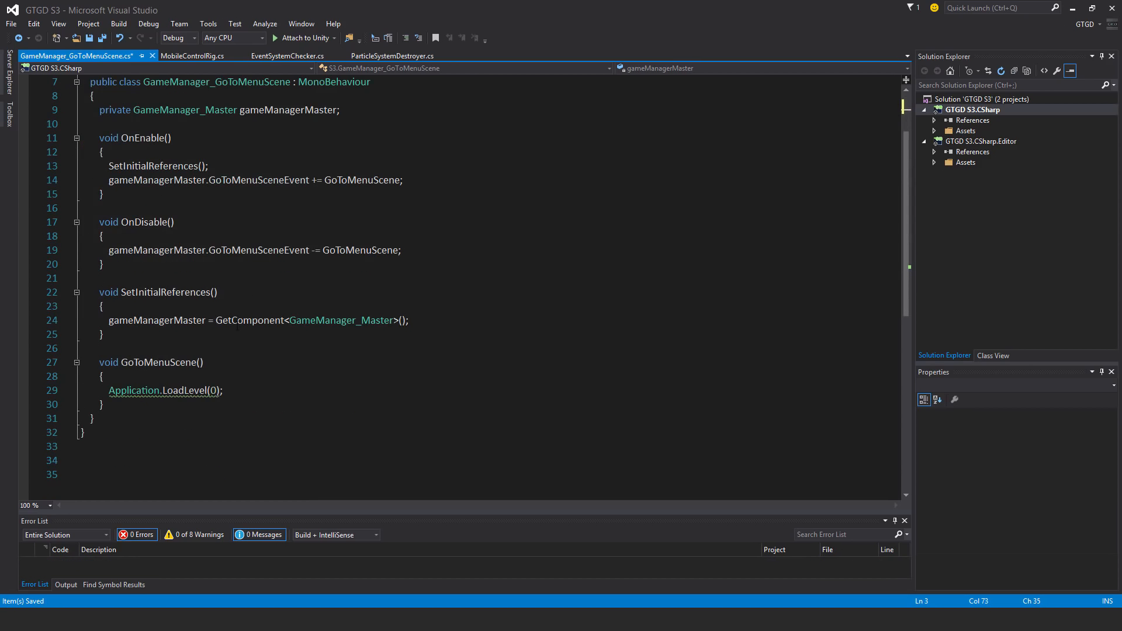
{"action": "double_click", "coordinate": [134, 390]}
{"action": "type", "text": "//"}
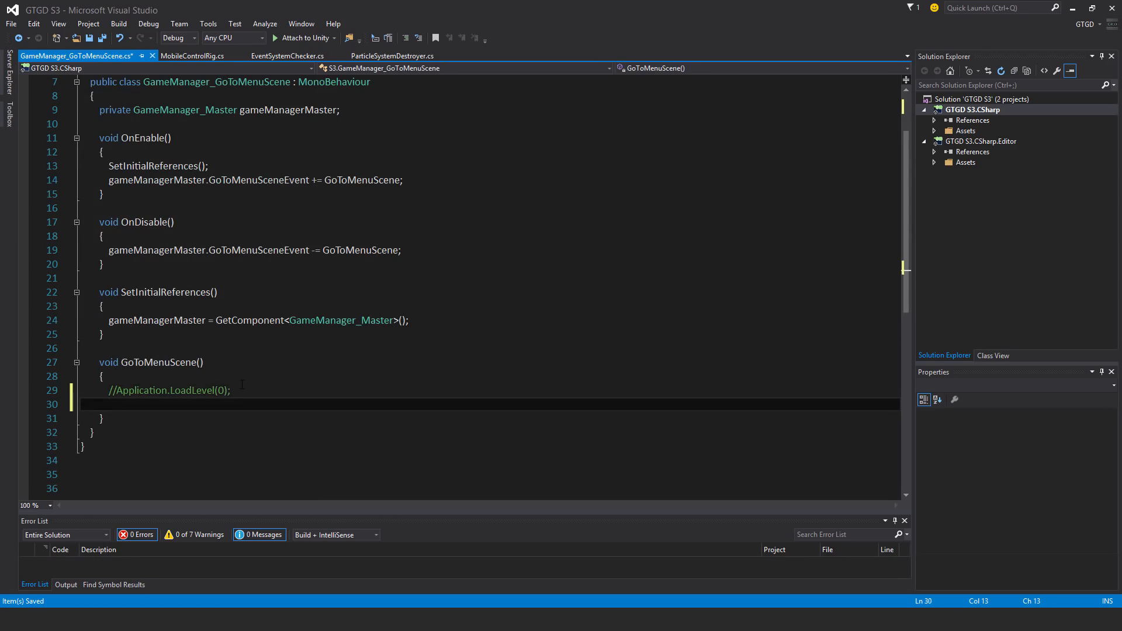
{"action": "type", "text": "scenem"}
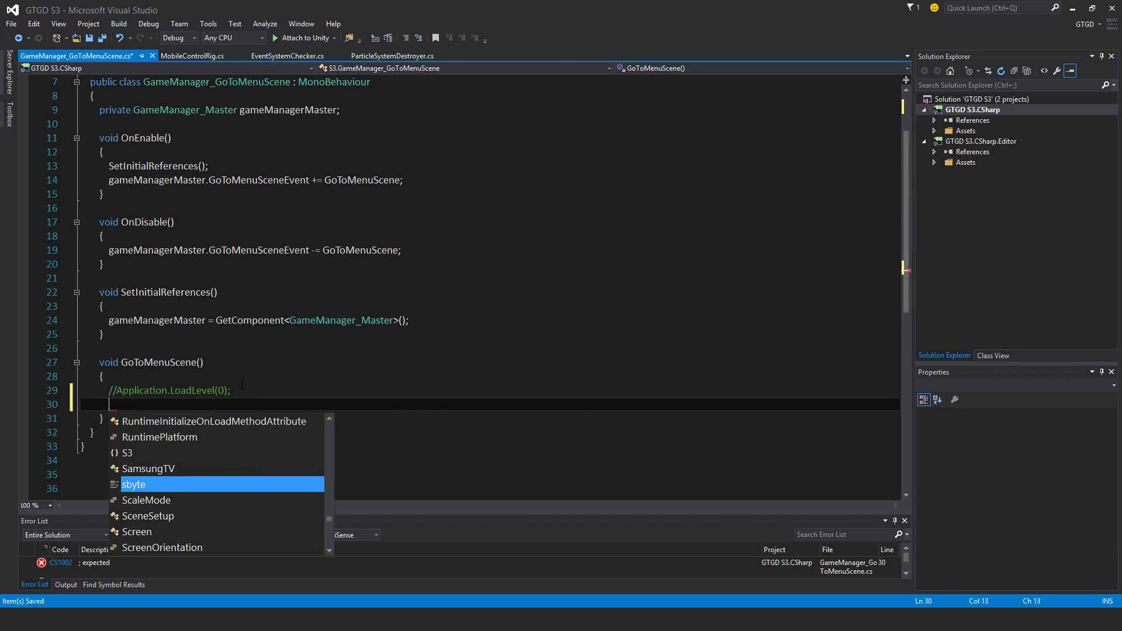
{"action": "type", "text": "SceneManagement;"}
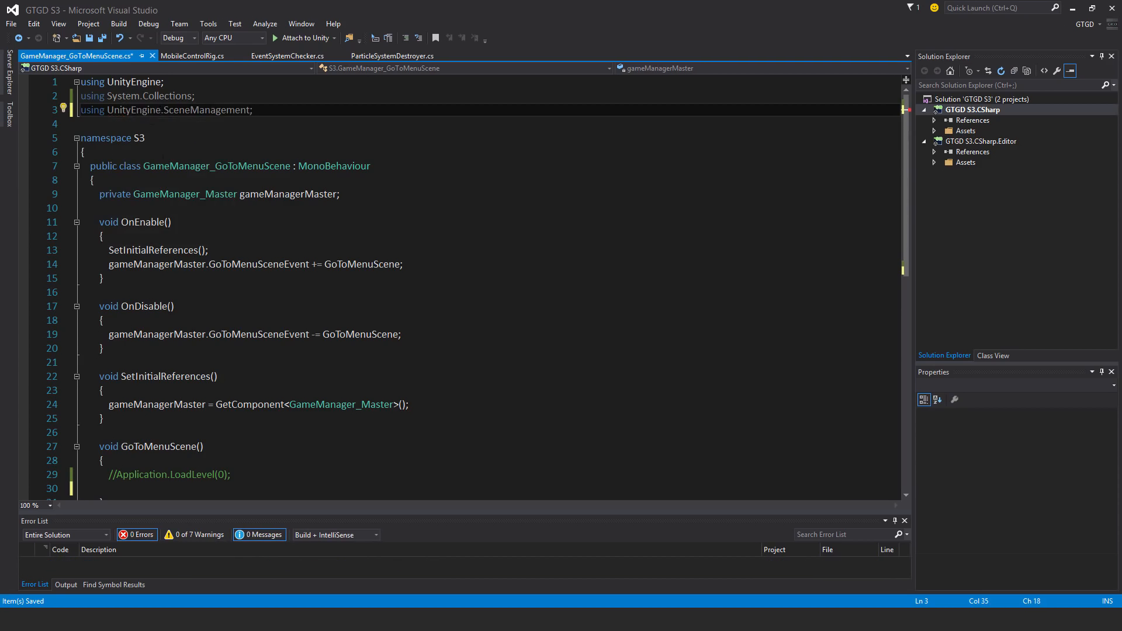
{"action": "type", "text": "Sv"}
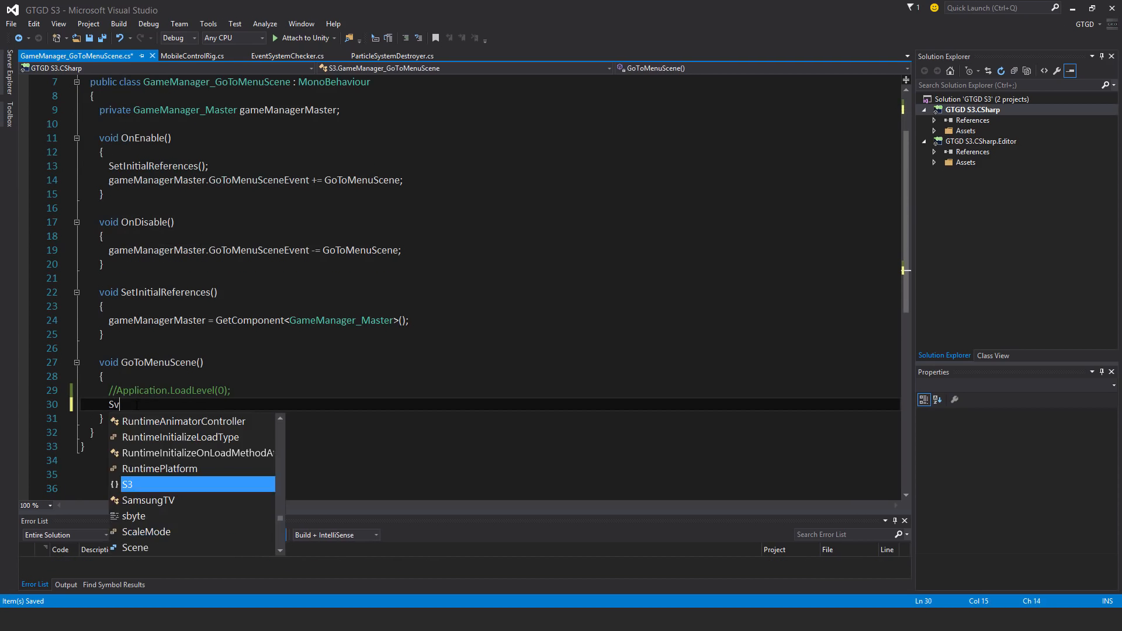
{"action": "type", "text": "cene"}
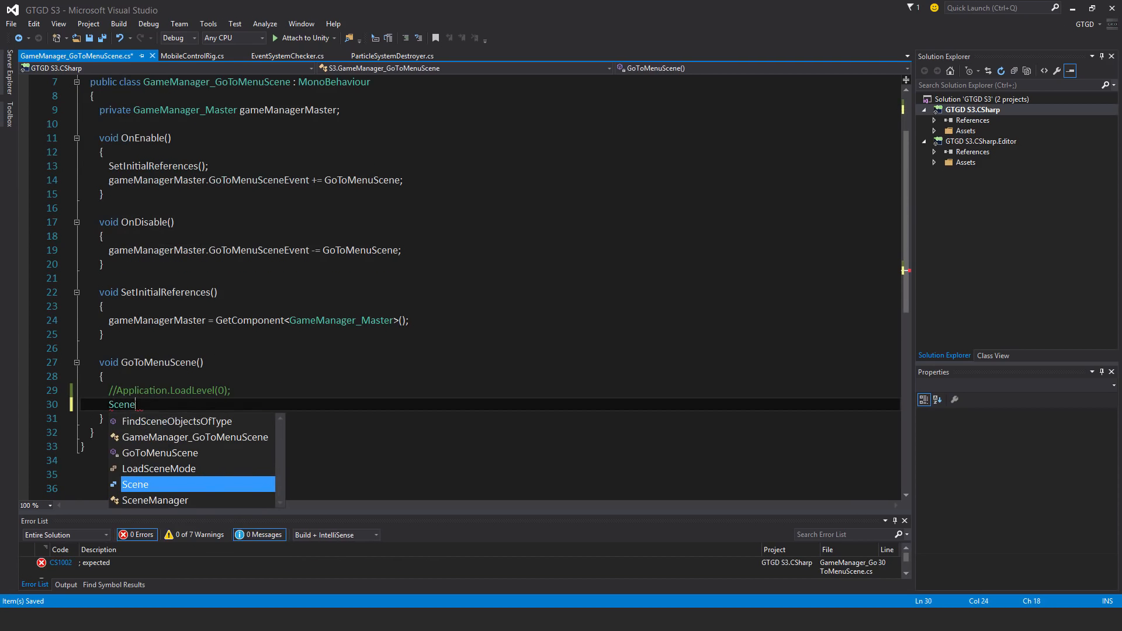
{"action": "type", "text": "Manager."}
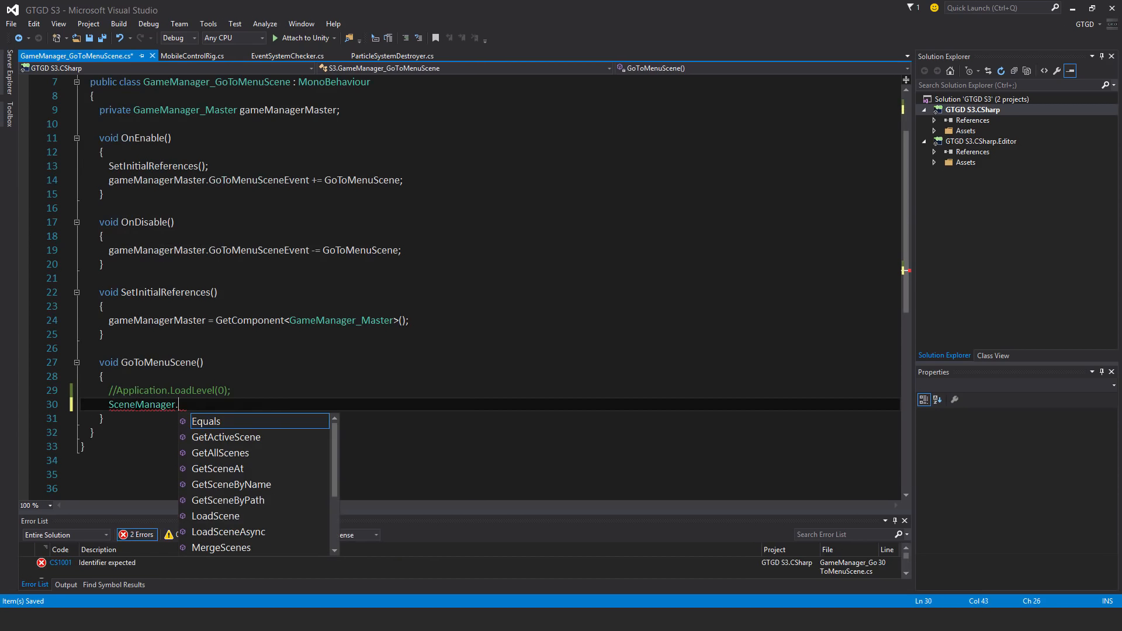
{"action": "type", "text": "LoadScene"}
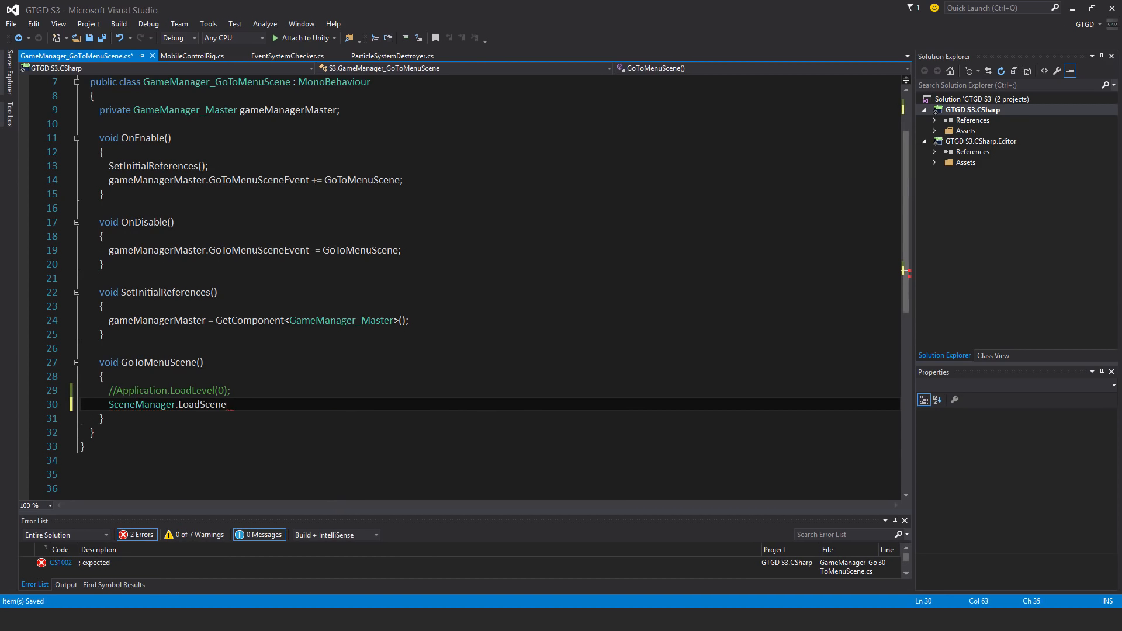
{"action": "type", "text": "(0);"}
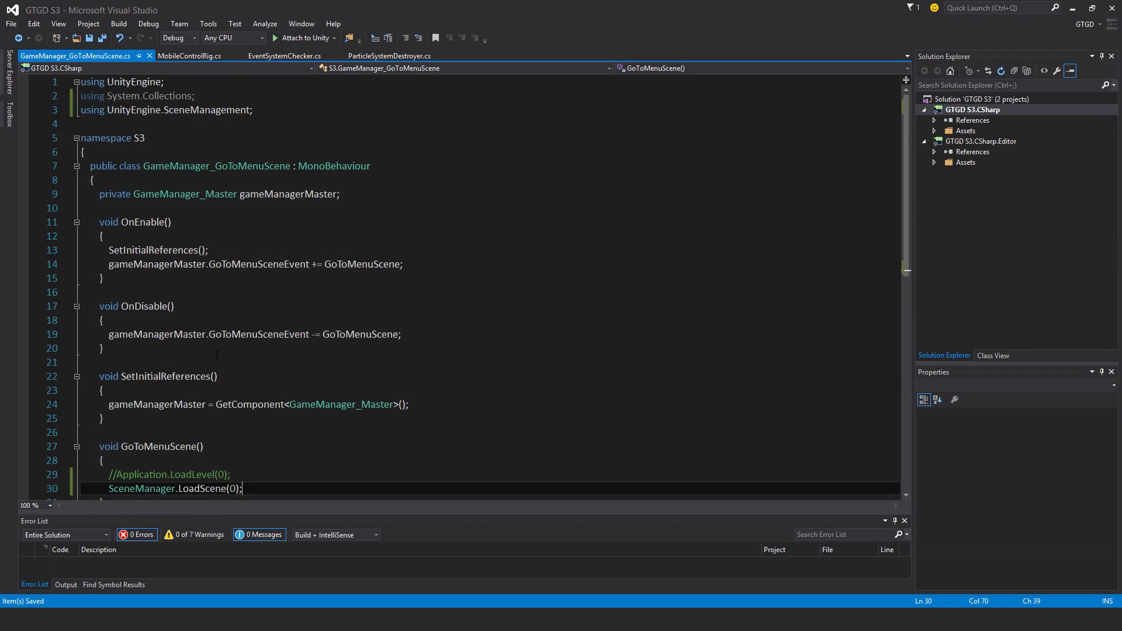
{"action": "scroll", "scroll_direction": "down", "scroll_amount": 3}
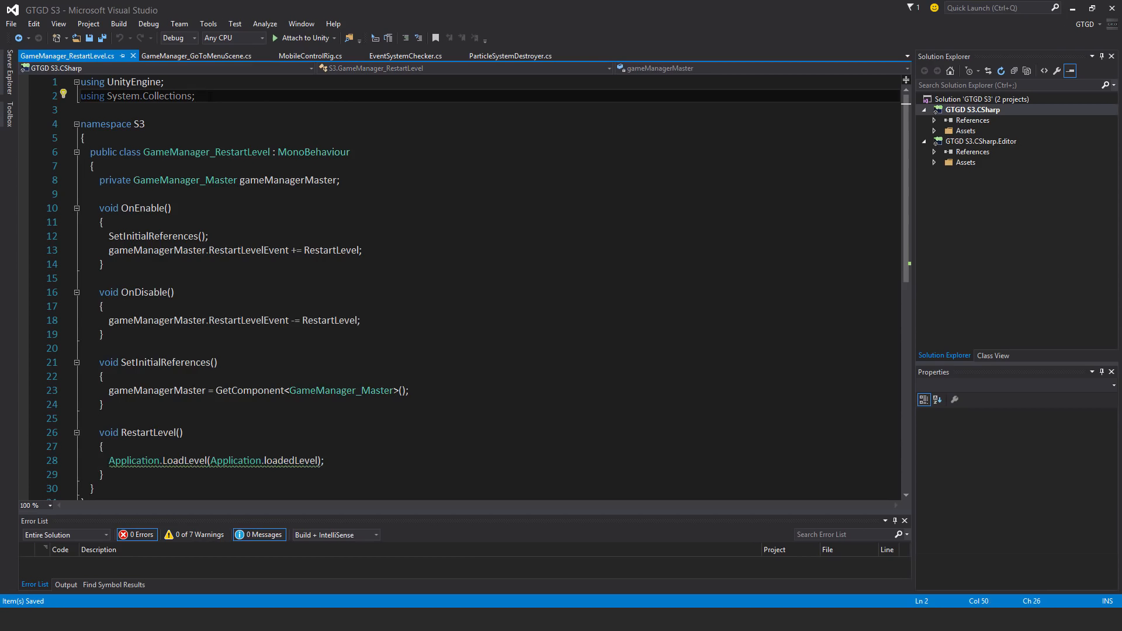
Add 'using UnityEngine.SceneManagement' to GameManager_RestartLevel.cs.
{"action": "type", "text": "using s"}
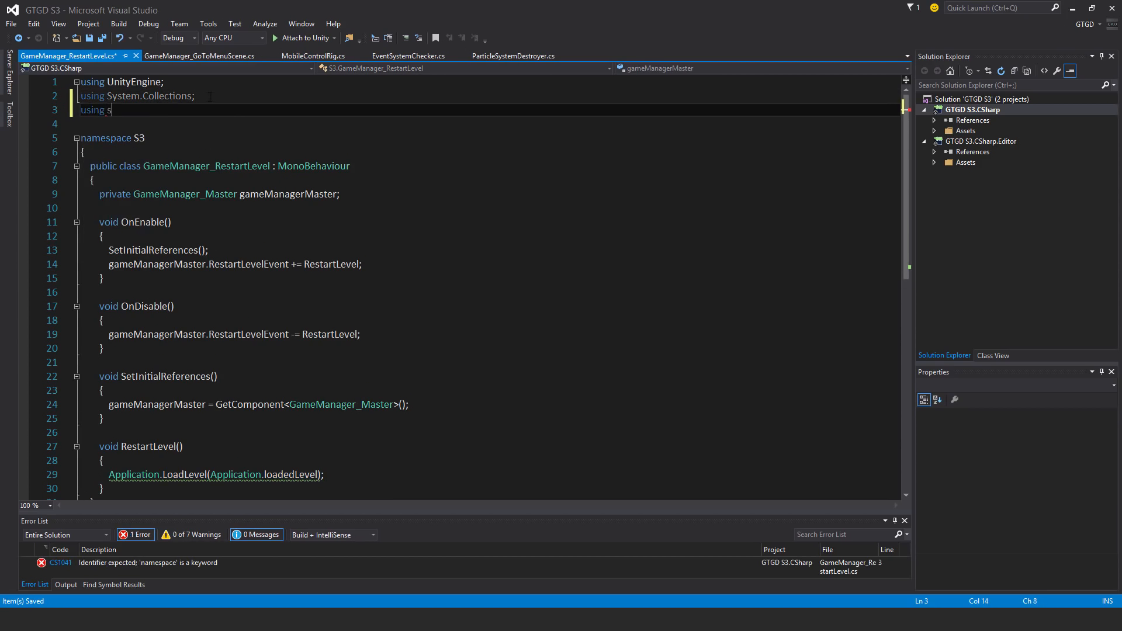
{"action": "type", "text": "nityEngine"}
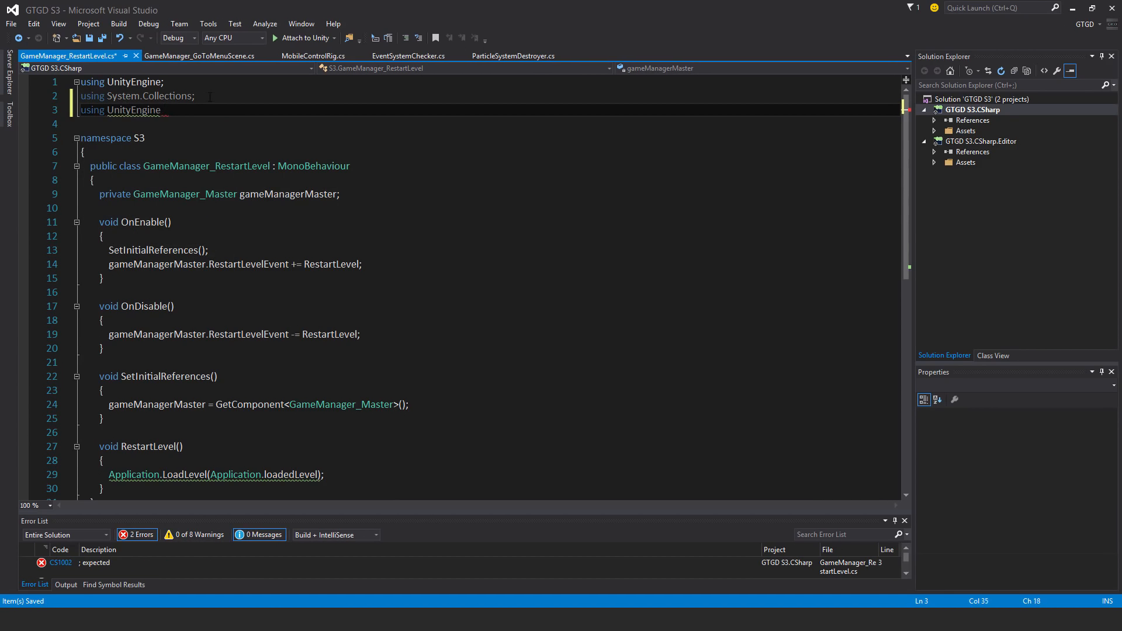
{"action": "type", "text": ".SceneManagement"}
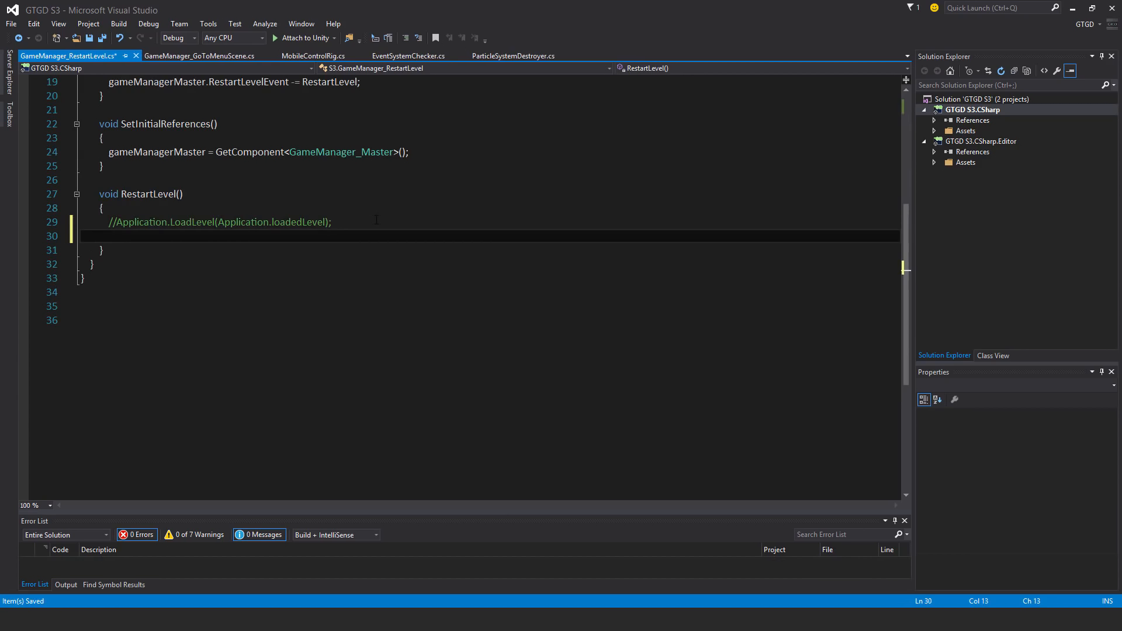
Begin typing SceneManager.LoadScene(SceneManager.GetActiveScene().name) to reload the active scene.
{"action": "type", "text": "sceneManager.LoadScene("}
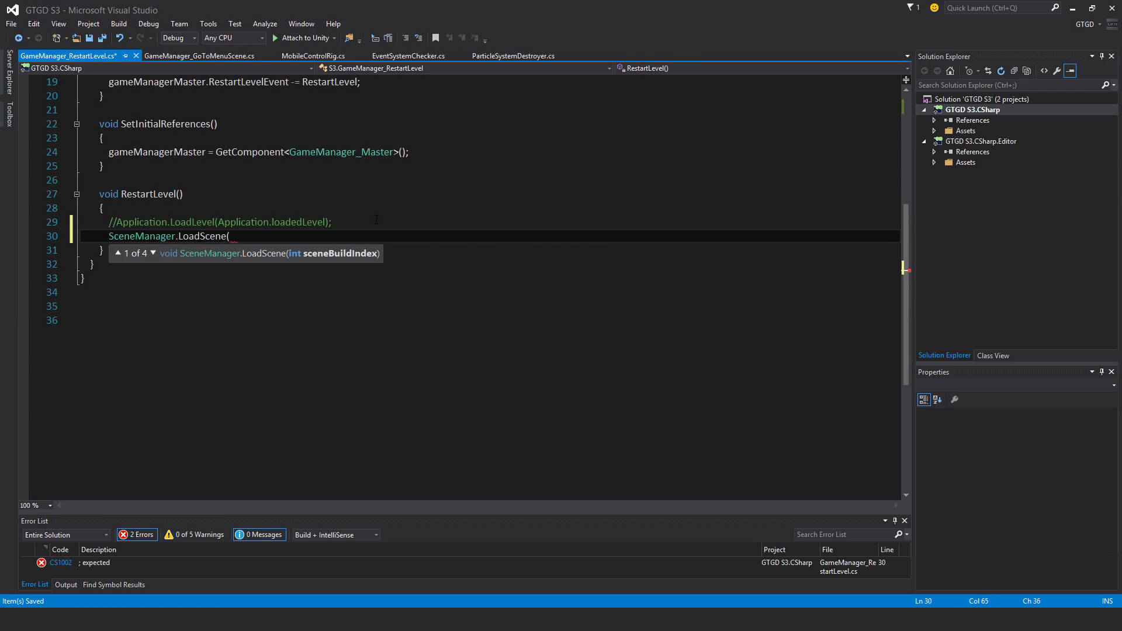
{"action": "type", "text": "sc"}
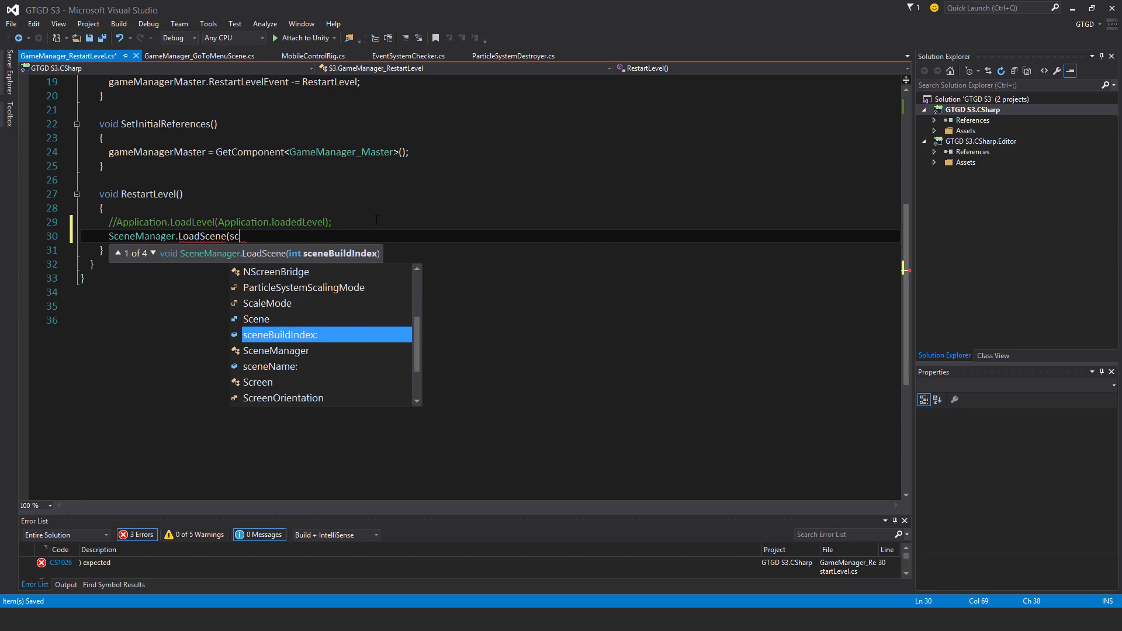
{"action": "type", "text": "ene"}
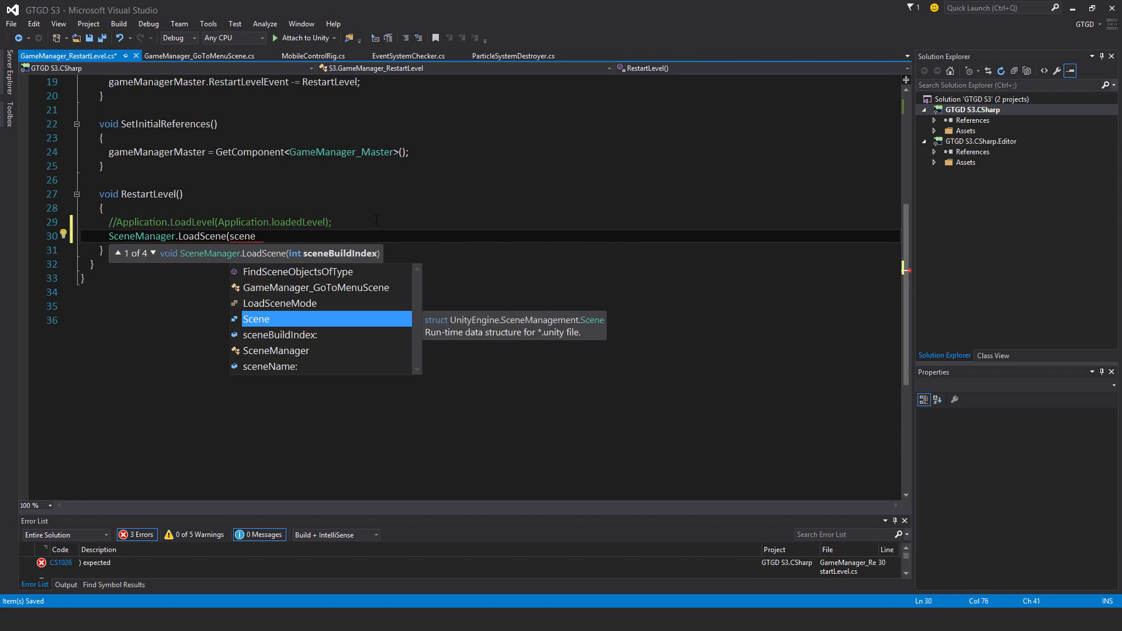
{"action": "type", "text": "SceneManager."}
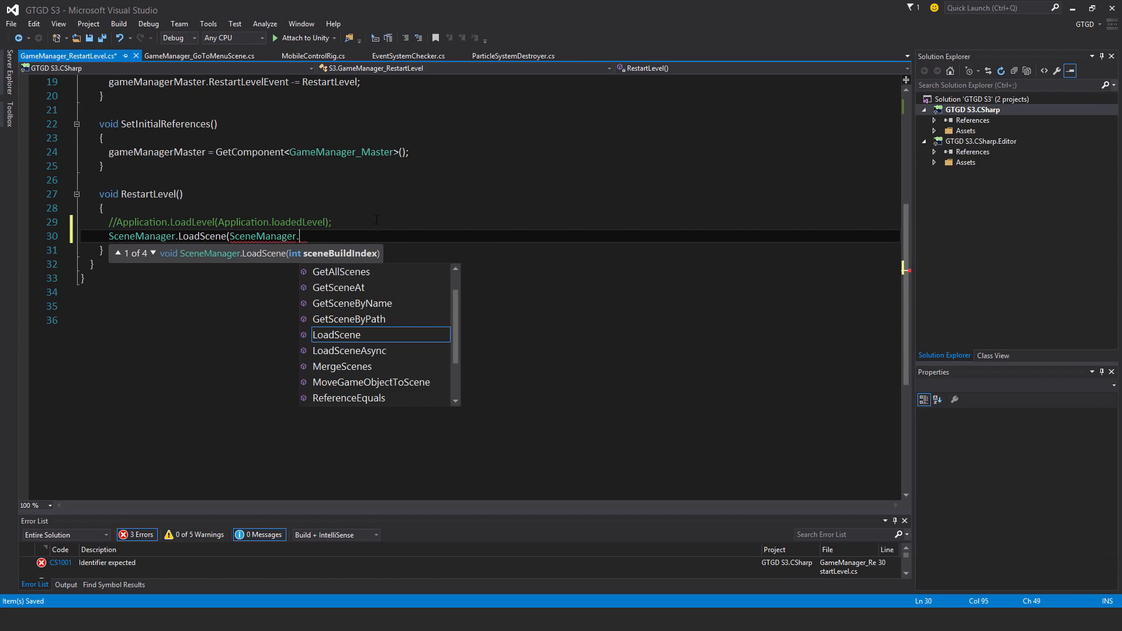
{"action": "type", "text": "GetActiveScene"}
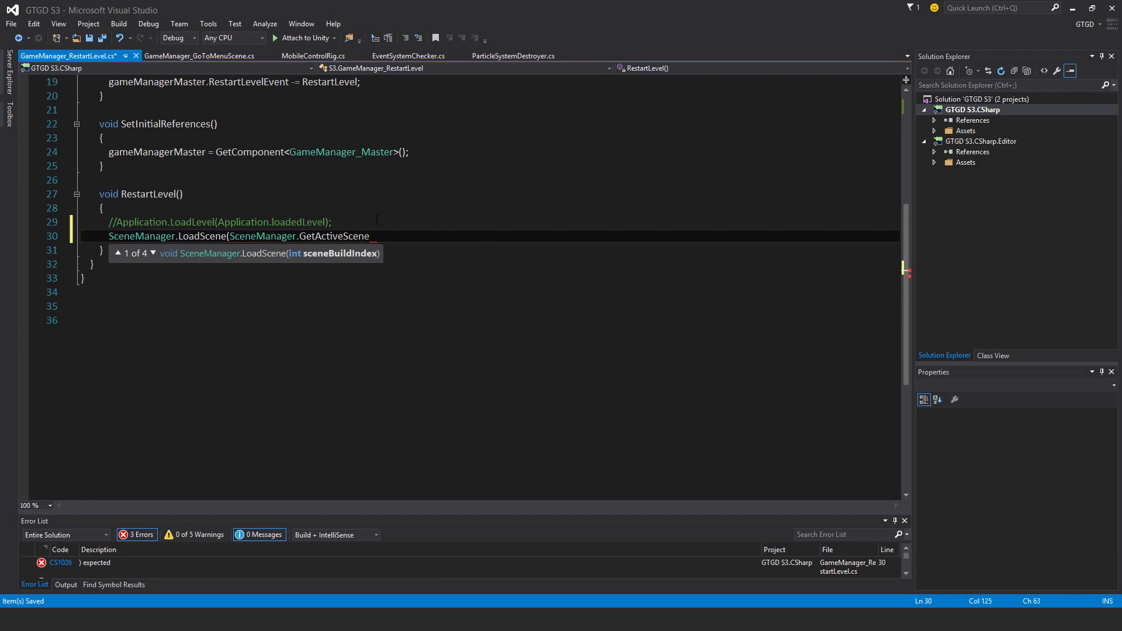
{"action": "type", "text": "().na"}
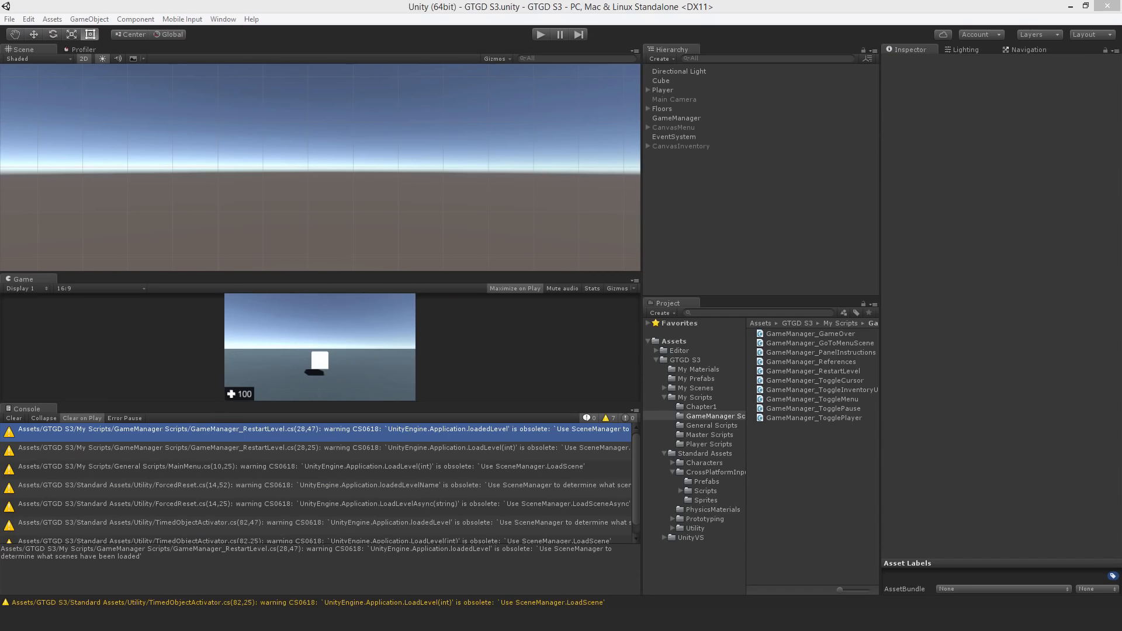
Open MainMenu.cs from its warning, import UnityEngine.SceneManagement, and start a SceneManager call.
{"action": "left_click", "coordinate": [709, 425]}
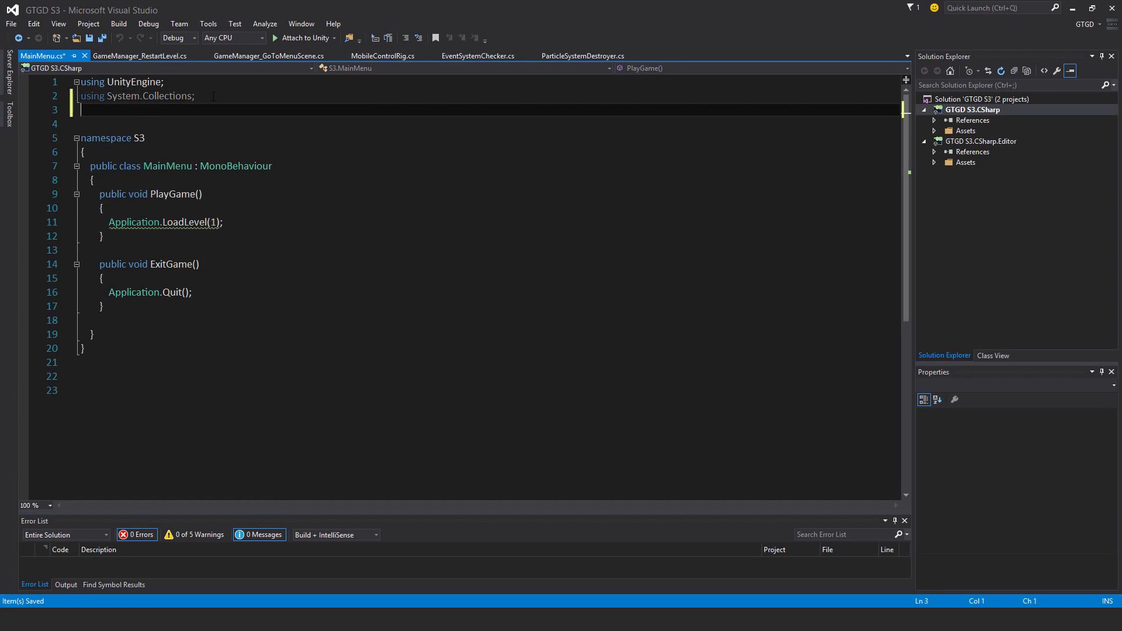
{"action": "type", "text": "using unityEngine.SceneManagement;"}
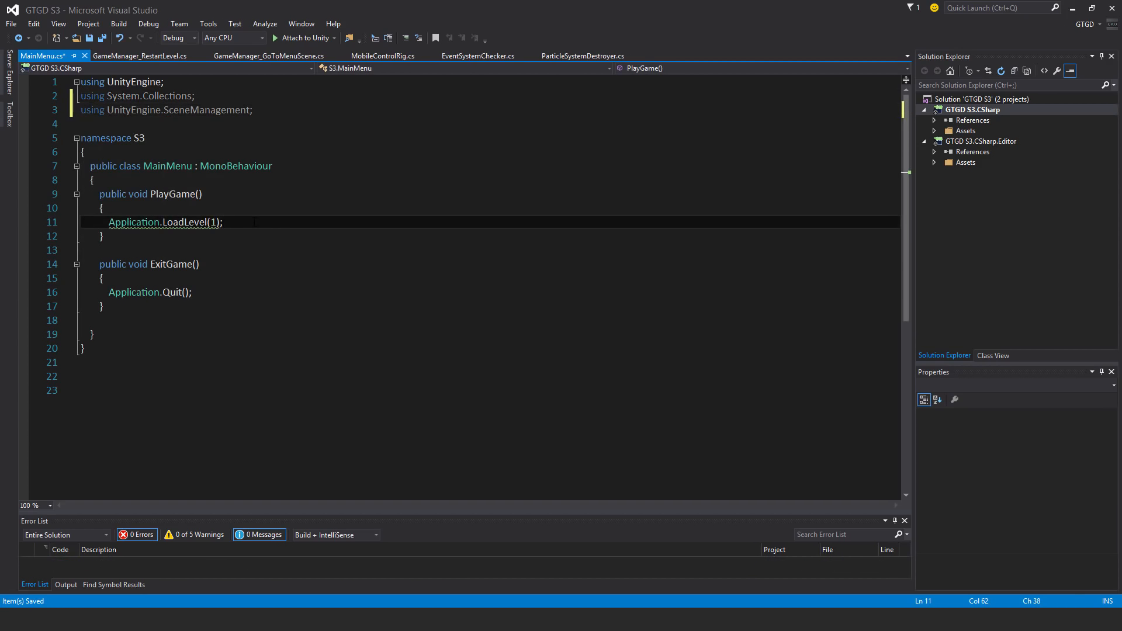
{"action": "type", "text": "SceneManager."}
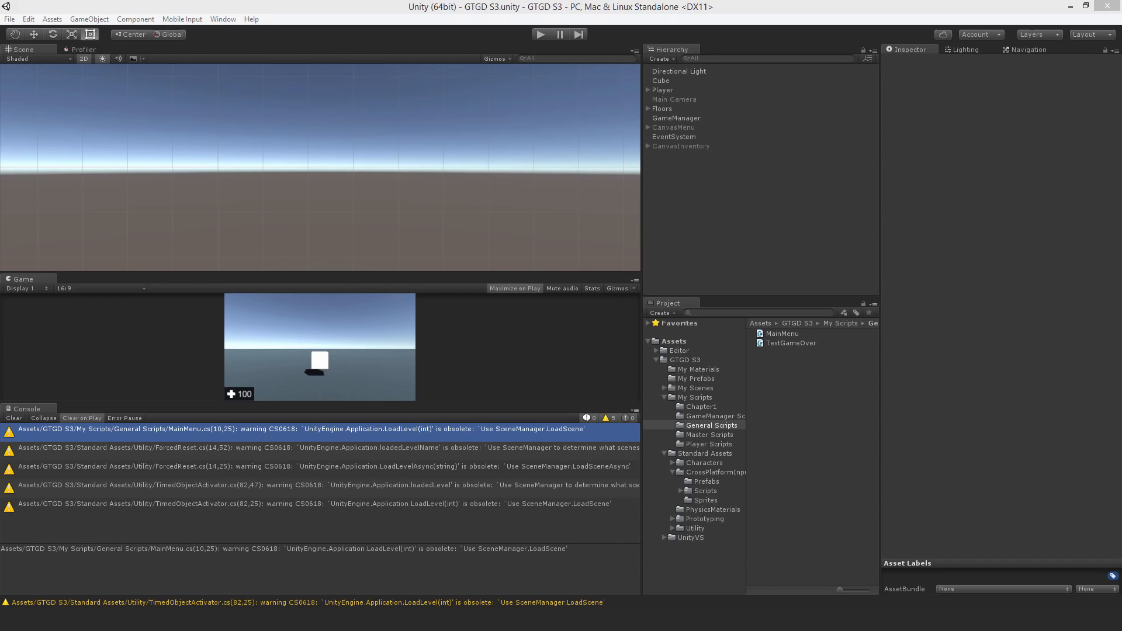
Open ForcedReset.cs from its warning and add a UnityEngine.SceneManagement import line.
{"action": "left_click", "coordinate": [694, 527]}
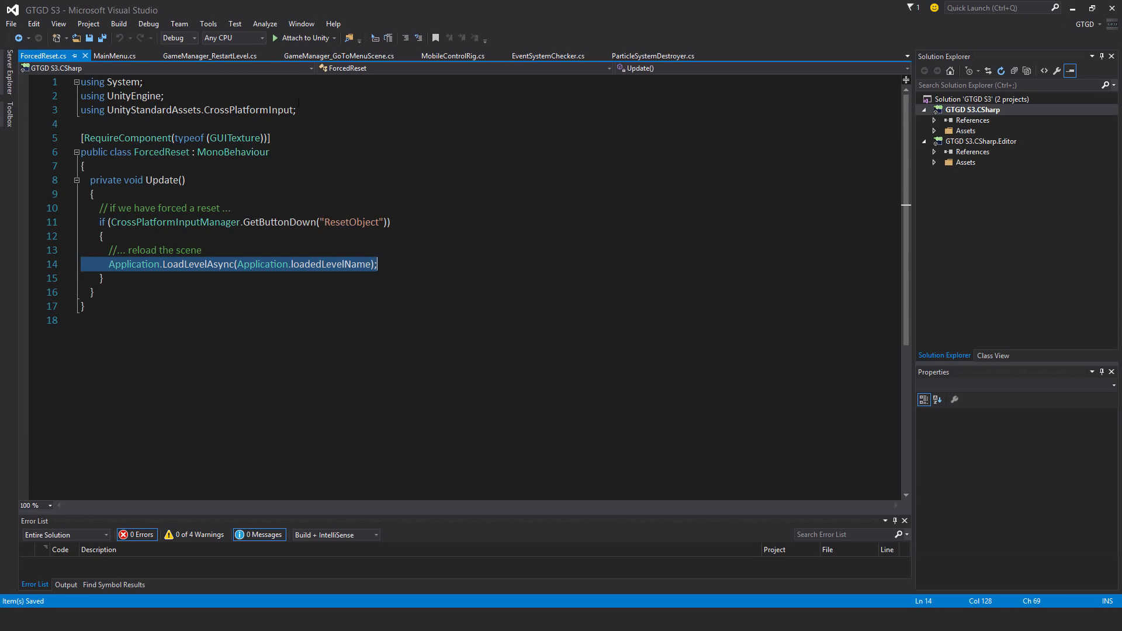
{"action": "key", "text": "Enter"}
{"action": "type", "text": "using"}
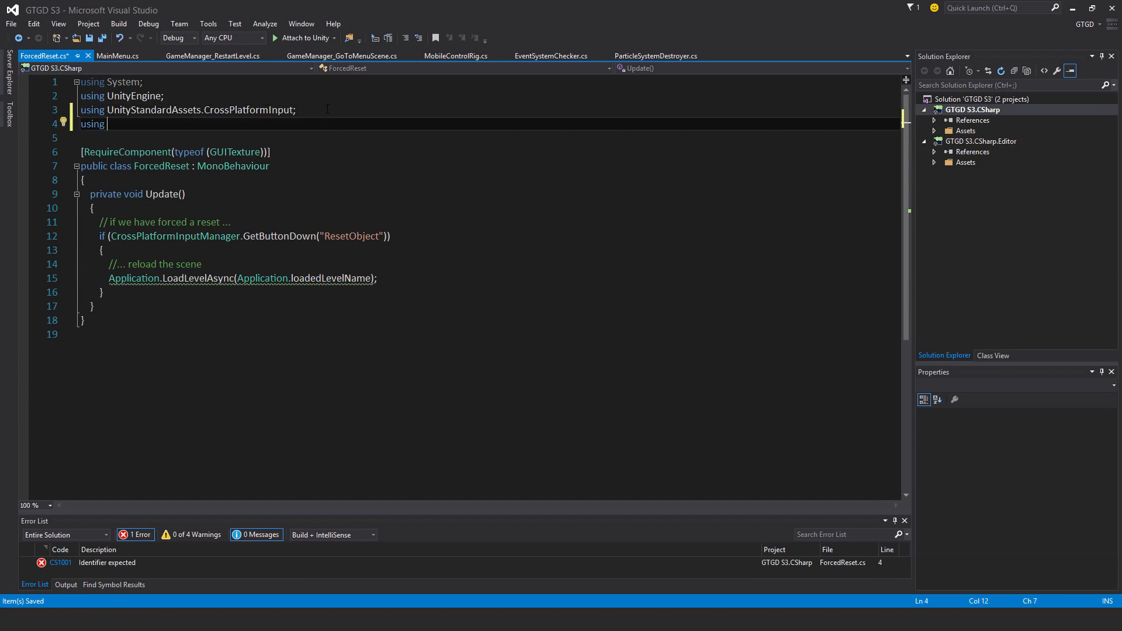
{"action": "type", "text": "UnityEngine"}
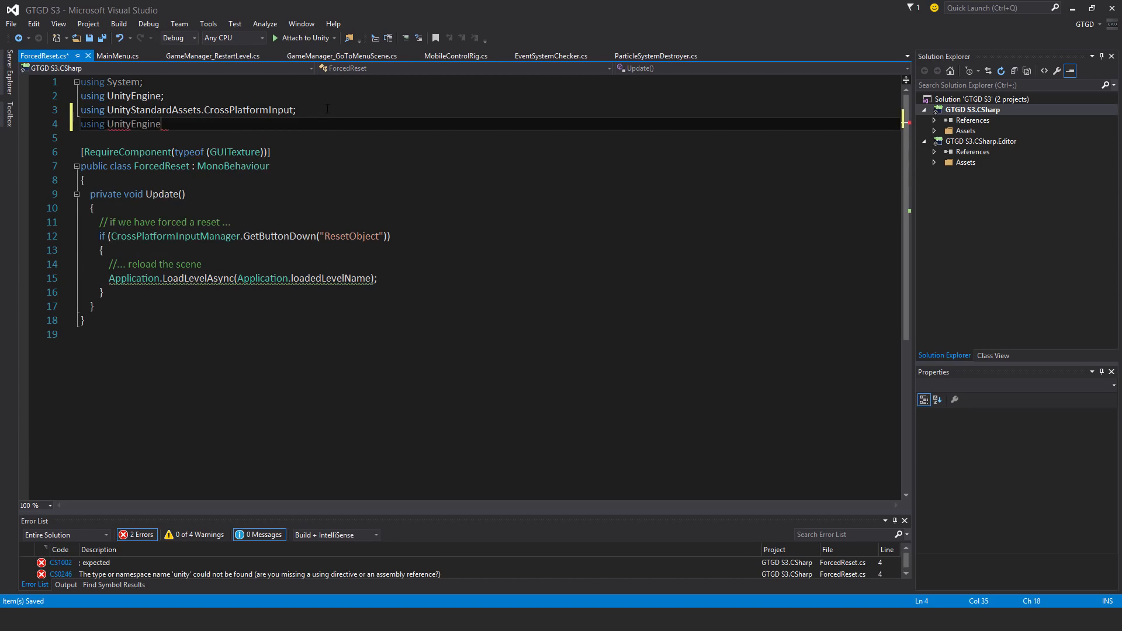
{"action": "type", "text": ".s"}
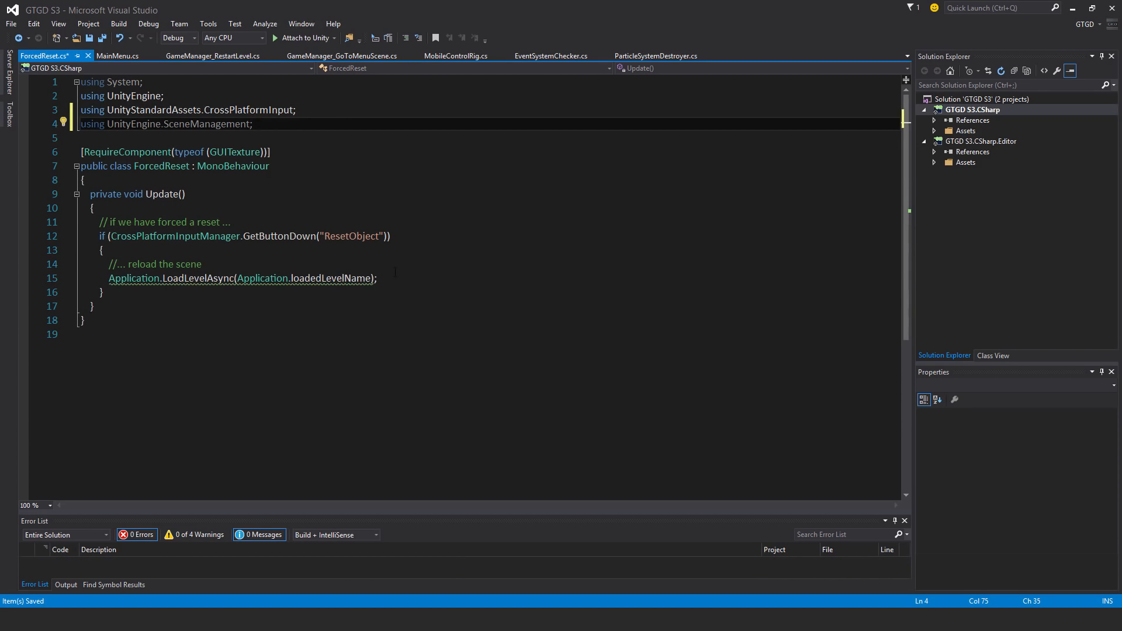
Write SceneManager.LoadSceneAsync(SceneManager.GetActiveScene().name); and comment out the LoadLevelAsync line.
{"action": "key", "text": "enter"}
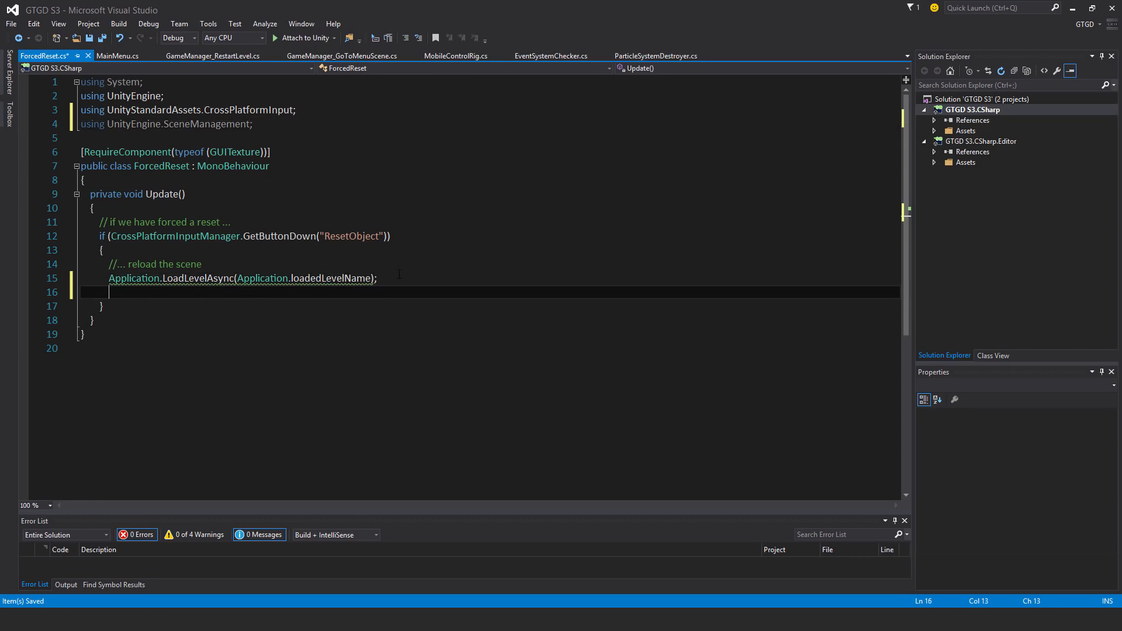
{"action": "type", "text": "scenem"}
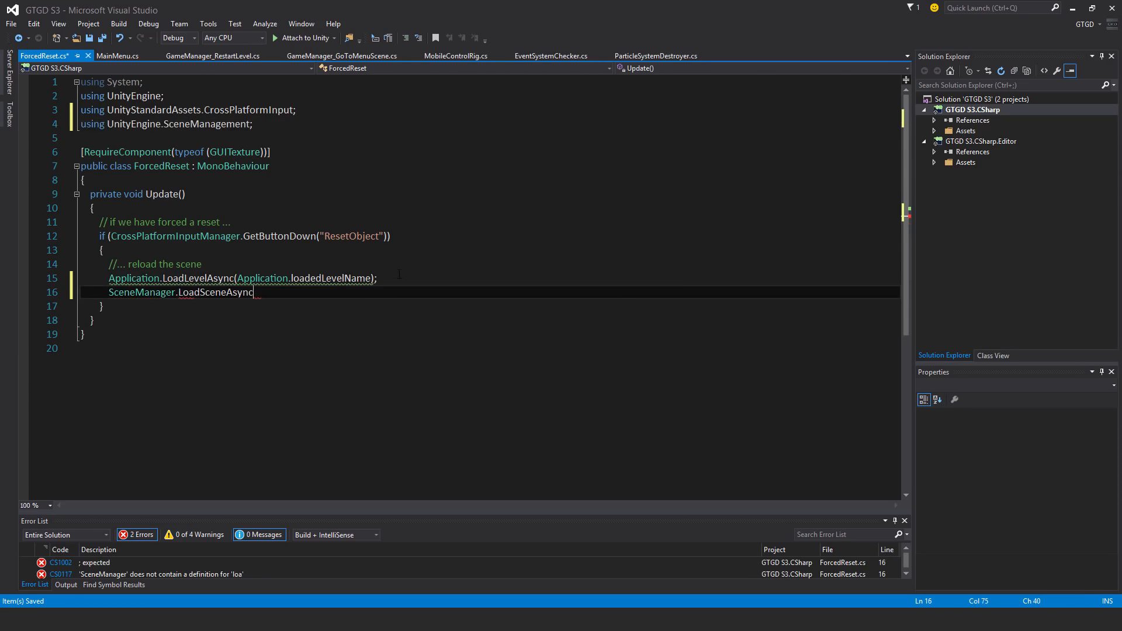
{"action": "type", "text": "("}
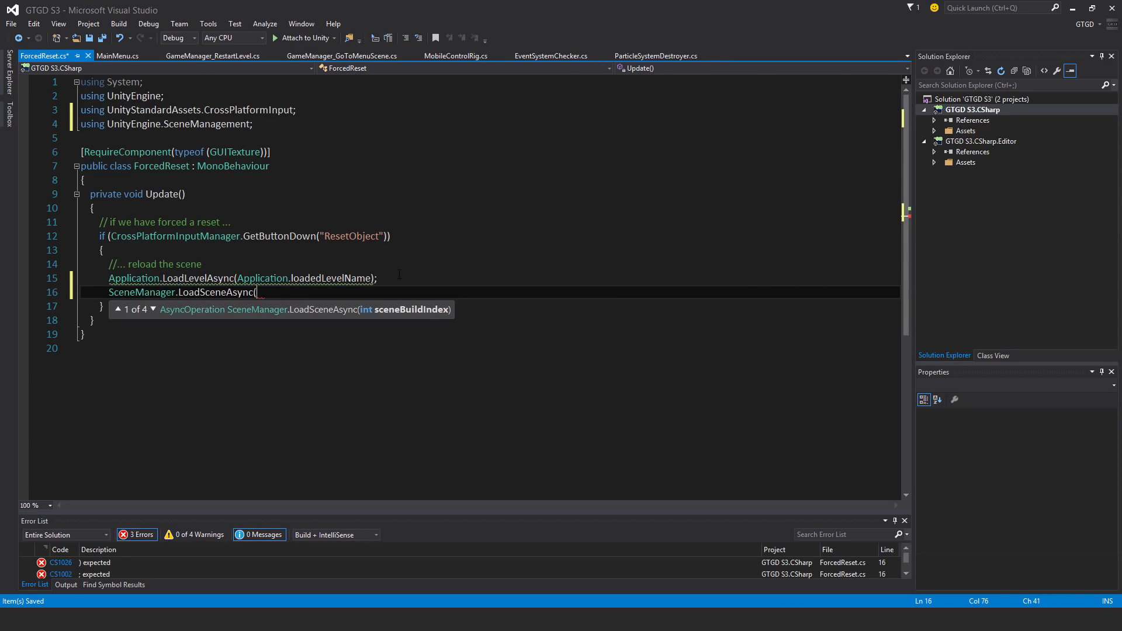
{"action": "type", "text": "scenema"}
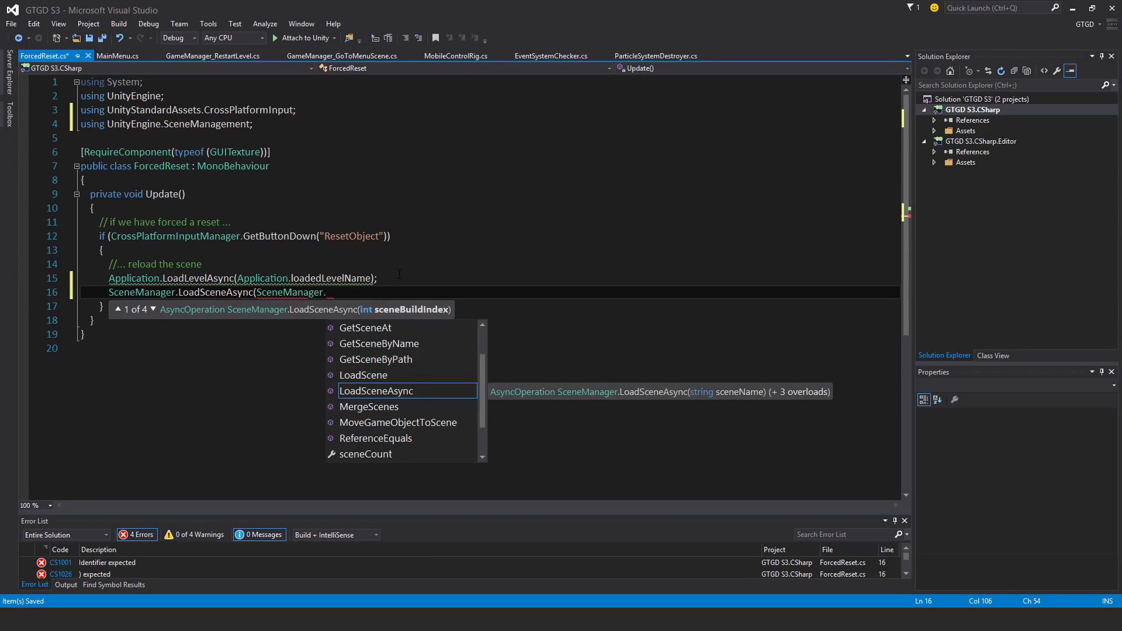
{"action": "type", "text": "GetActiveScene"}
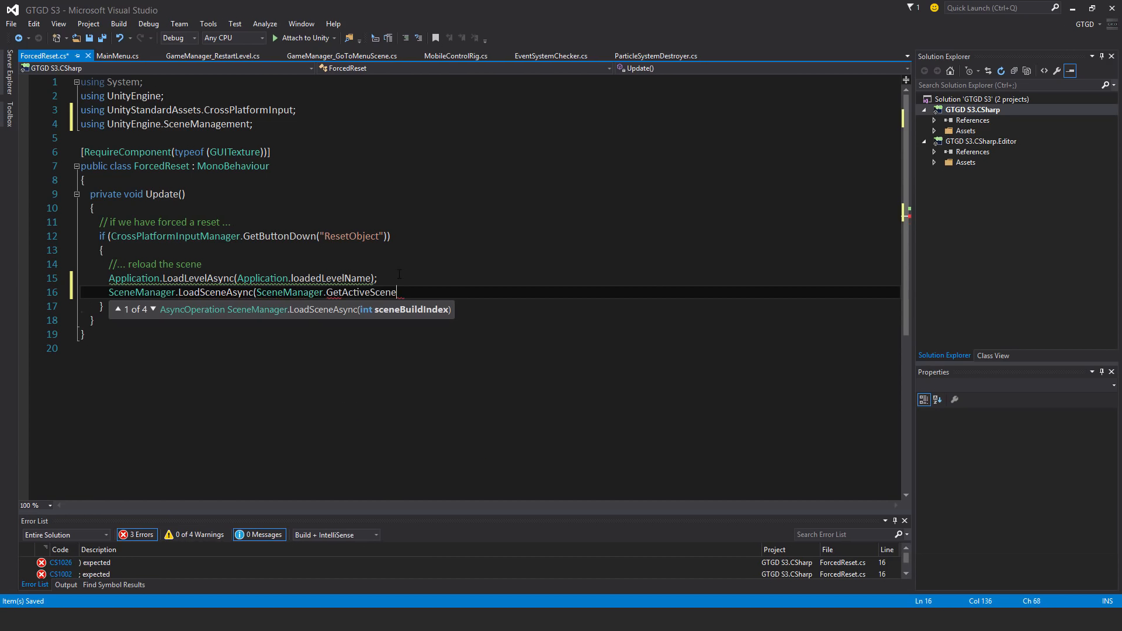
{"action": "type", "text": "().na"}
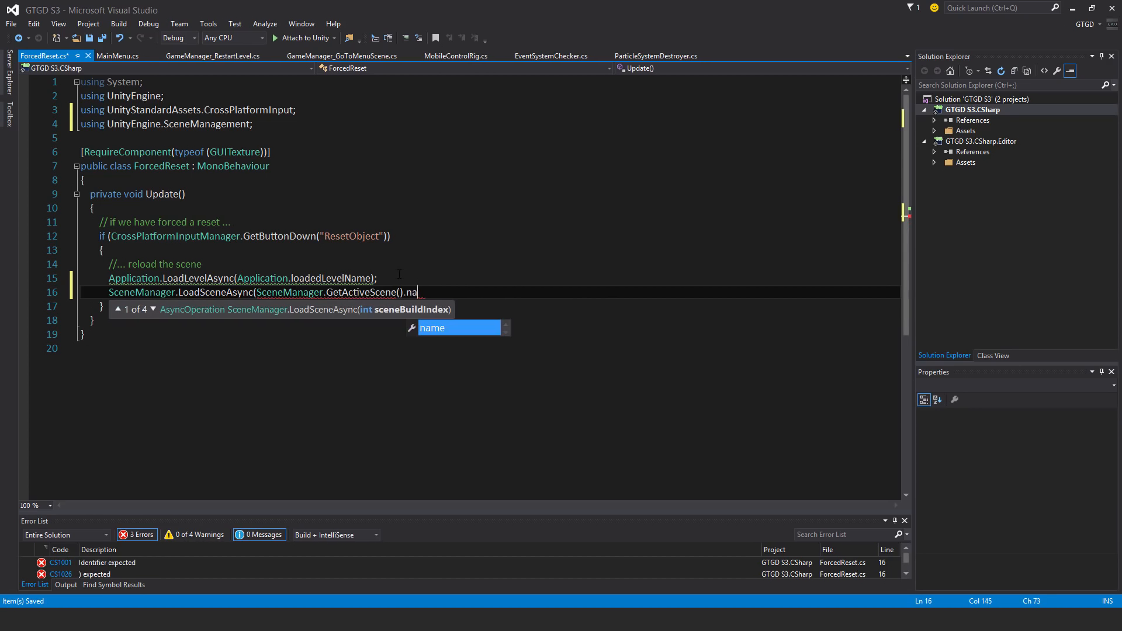
{"action": "type", "text": "me);"}
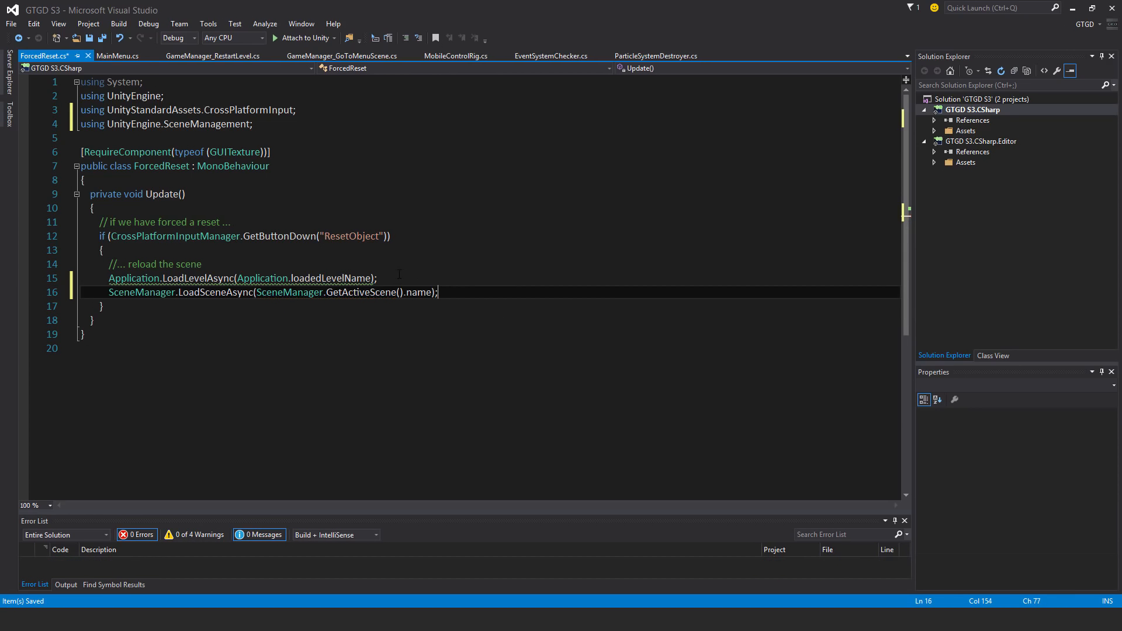
{"action": "type", "text": "//"}
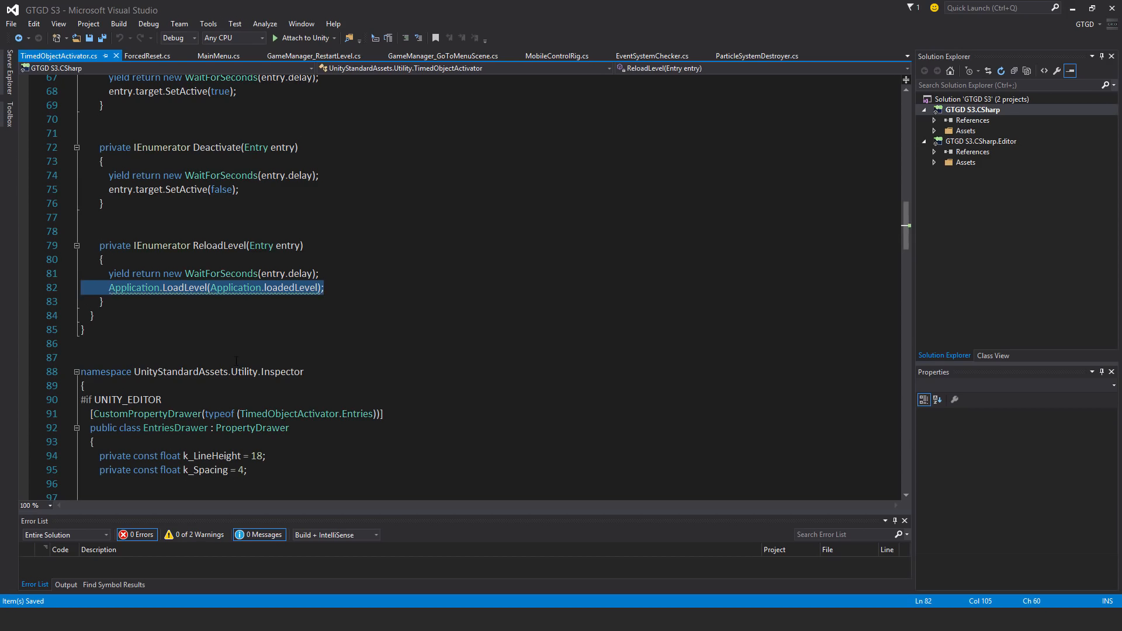
Import SceneManagement and write SceneManager.LoadScene(SceneManager.GetActiveScene().name), commenting out Application.LoadLevel.
{"action": "scroll", "scroll_direction": "up", "scroll_amount": 3}
{"action": "type", "text": "us"}
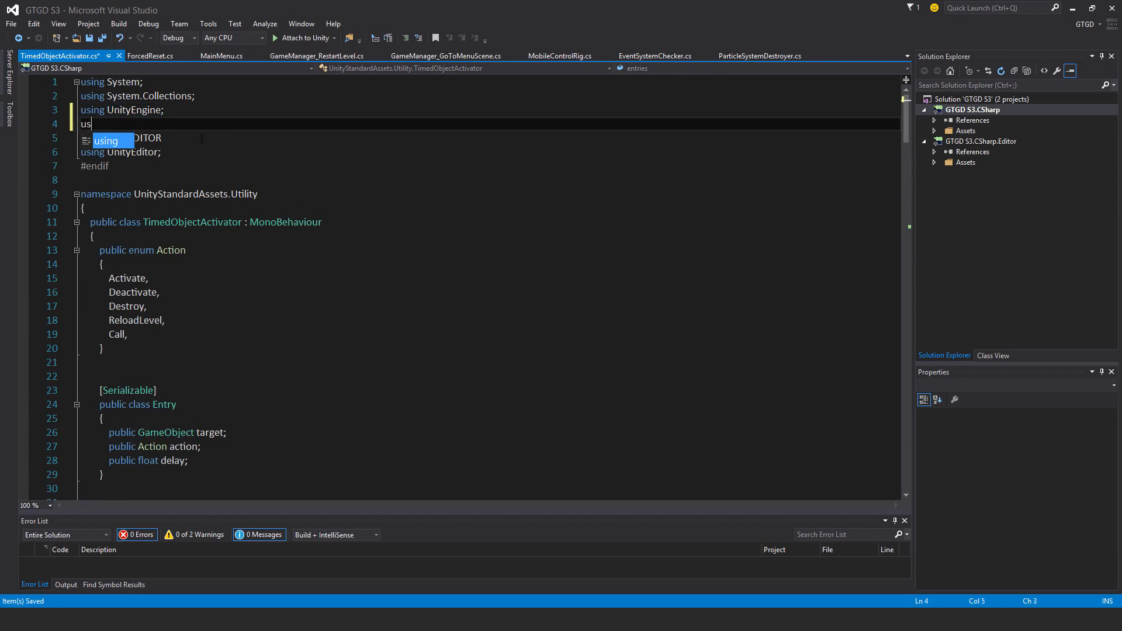
{"action": "type", "text": "unit"}
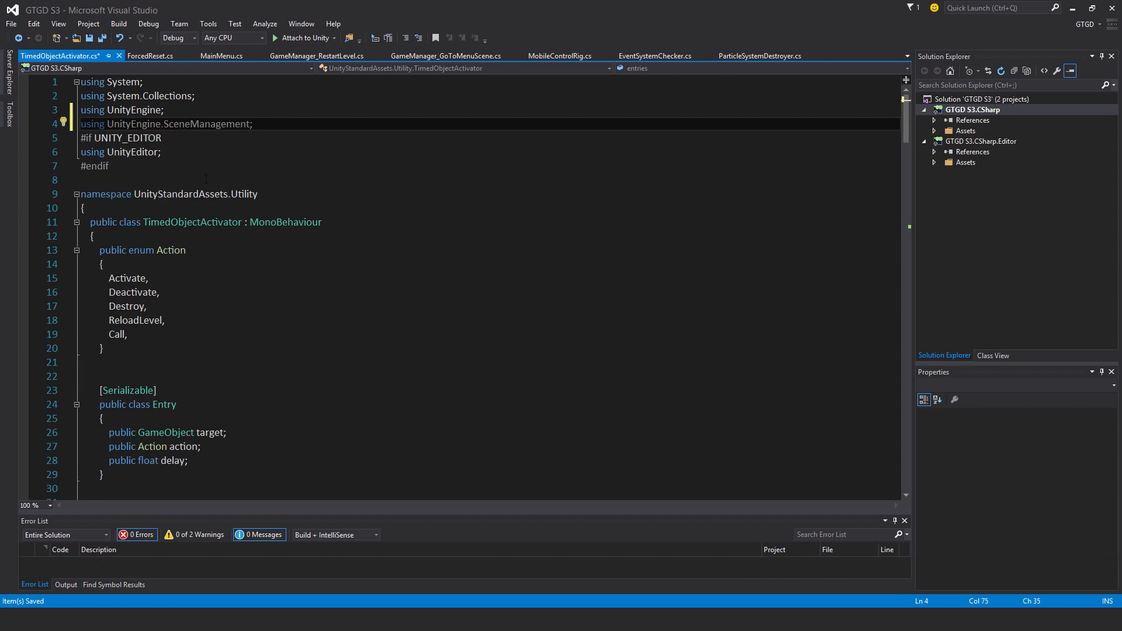
{"action": "scroll", "scroll_direction": "down", "scroll_amount": 3}
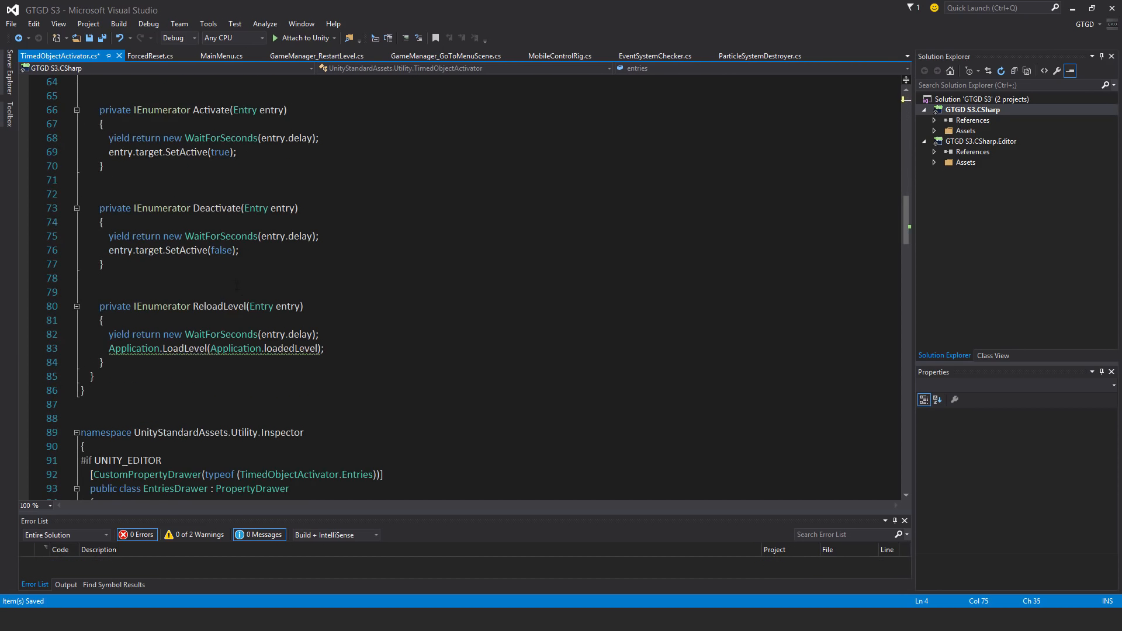
{"action": "type", "text": "sce"}
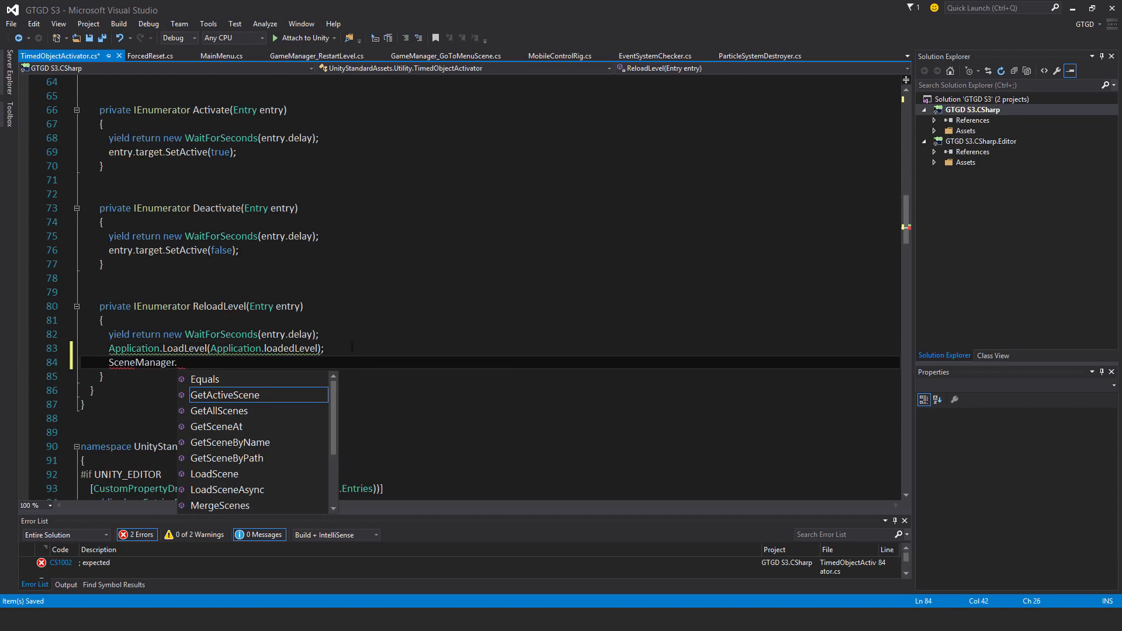
{"action": "type", "text": "load"}
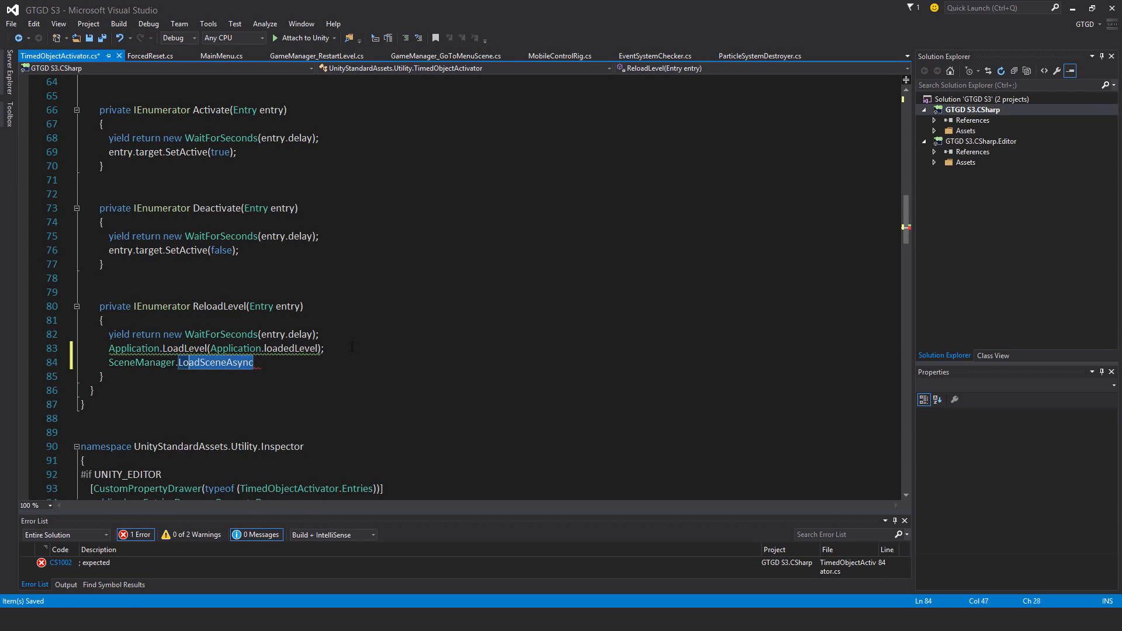
{"action": "key", "text": "Backspace"}
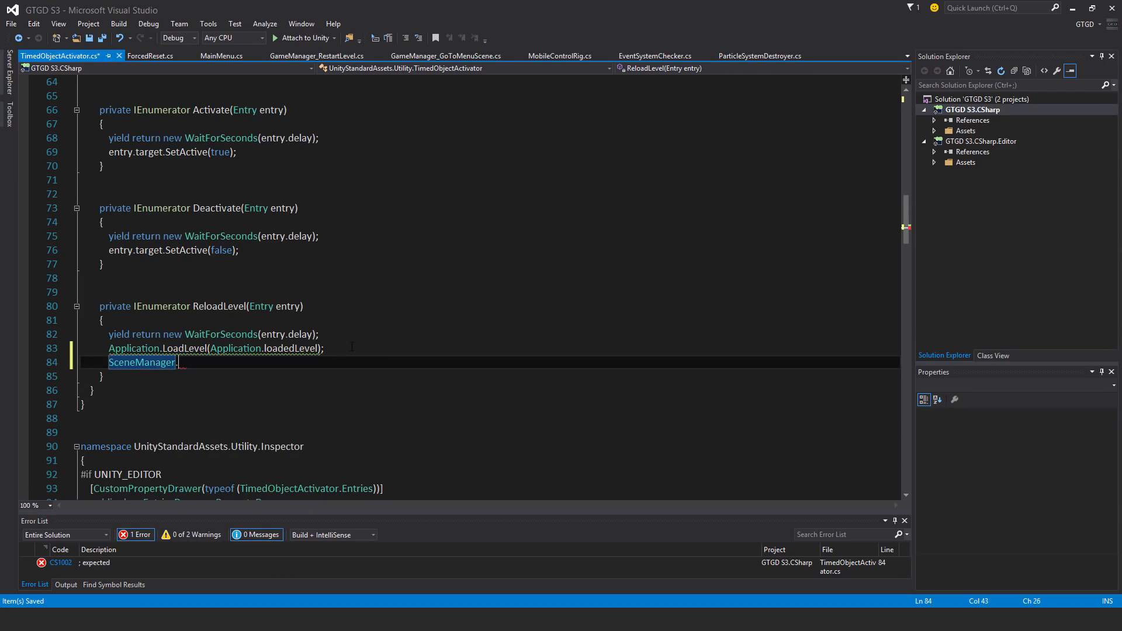
{"action": "type", "text": "LoadScene"}
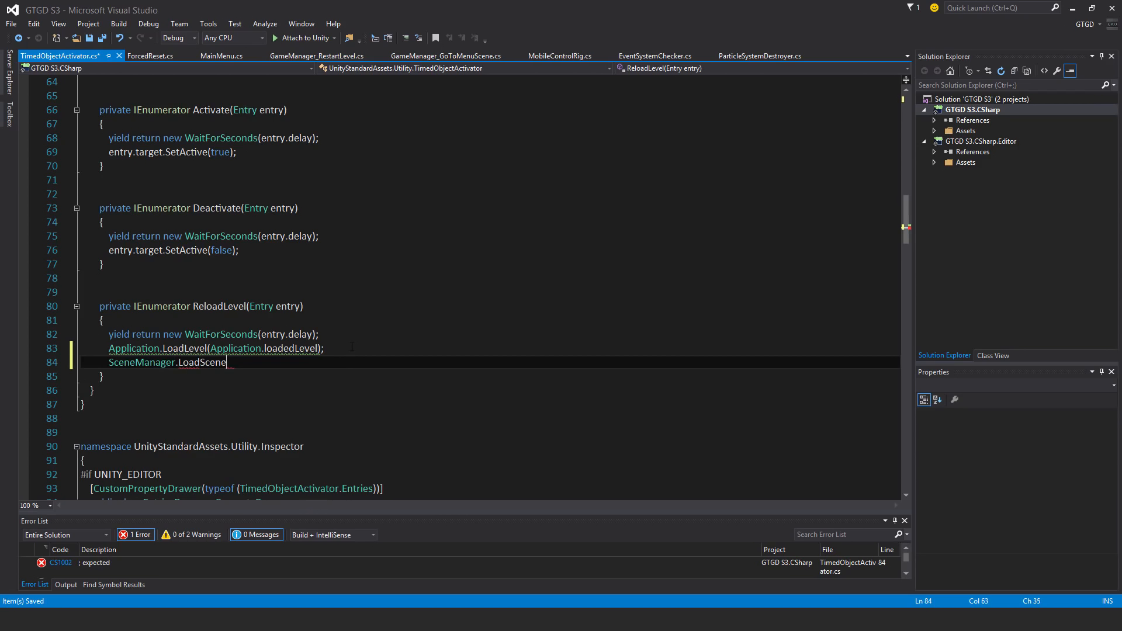
{"action": "type", "text": "(sc"}
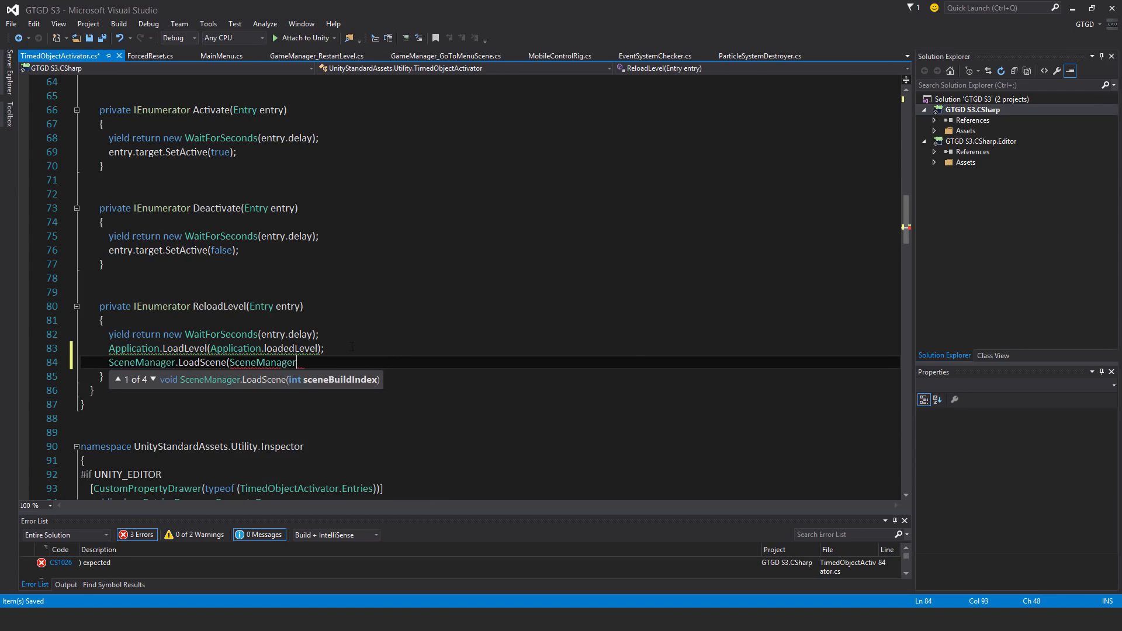
{"action": "type", "text": "g"}
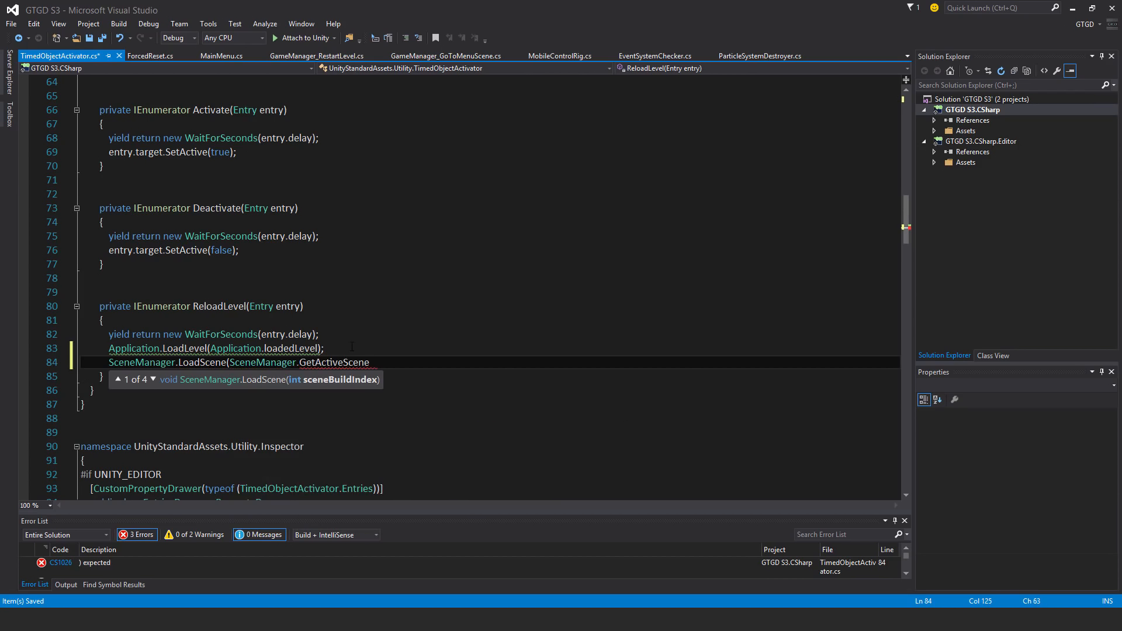
{"action": "type", "text": "().name);"}
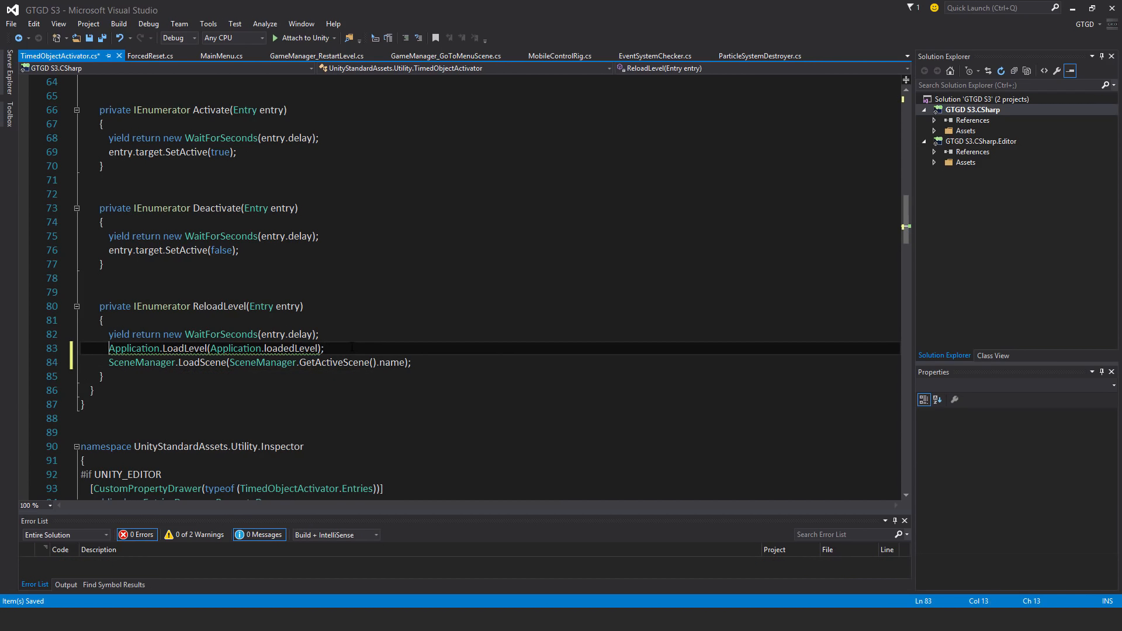
{"action": "type", "text": "//"}
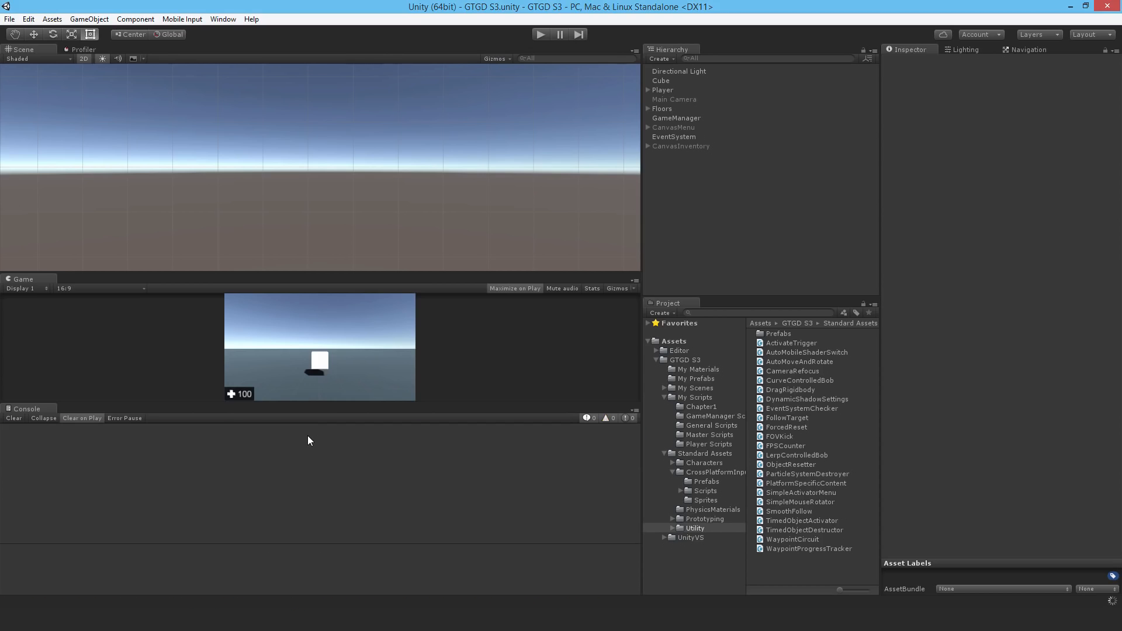
{"action": "mouse_move", "coordinate": [323, 406]}
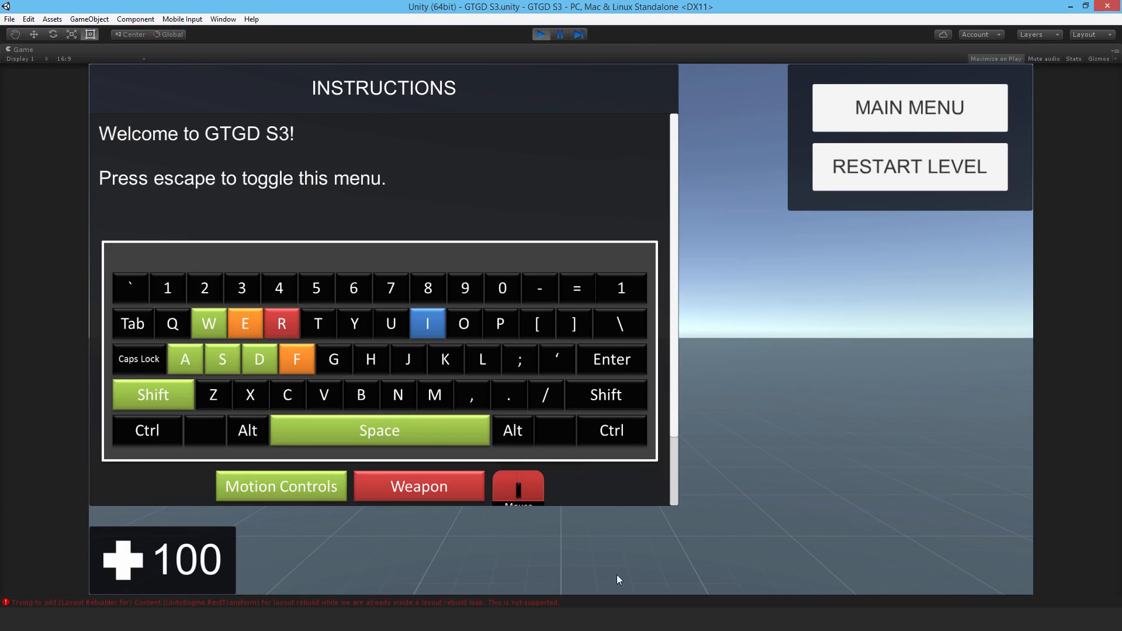
{"action": "mouse_move", "coordinate": [577, 469]}
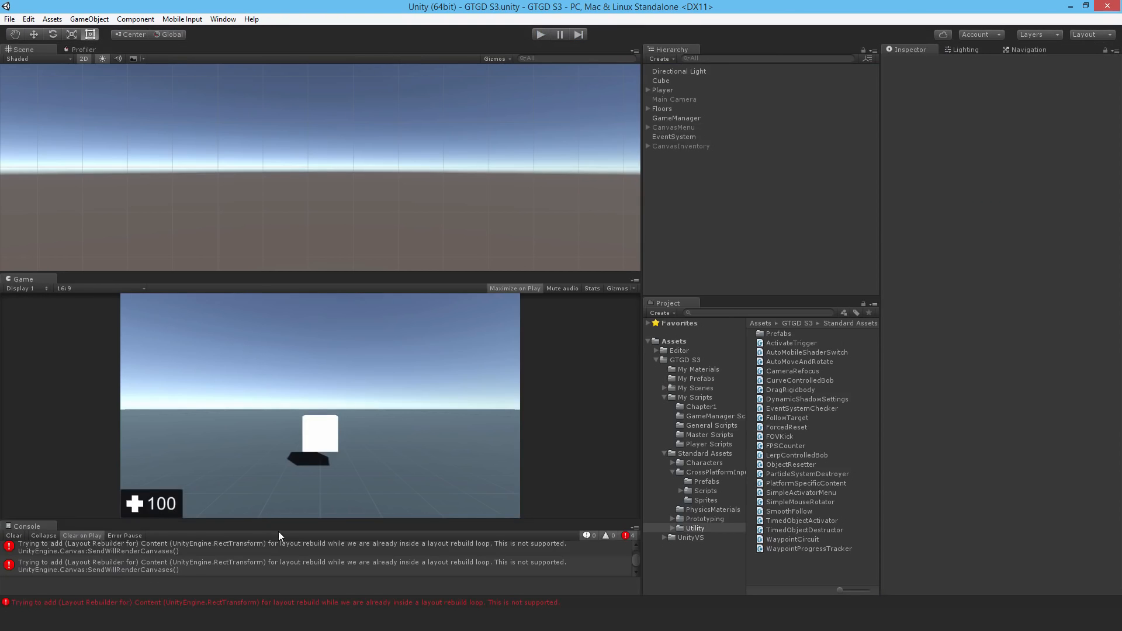
Select the Content layout-rebuild loop error in the Console after the play test.
{"action": "left_click", "coordinate": [286, 552]}
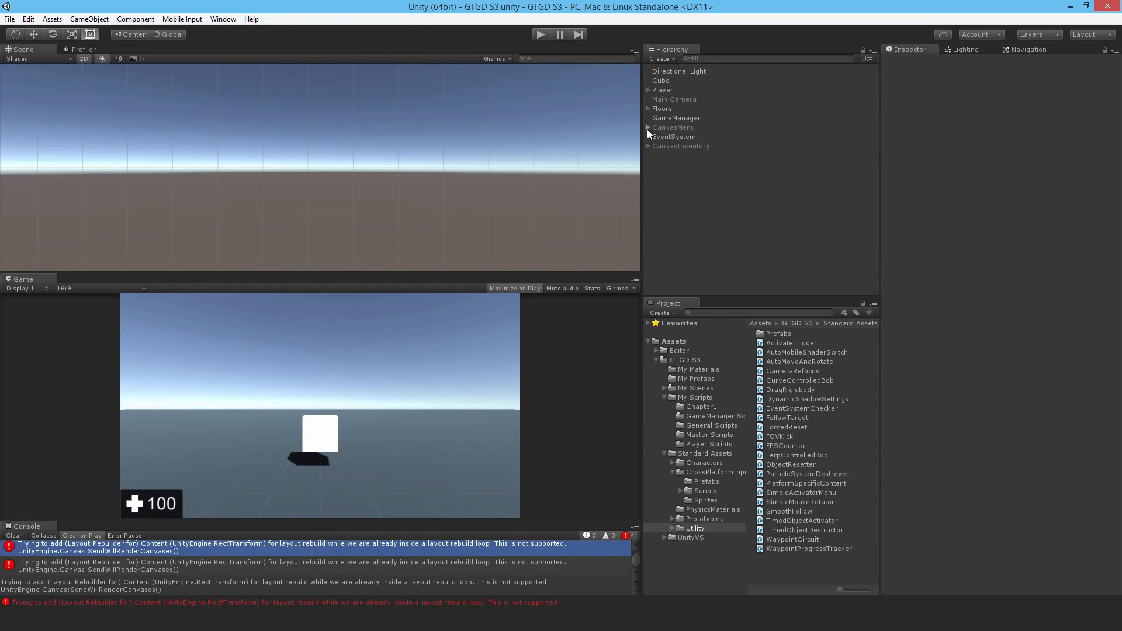
Select CanvasMenu's instructions Scroll View Content and set Content Size Fitter vertical fit to Min Size.
{"action": "left_click", "coordinate": [648, 127]}
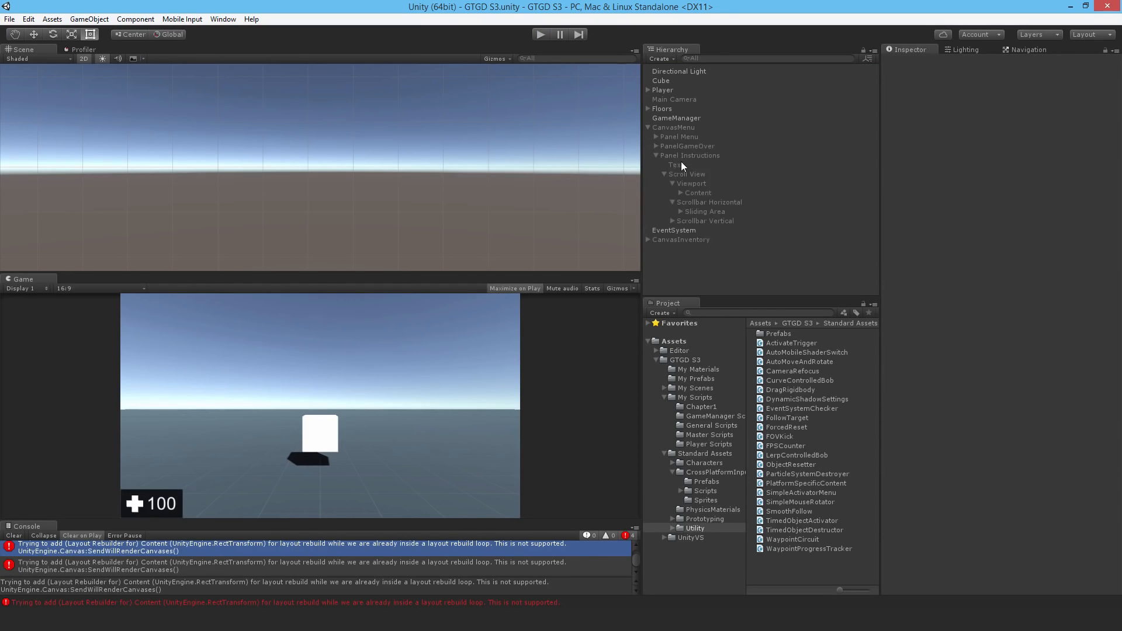
{"action": "left_click", "coordinate": [698, 192]}
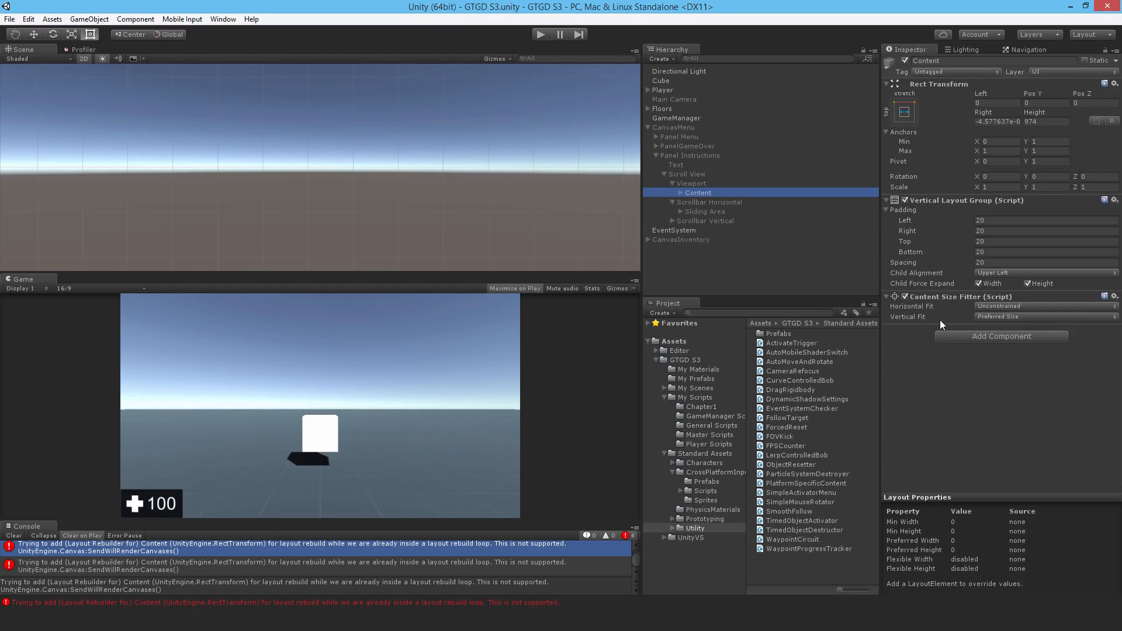
{"action": "mouse_move", "coordinate": [363, 568]}
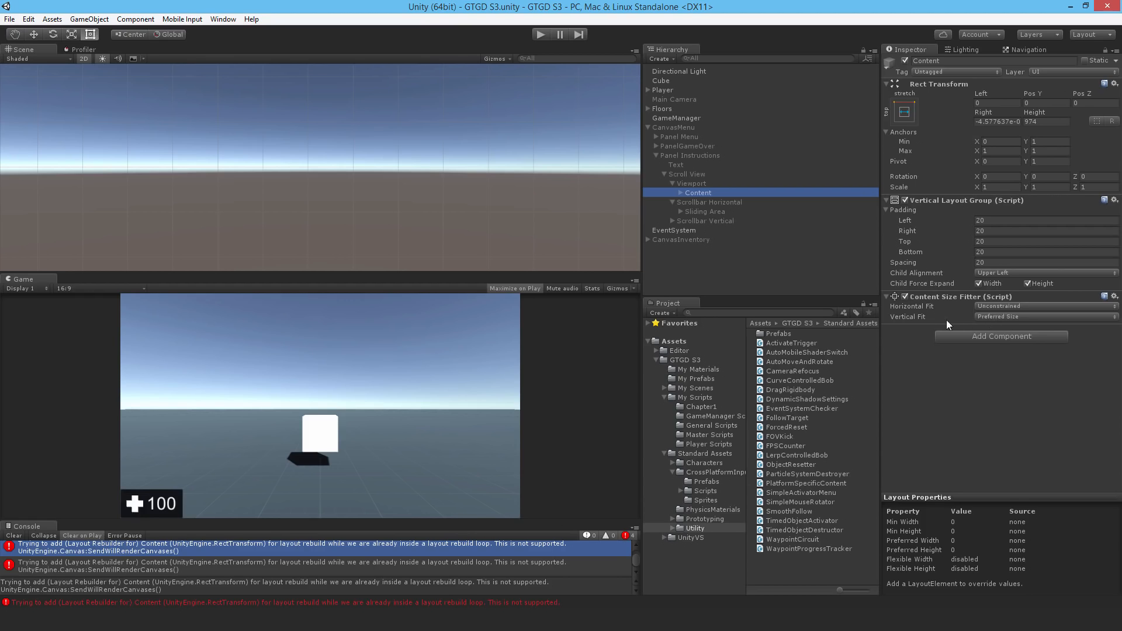
{"action": "left_click", "coordinate": [1045, 316]}
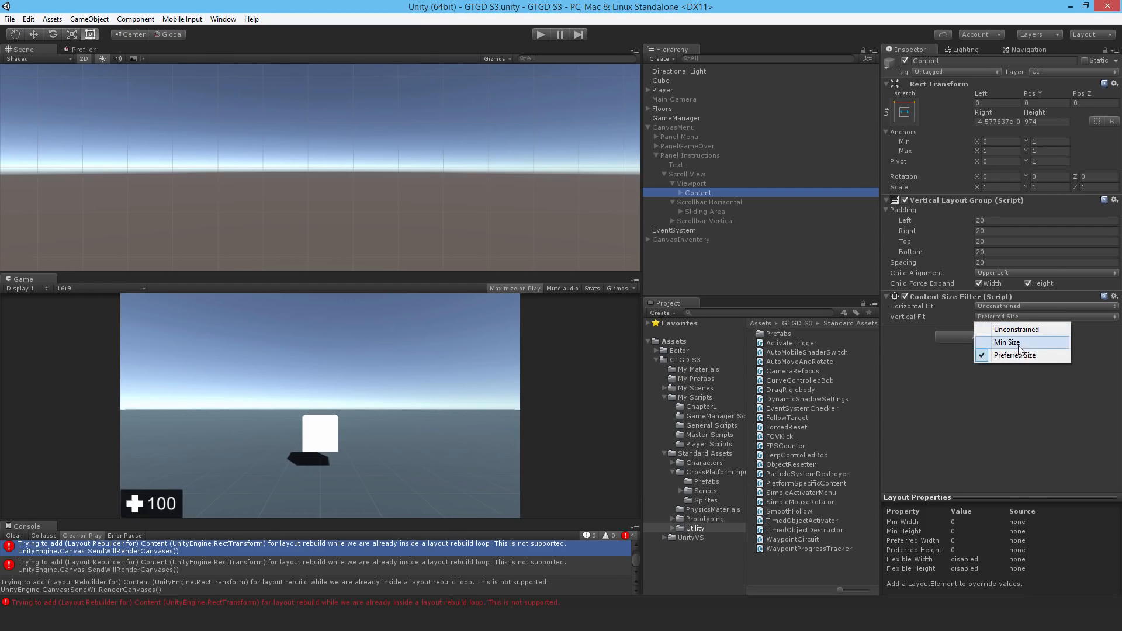
{"action": "left_click", "coordinate": [1007, 342]}
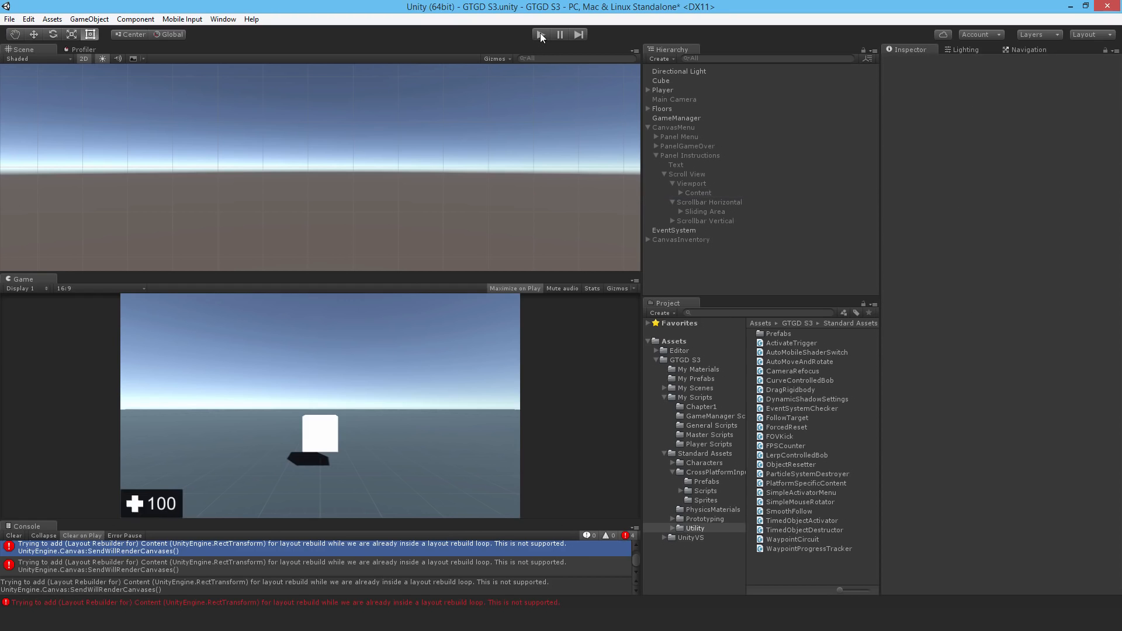
Play-test, then set CanvasInventory Scroll View Content's vertical fit to Preferred Size.
{"action": "left_click", "coordinate": [542, 33]}
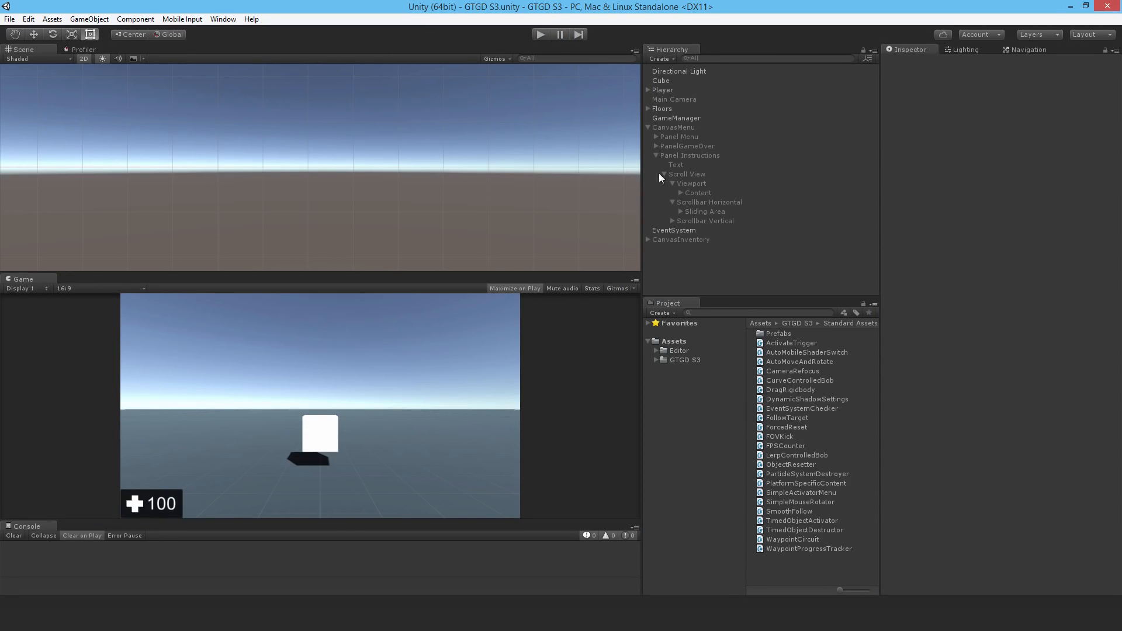
{"action": "left_click", "coordinate": [648, 240]}
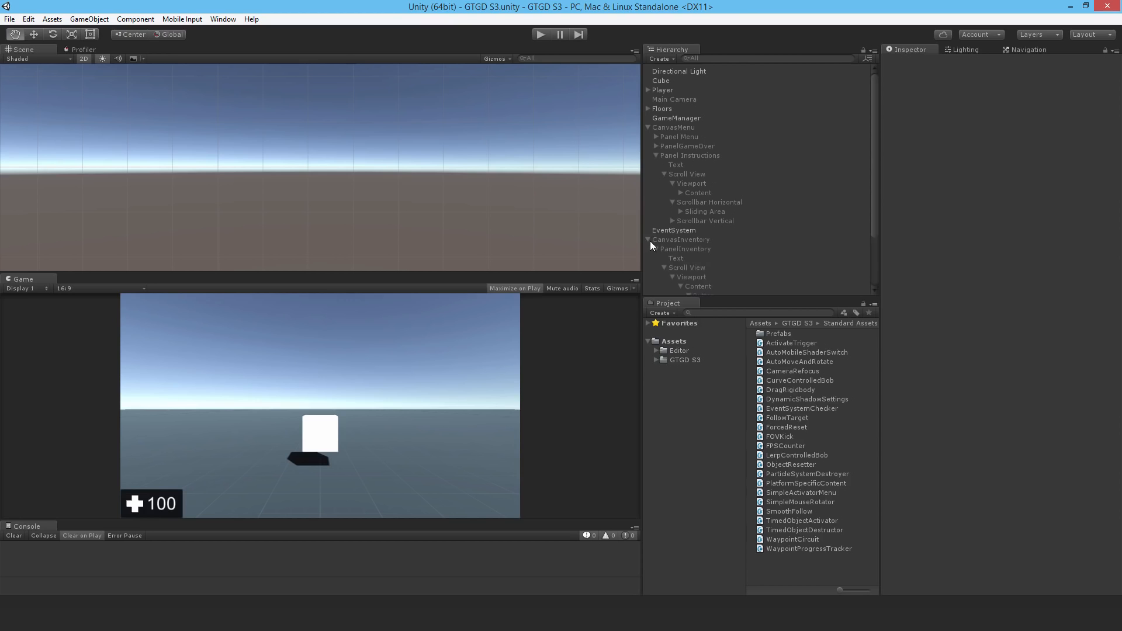
{"action": "left_click", "coordinate": [698, 215]}
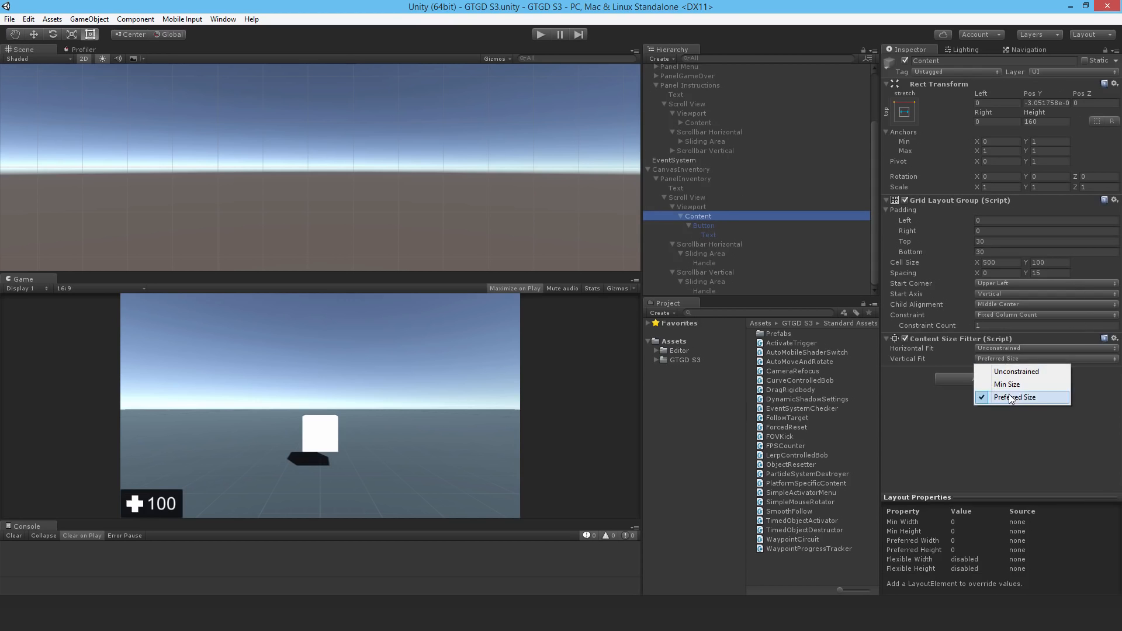
{"action": "left_click", "coordinate": [1007, 385]}
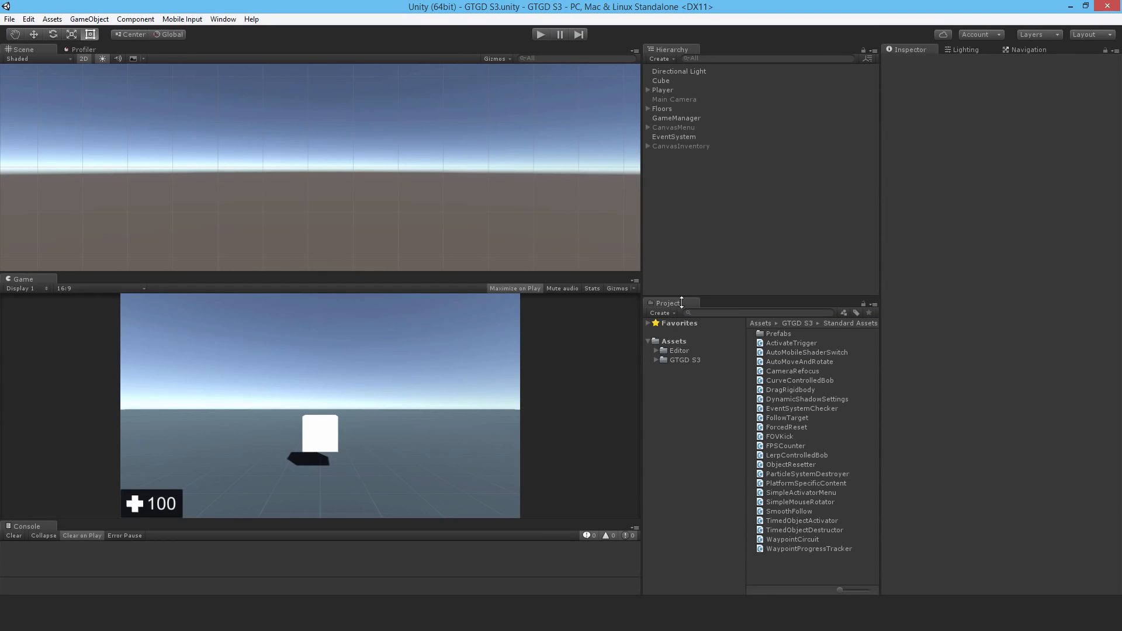
Browse to GTGD S3/My Scenes, test-play toggling the instructions menu with Escape, then stop.
{"action": "left_click", "coordinate": [685, 359]}
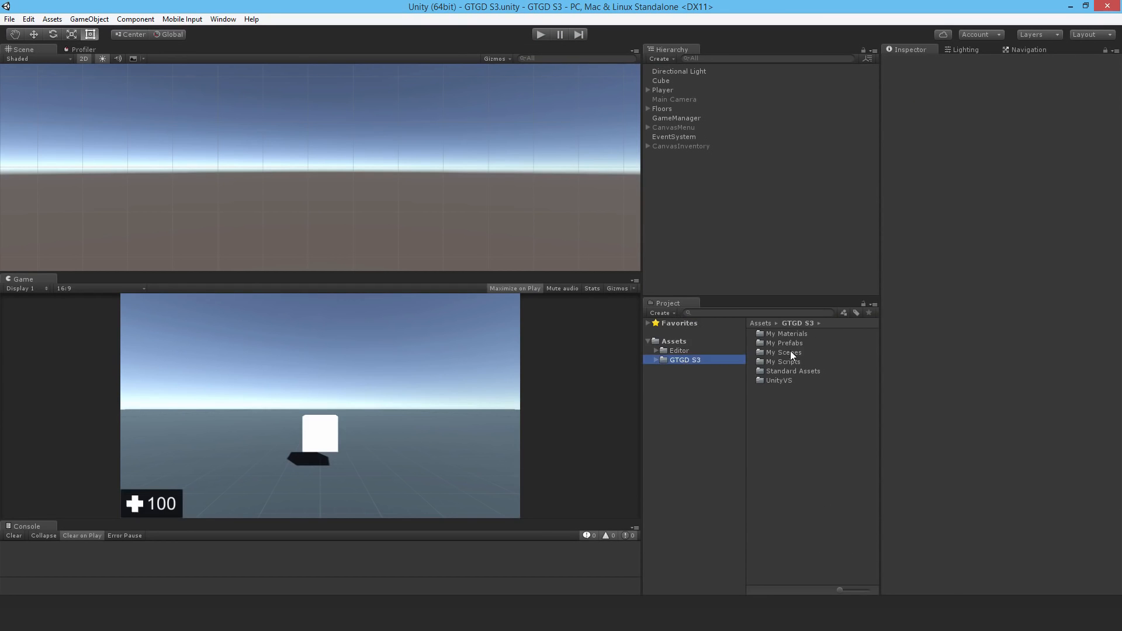
{"action": "double_click", "coordinate": [783, 361]}
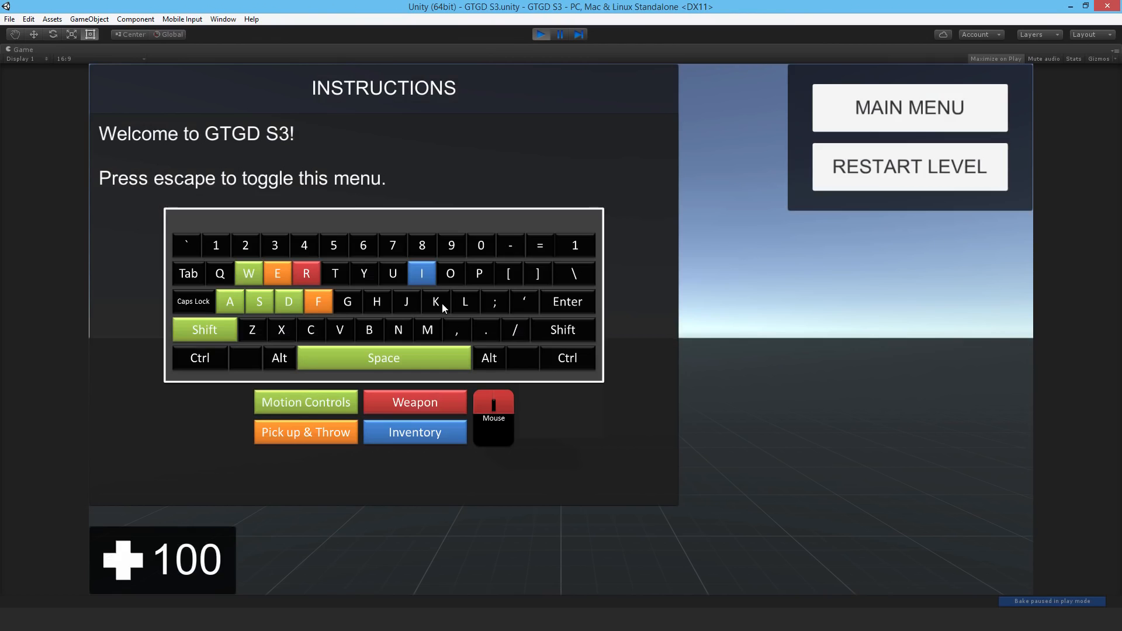
{"action": "key", "text": "escape"}
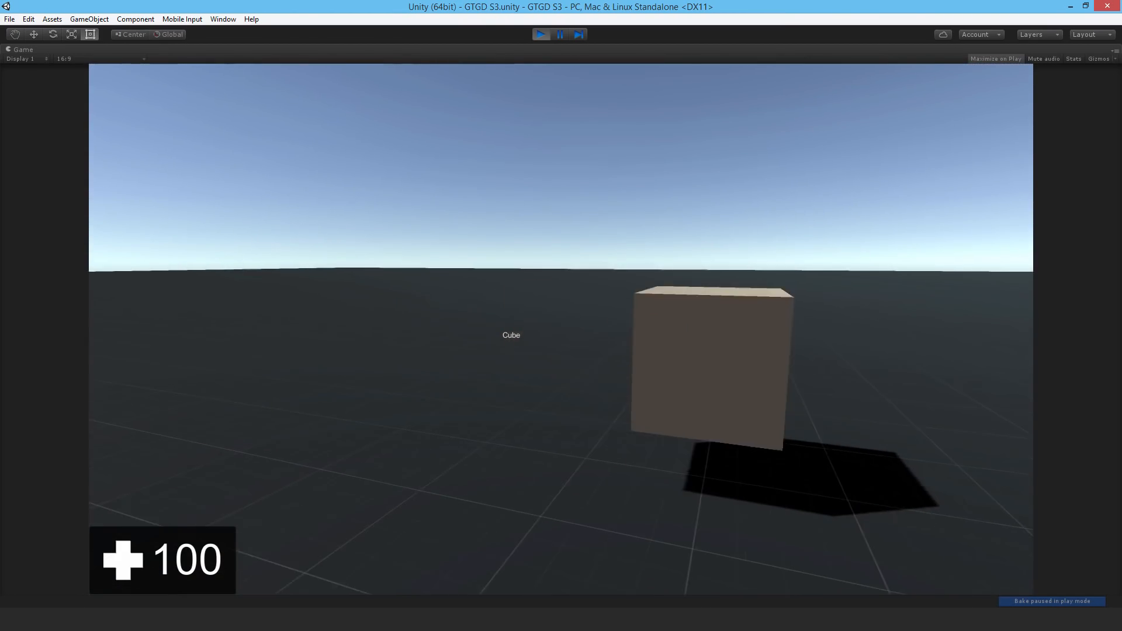
{"action": "key", "text": "escape"}
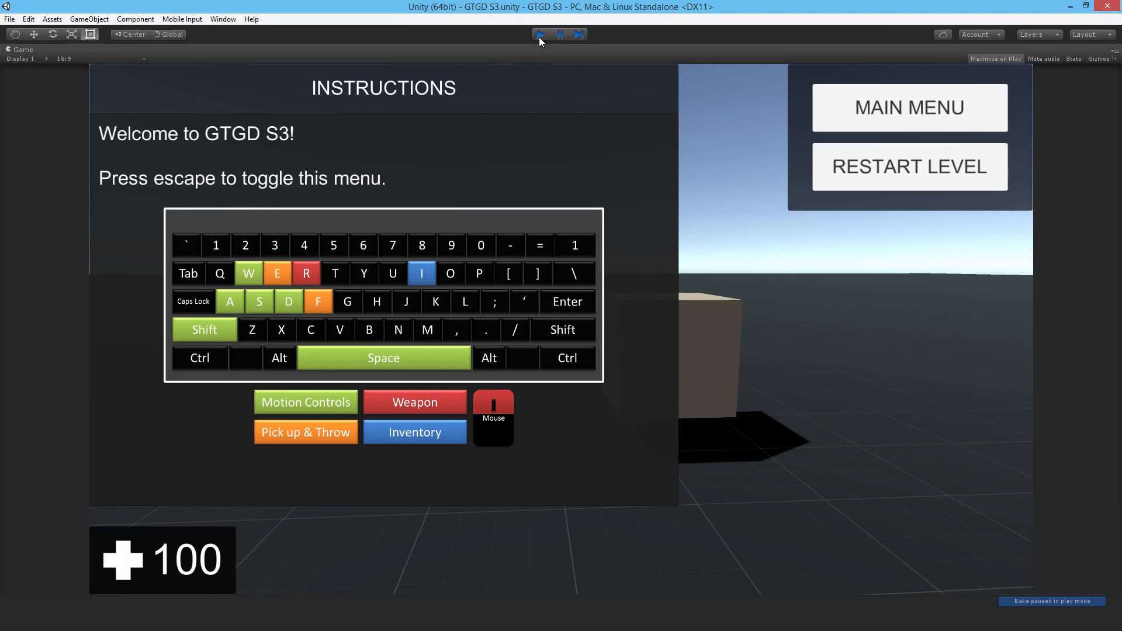
{"action": "left_click", "coordinate": [539, 35]}
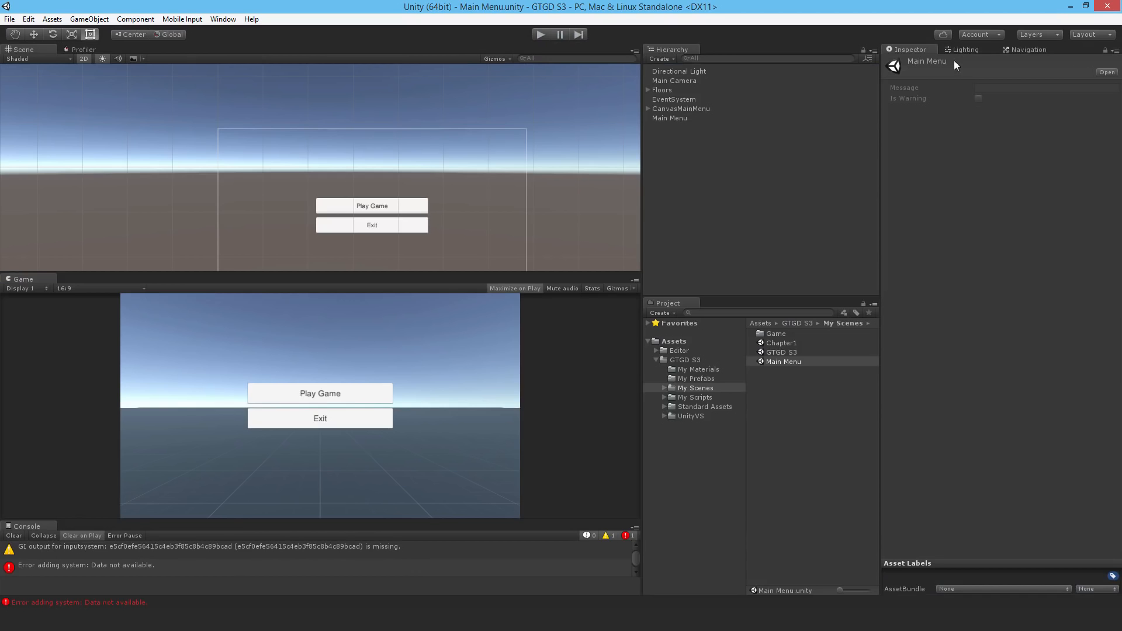
Bake the GTGD S3 scene's lightmaps from the Lighting window's Scene settings.
{"action": "left_click", "coordinate": [780, 352]}
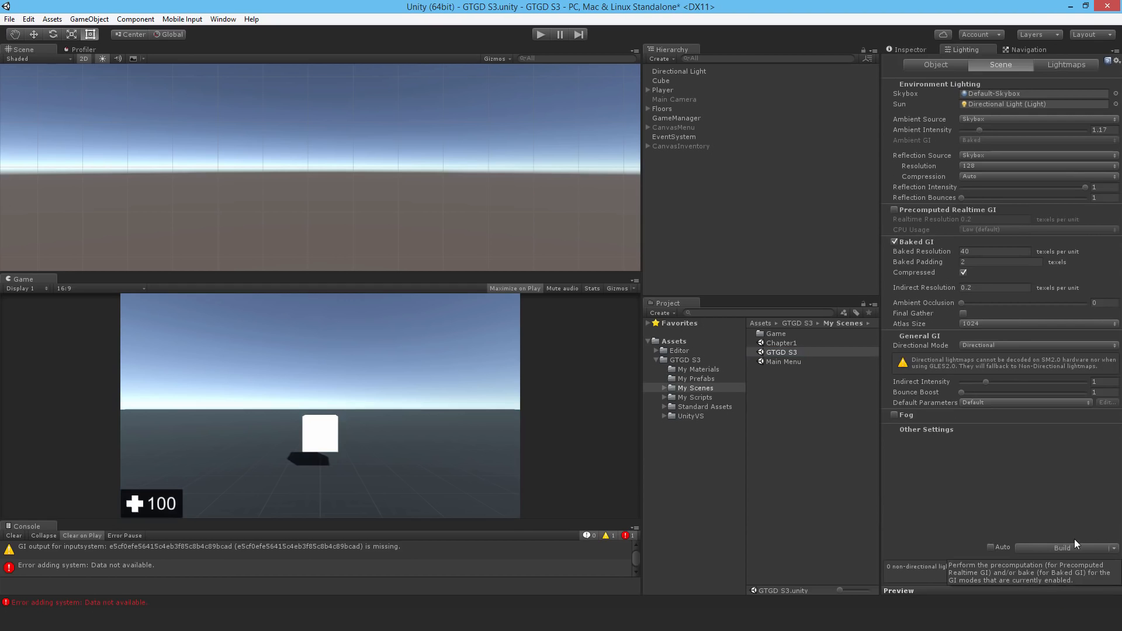
{"action": "left_click", "coordinate": [1072, 547]}
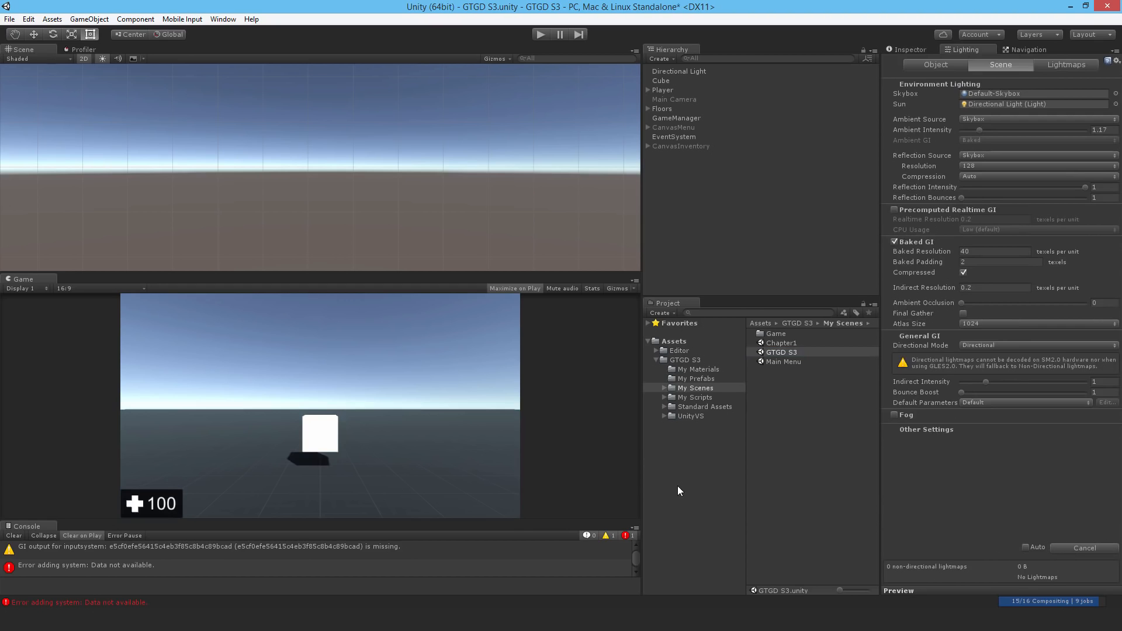
{"action": "mouse_move", "coordinate": [265, 428]}
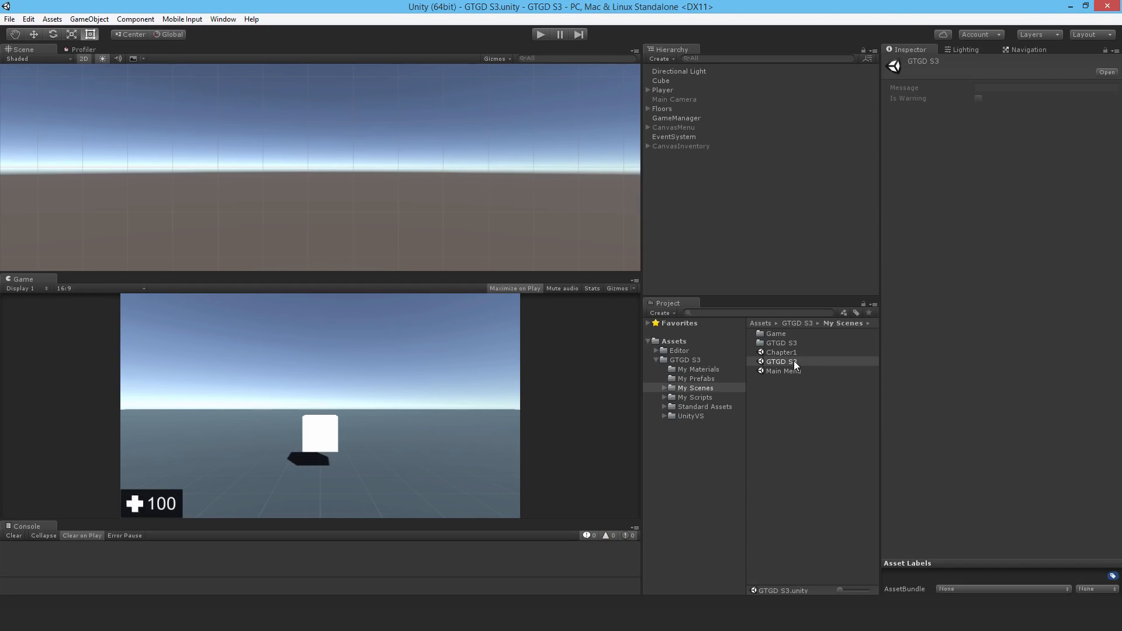
Open Main Menu, start Play Game, and toggle the in-game instructions menu with Escape.
{"action": "double_click", "coordinate": [783, 370]}
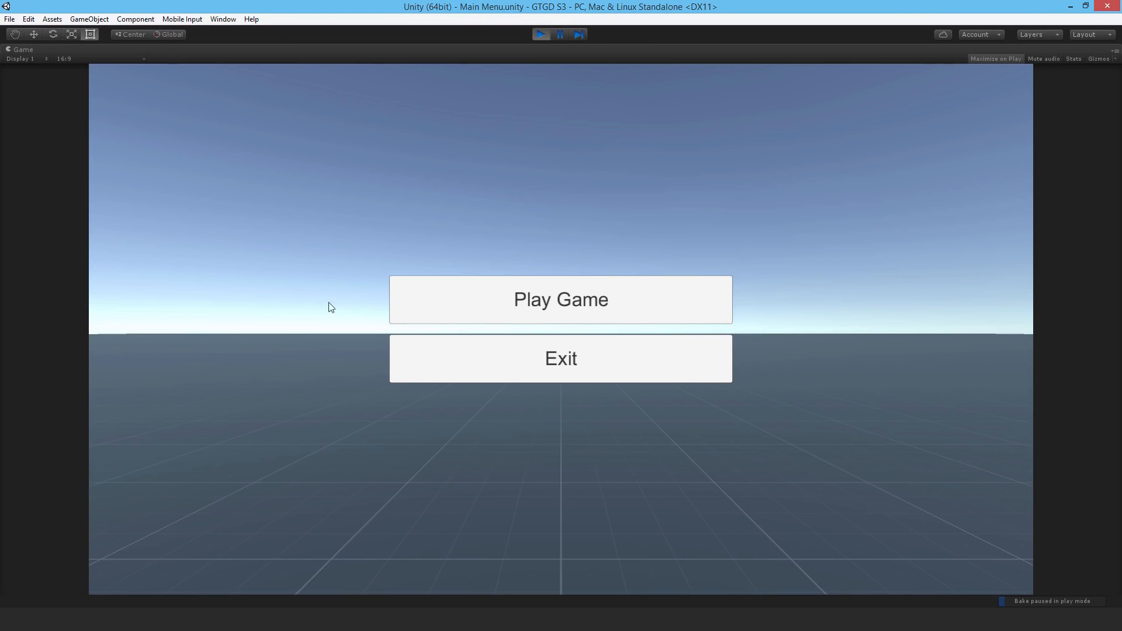
{"action": "left_click", "coordinate": [560, 300]}
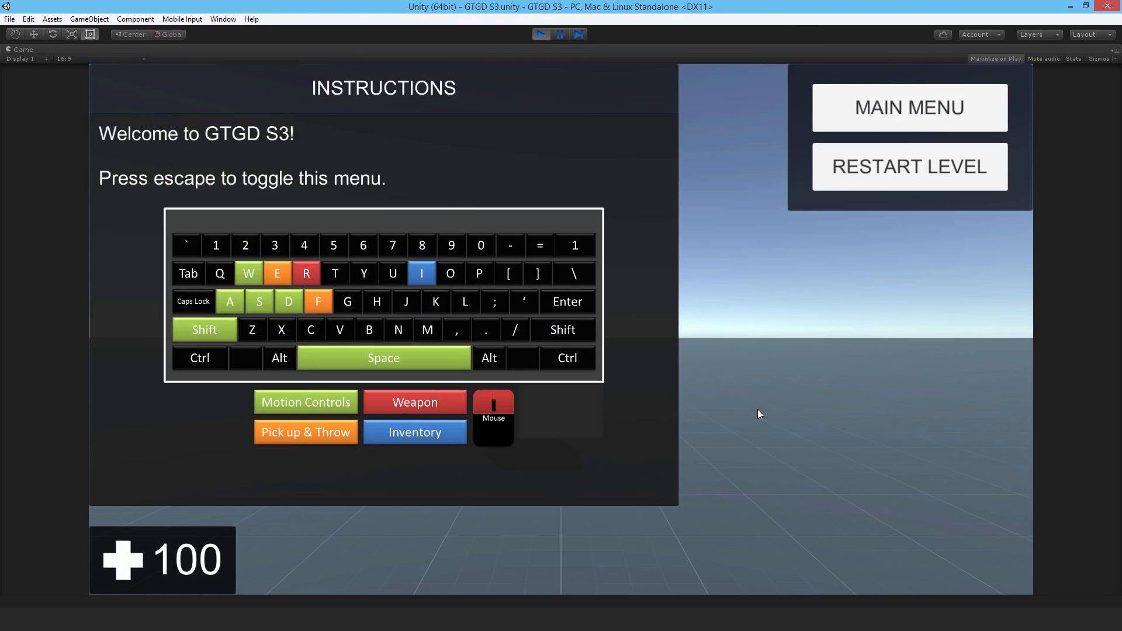
{"action": "key", "text": "escape"}
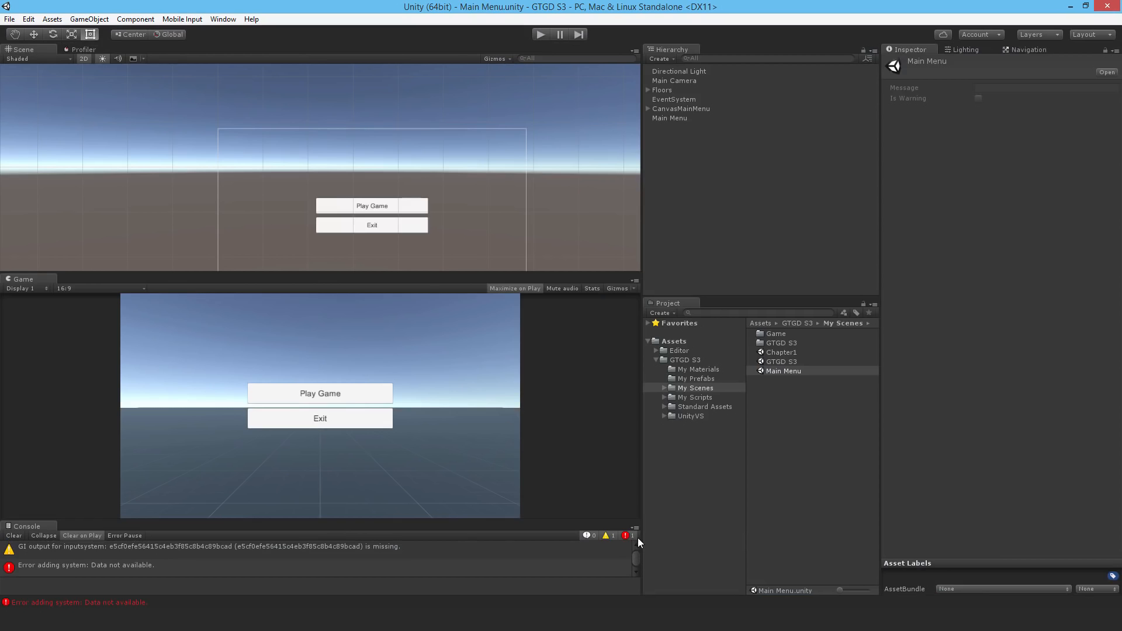
{"action": "mouse_move", "coordinate": [783, 300]}
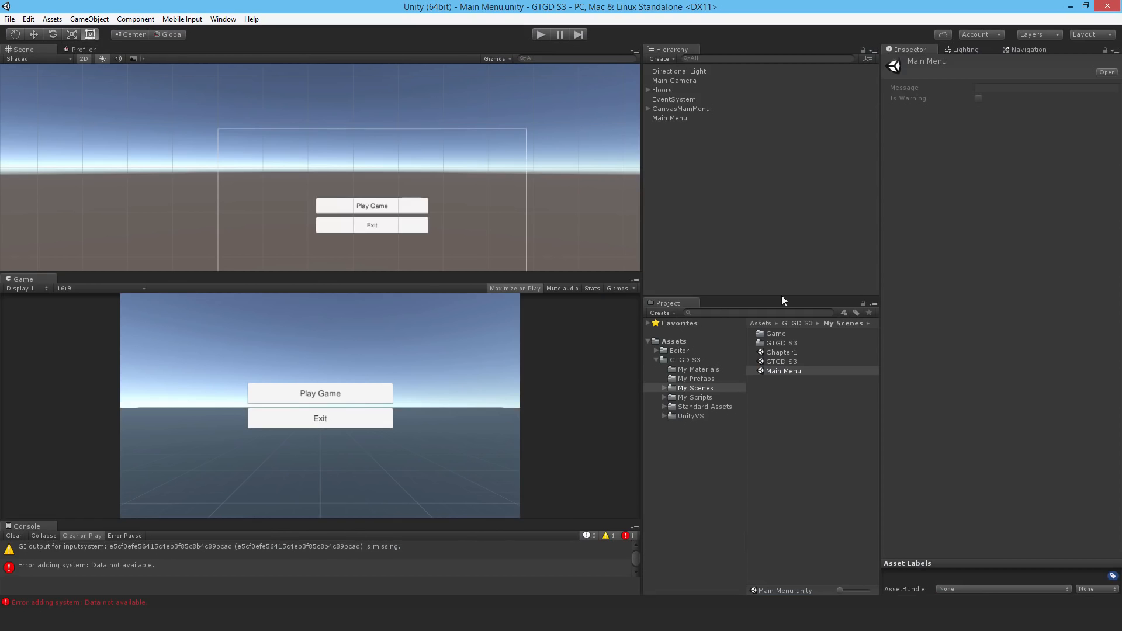
{"action": "mouse_move", "coordinate": [565, 261]}
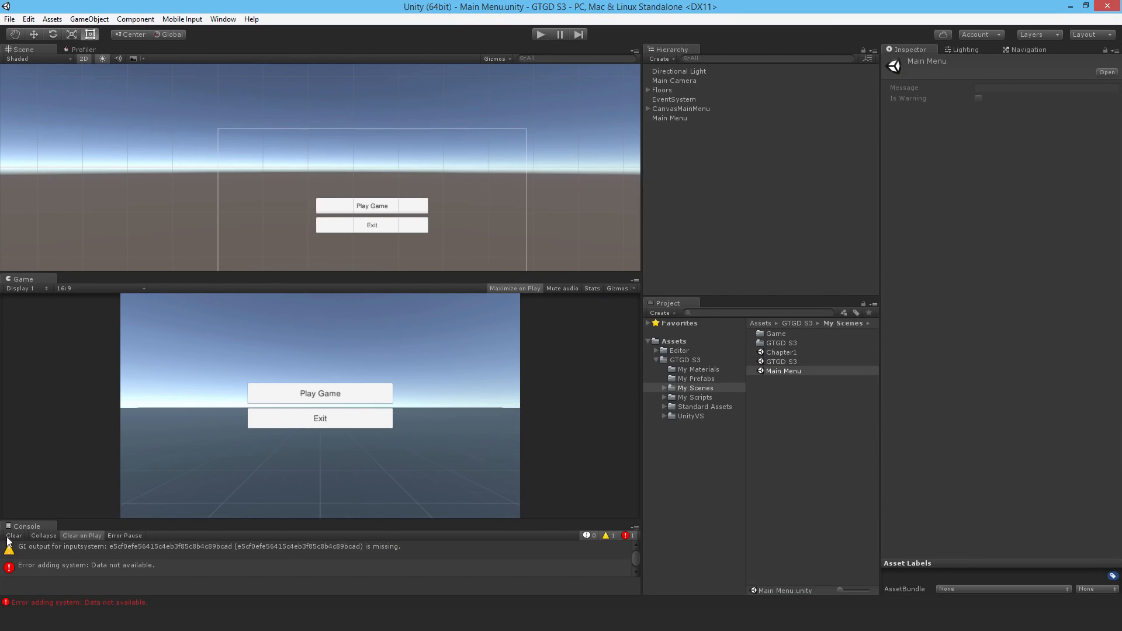
Clear the Console's GI errors, check Main Menu's lighting settings, and return to the Inspector.
{"action": "left_click", "coordinate": [12, 535]}
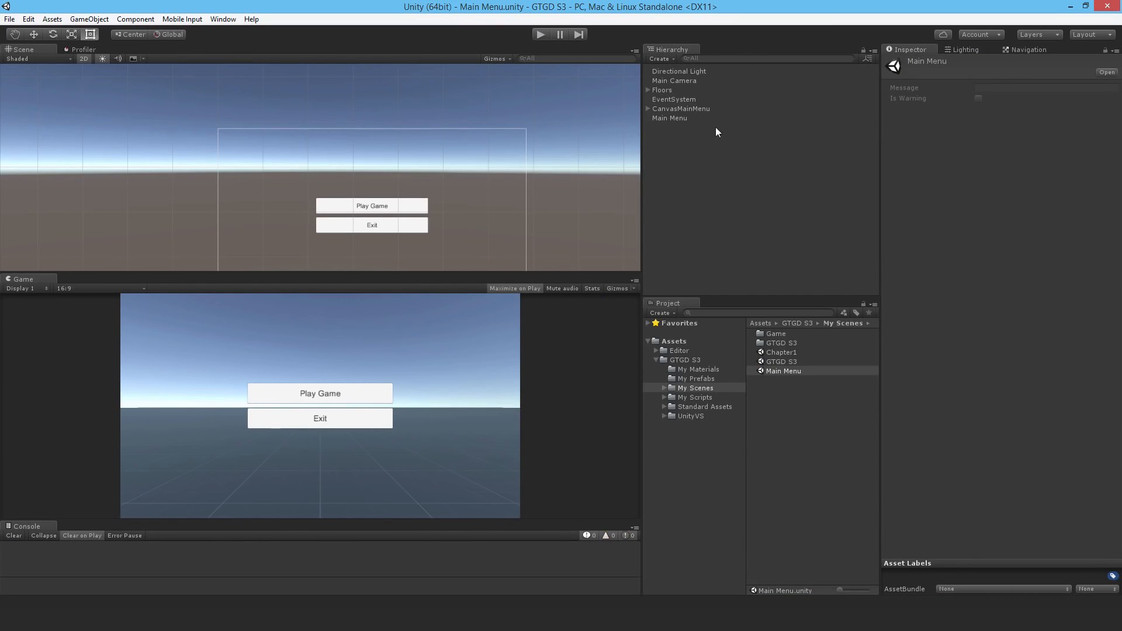
{"action": "mouse_move", "coordinate": [682, 227]}
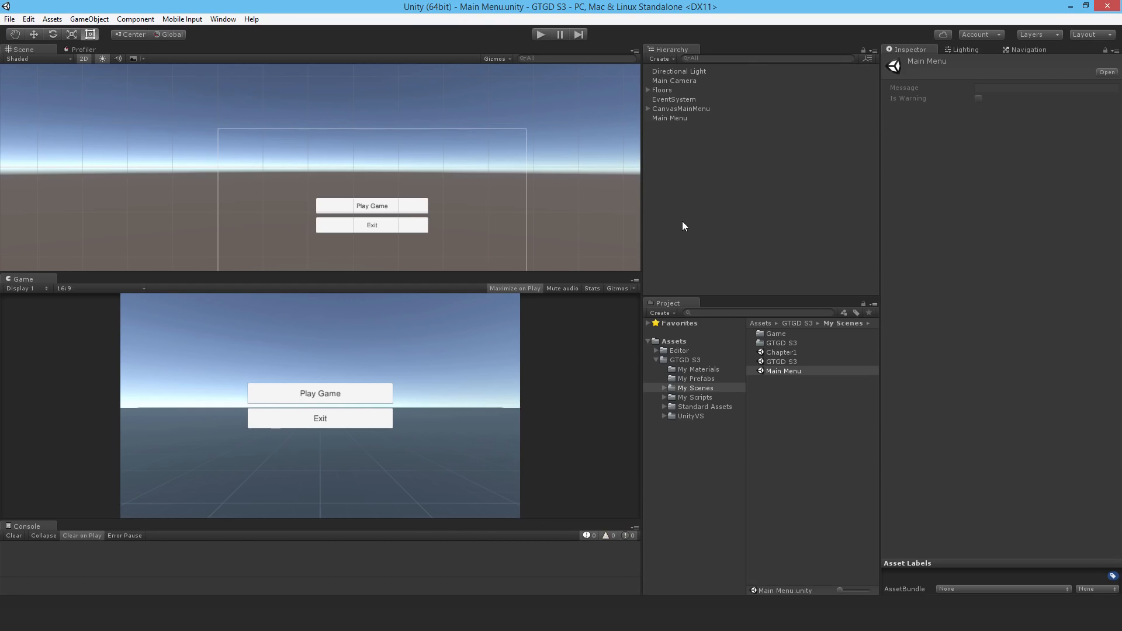
{"action": "mouse_move", "coordinate": [538, 252]}
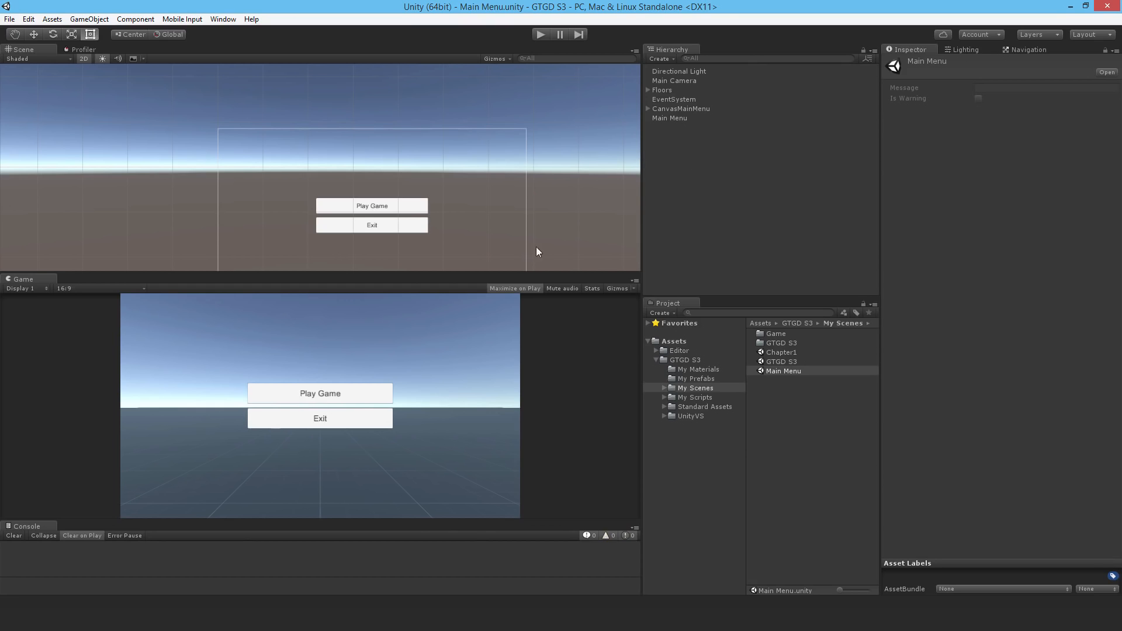
{"action": "left_click", "coordinate": [965, 49]}
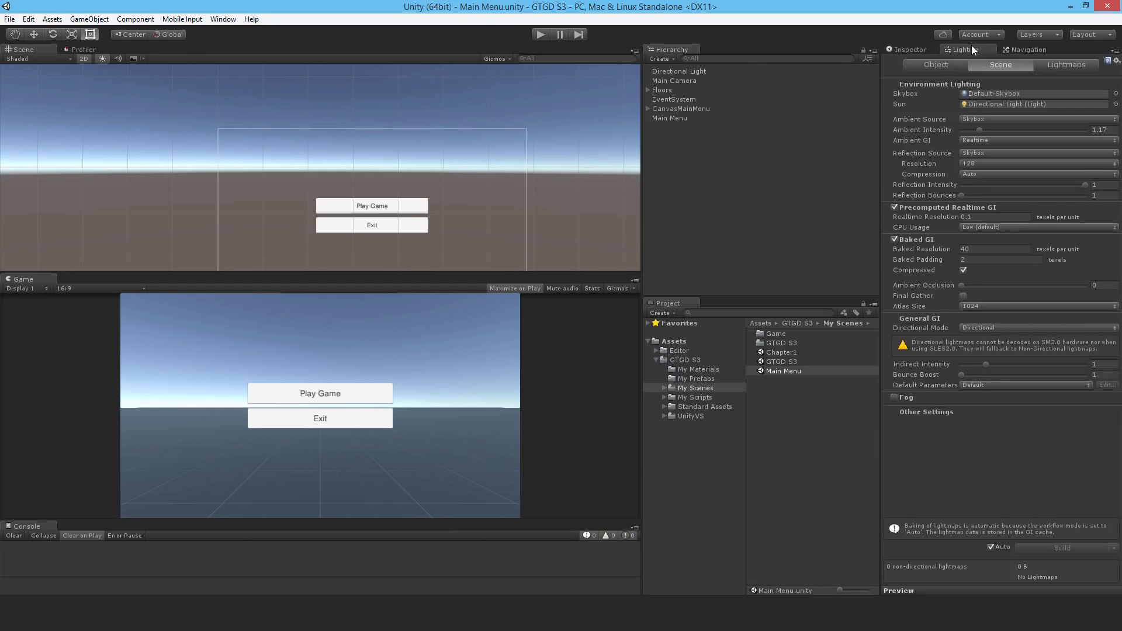
{"action": "left_click", "coordinate": [907, 49]}
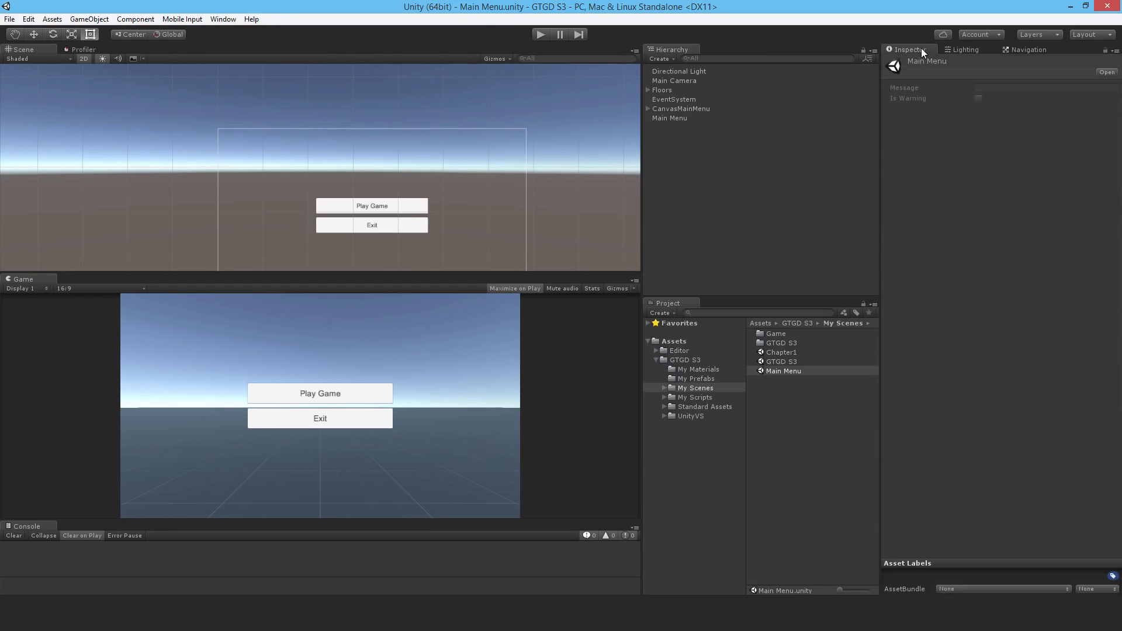
{"action": "mouse_move", "coordinate": [677, 197]}
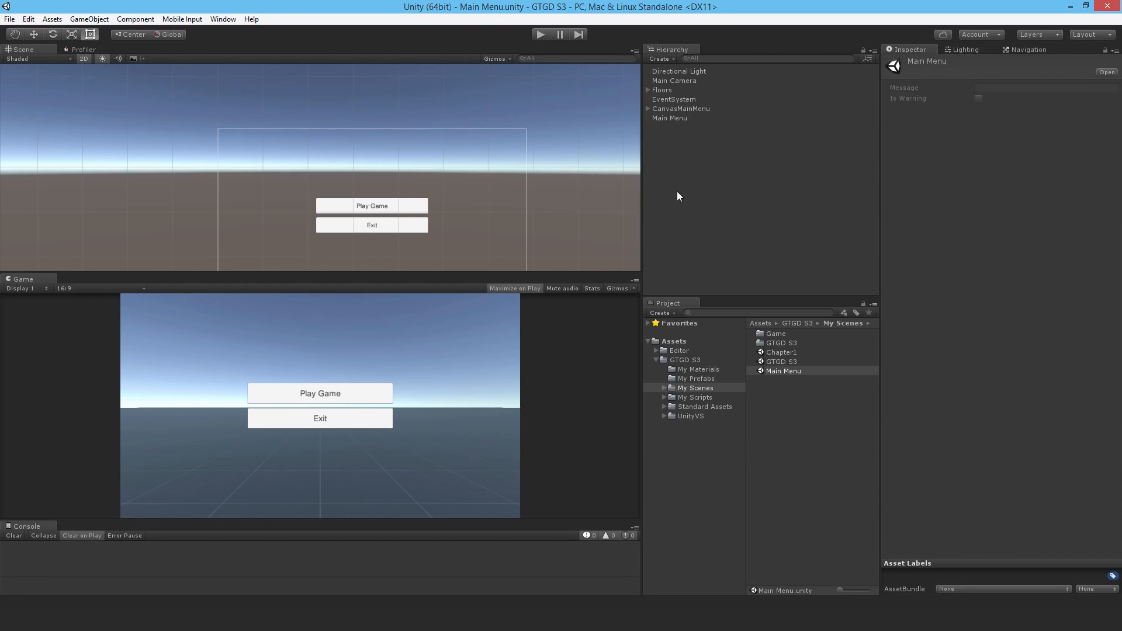
{"action": "mouse_move", "coordinate": [605, 318]}
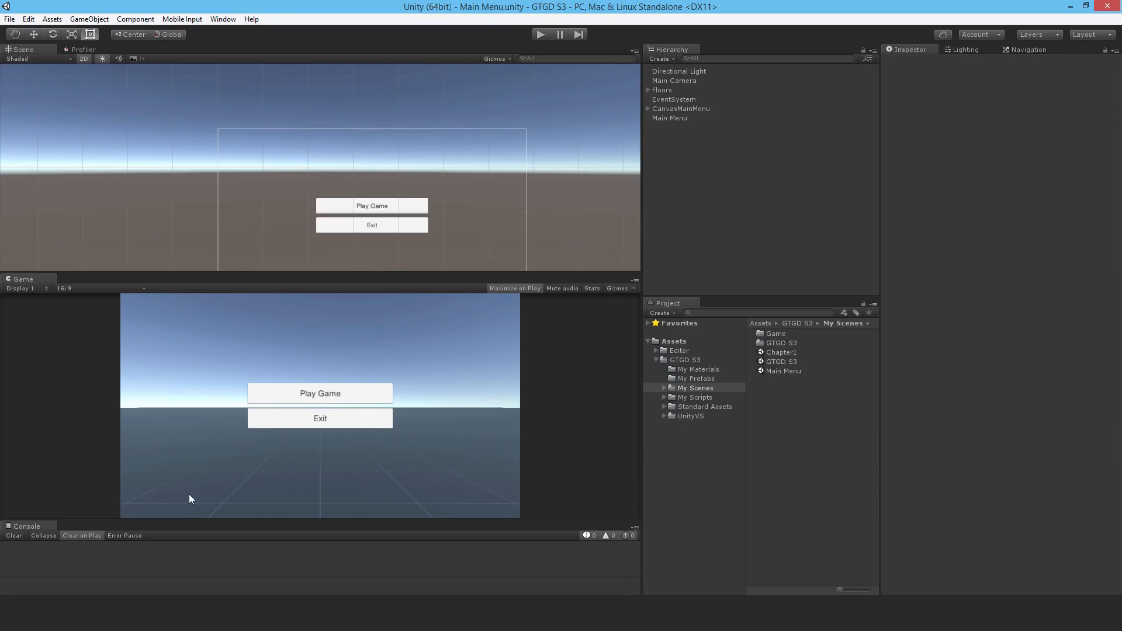
{"action": "mouse_move", "coordinate": [320, 472]}
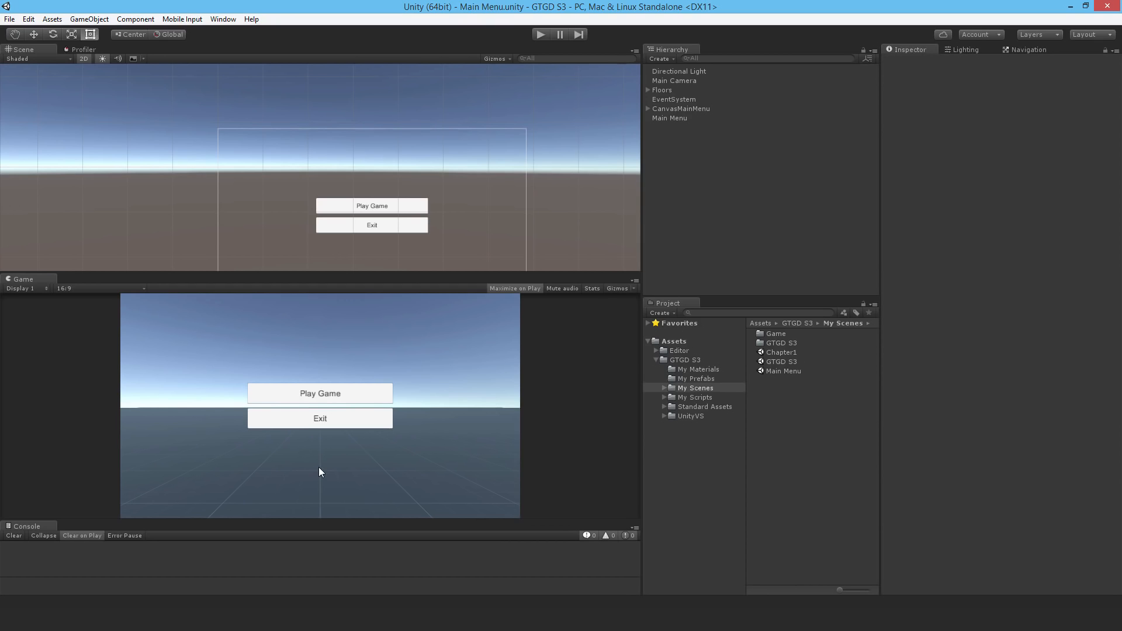
{"action": "mouse_move", "coordinate": [312, 469]}
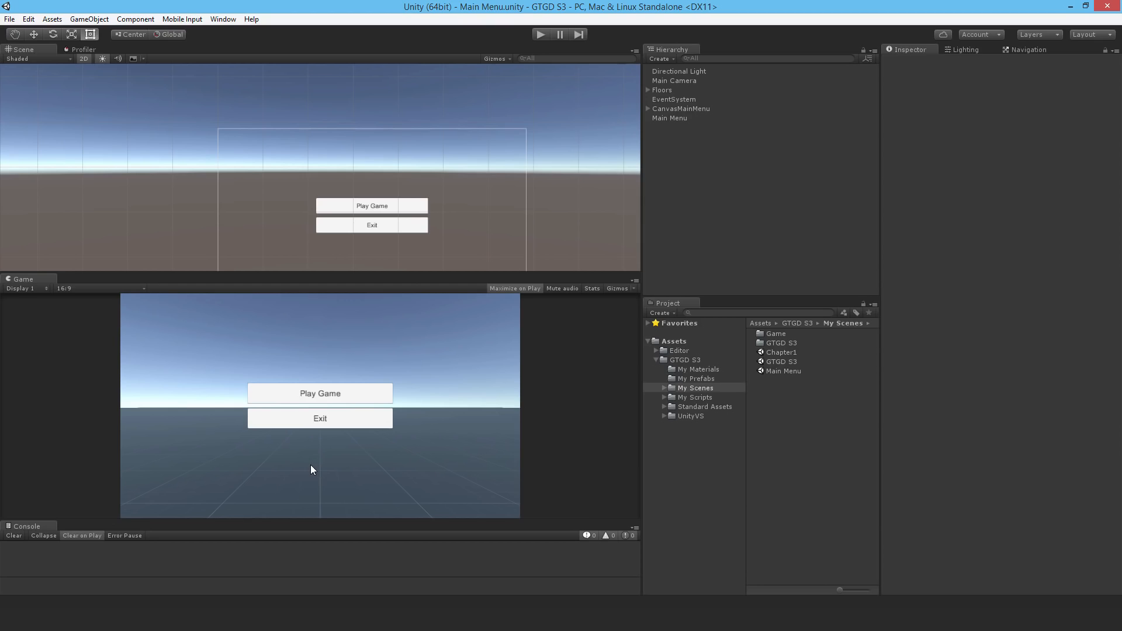